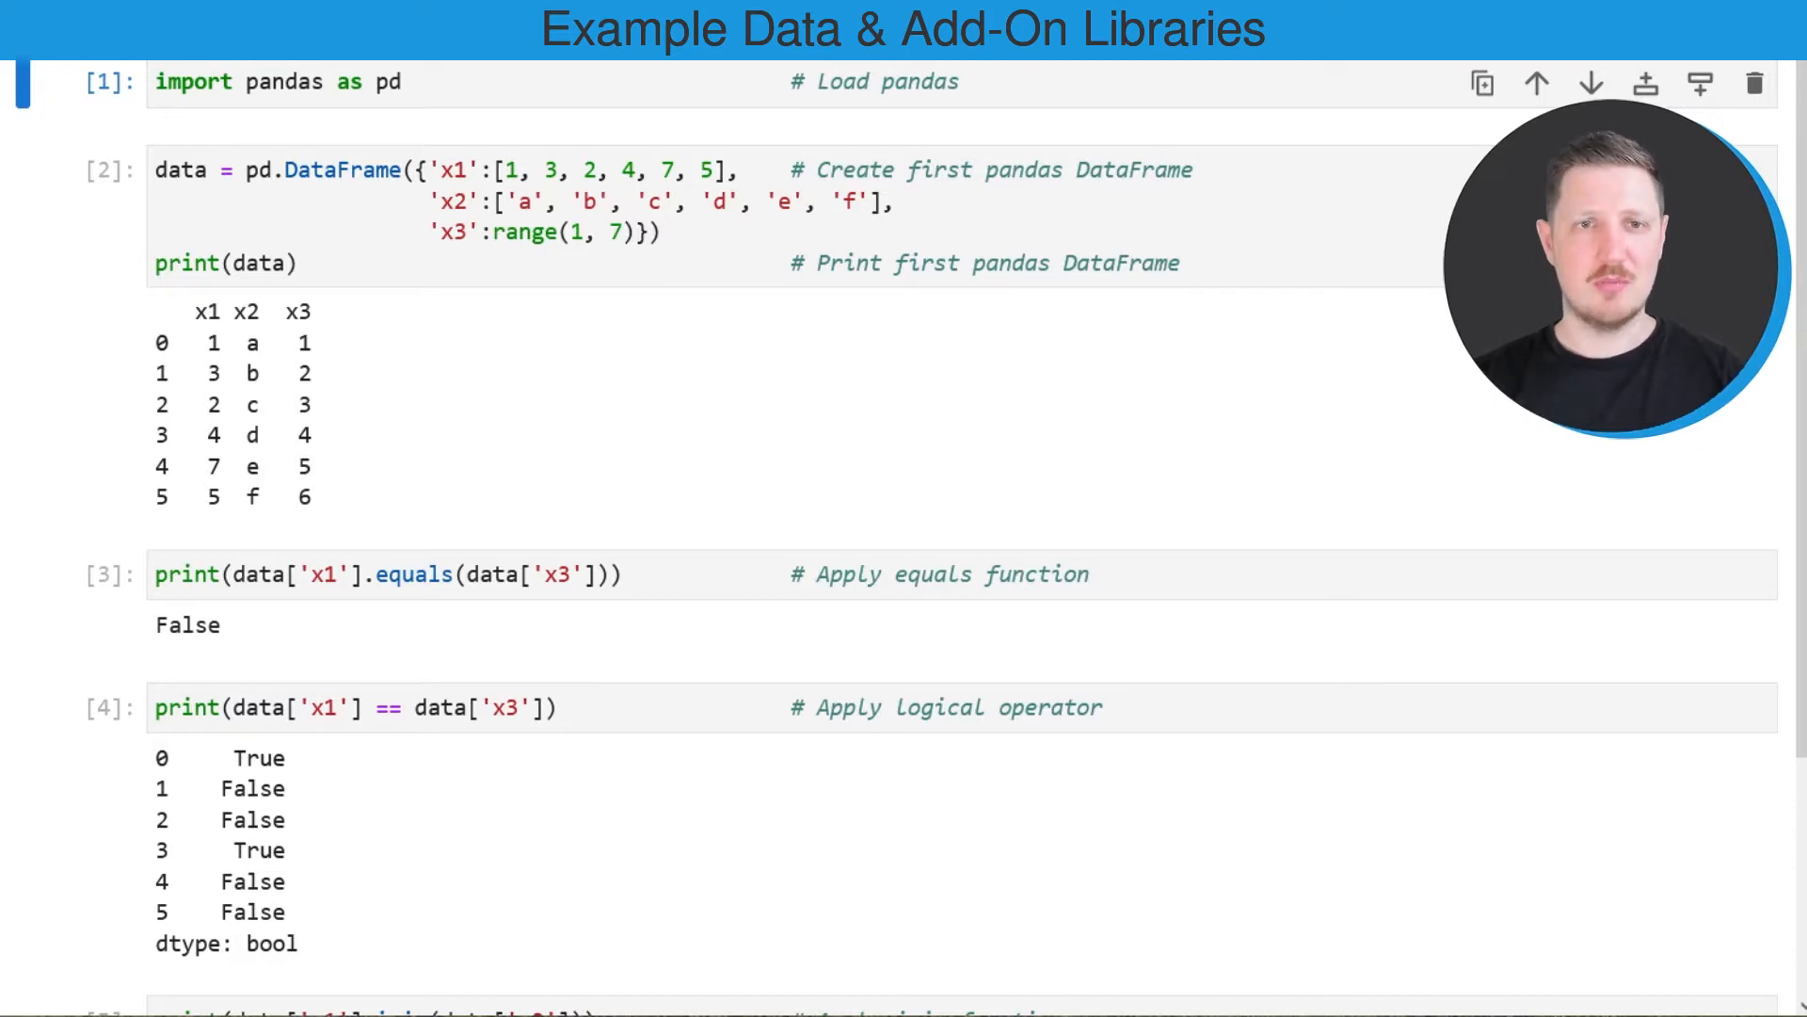
Review the notebook code: the pandas import, the DataFrame creation and the x3 column passed to equals().
{"action": "left_click", "coordinate": [346, 81]}
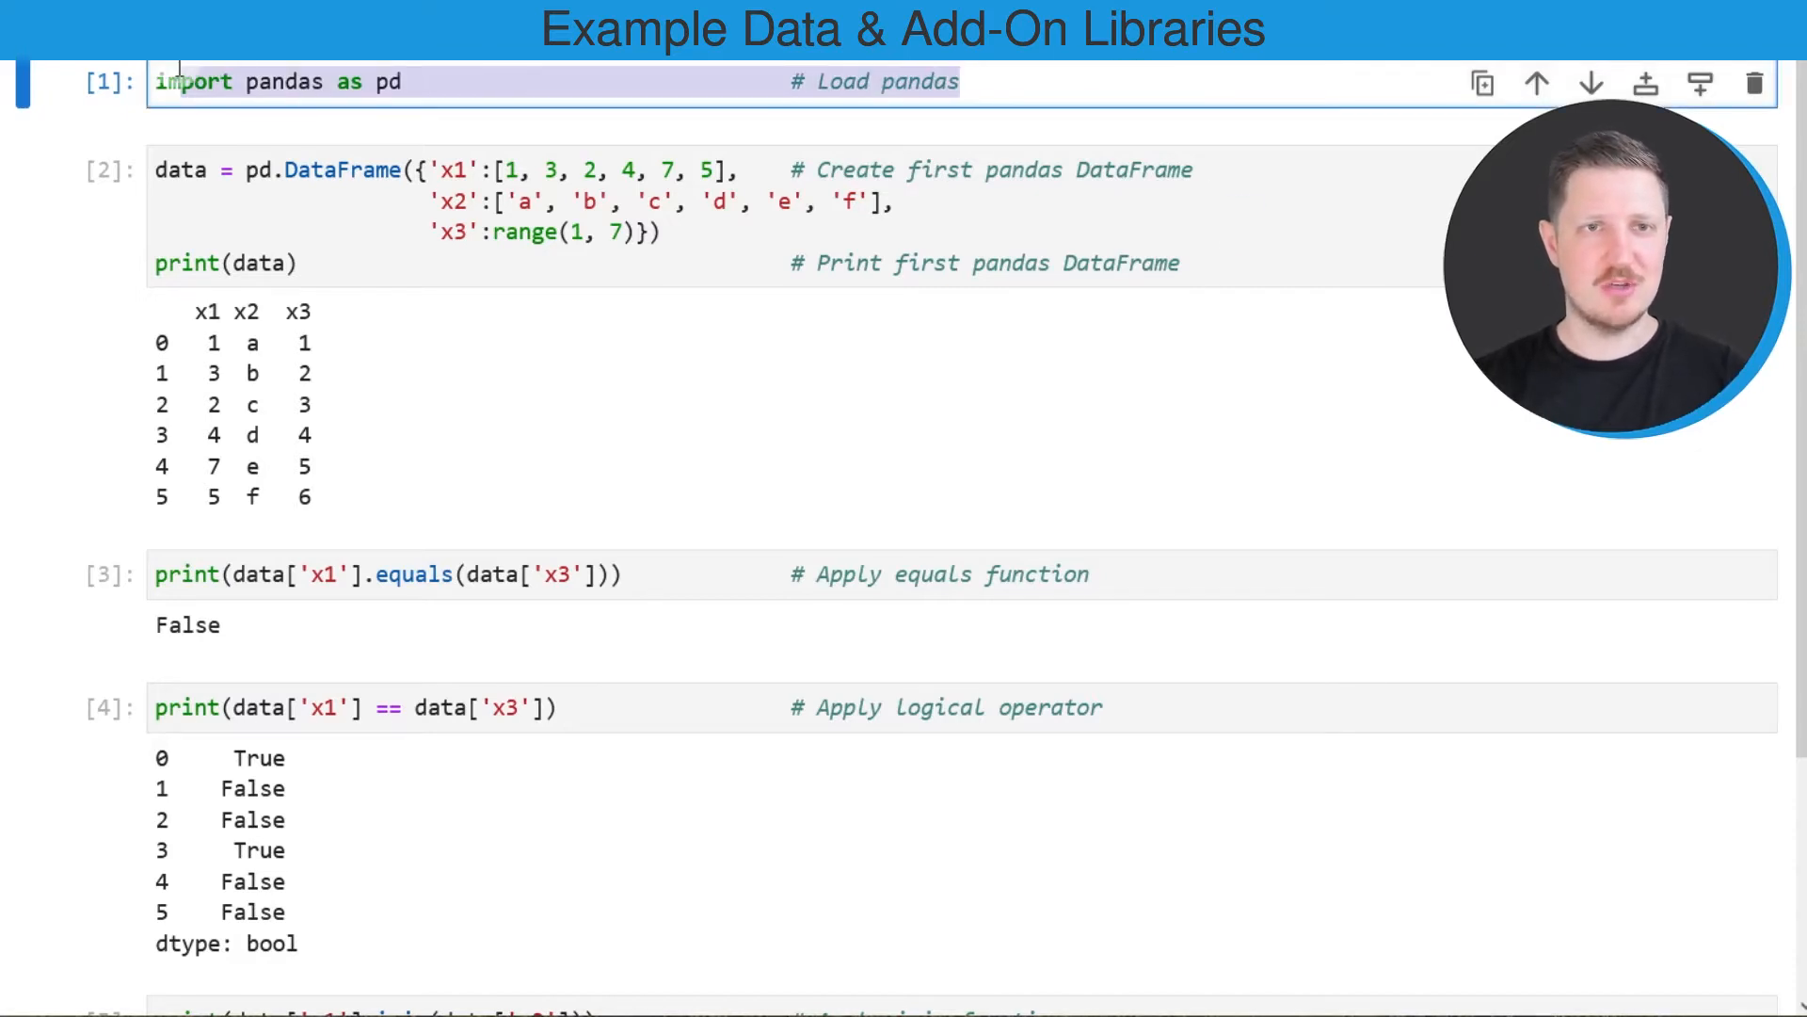
{"action": "left_click", "coordinate": [1049, 254]}
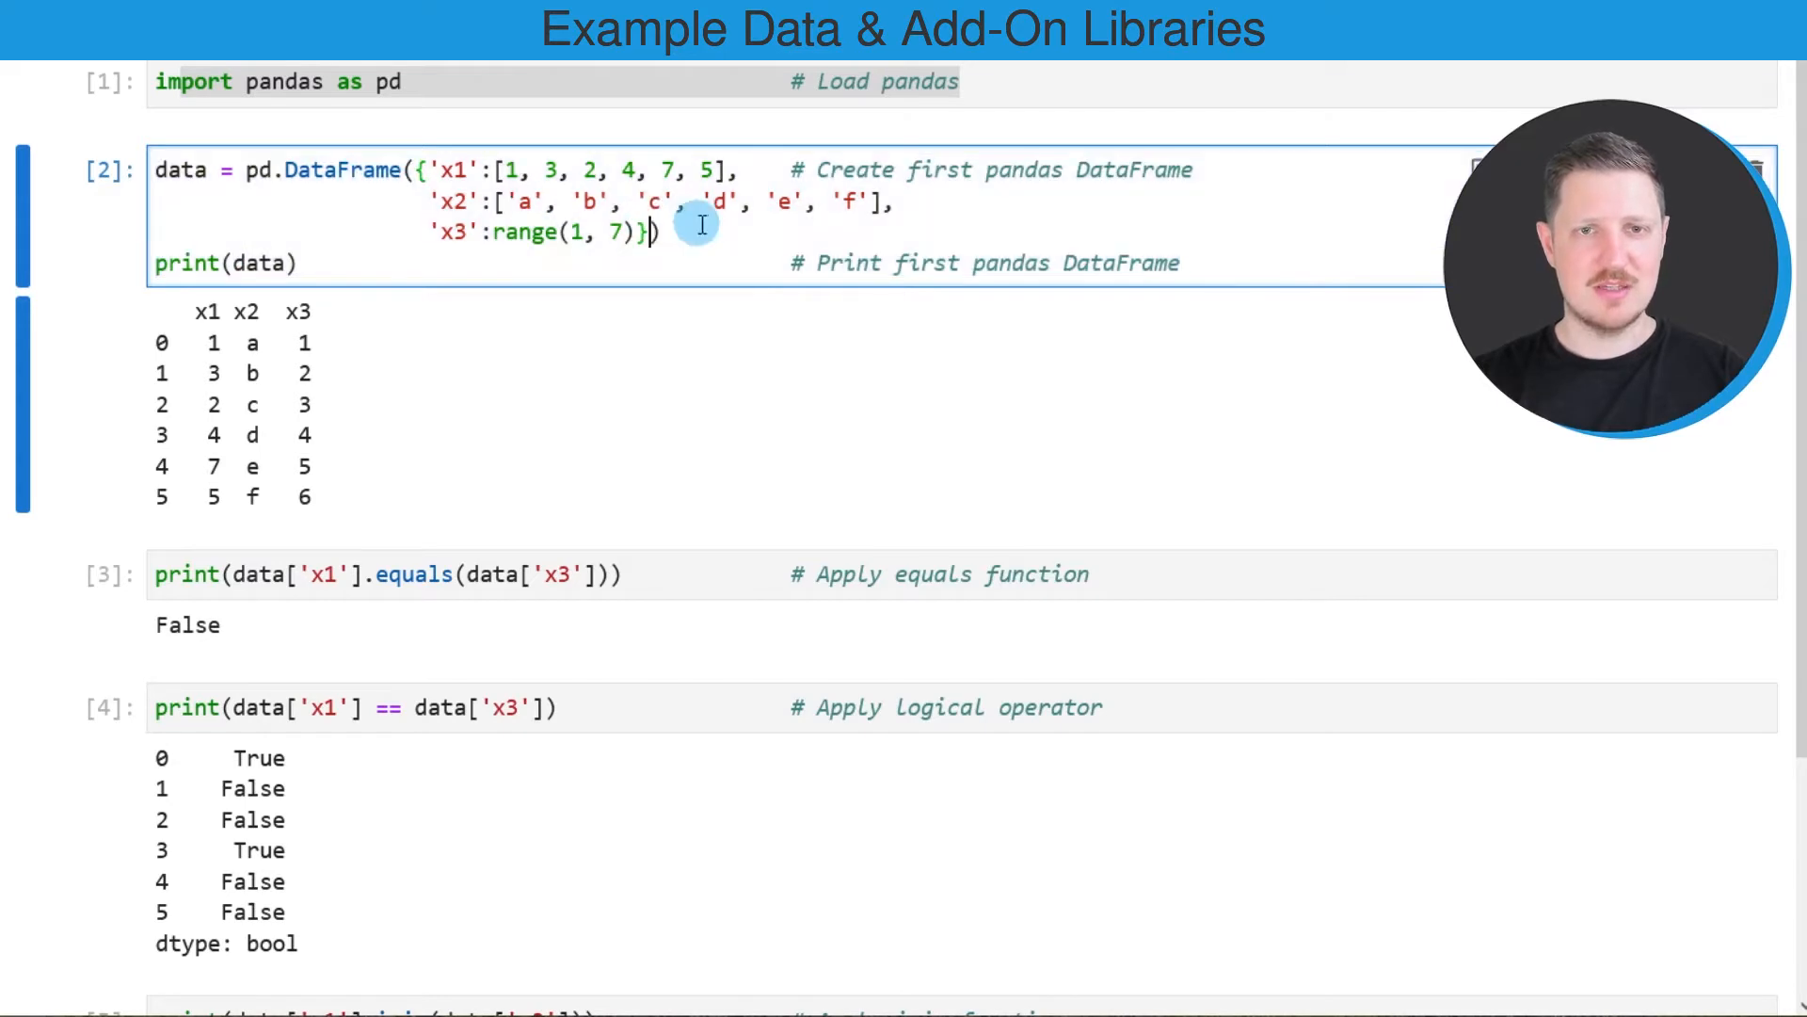
{"action": "double_click", "coordinate": [342, 170]}
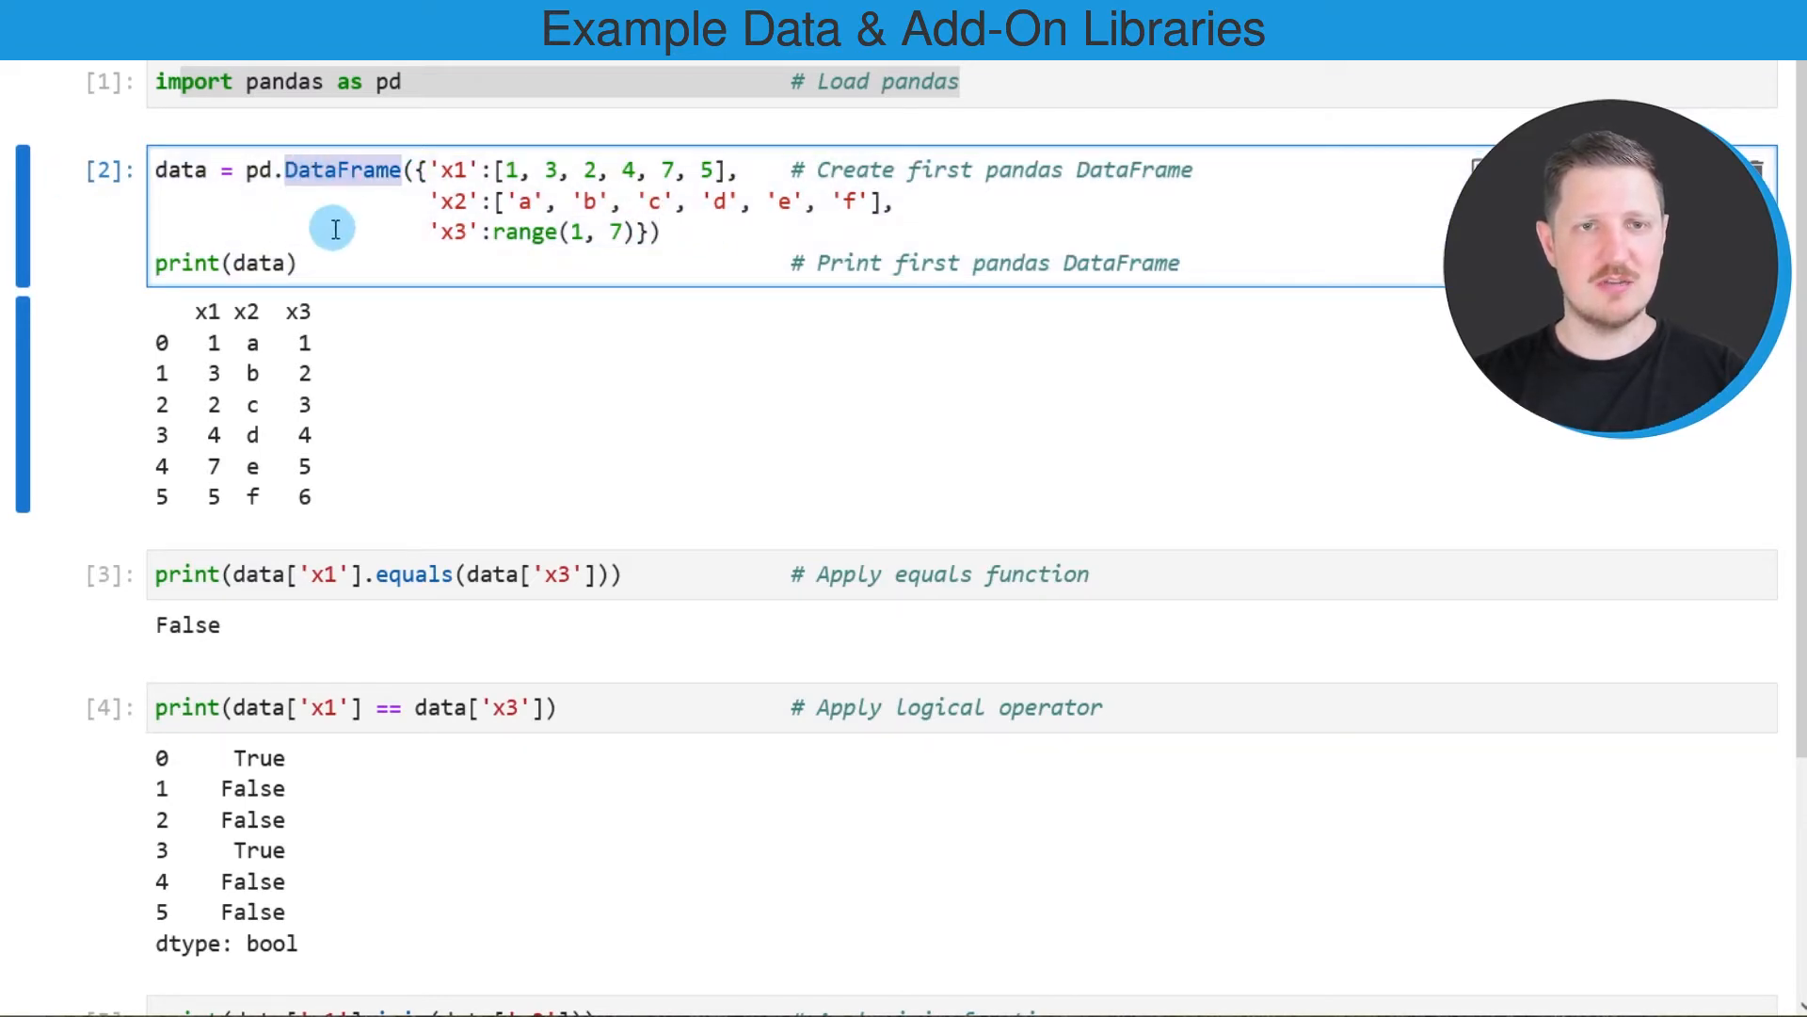
{"action": "mouse_move", "coordinate": [466, 230]}
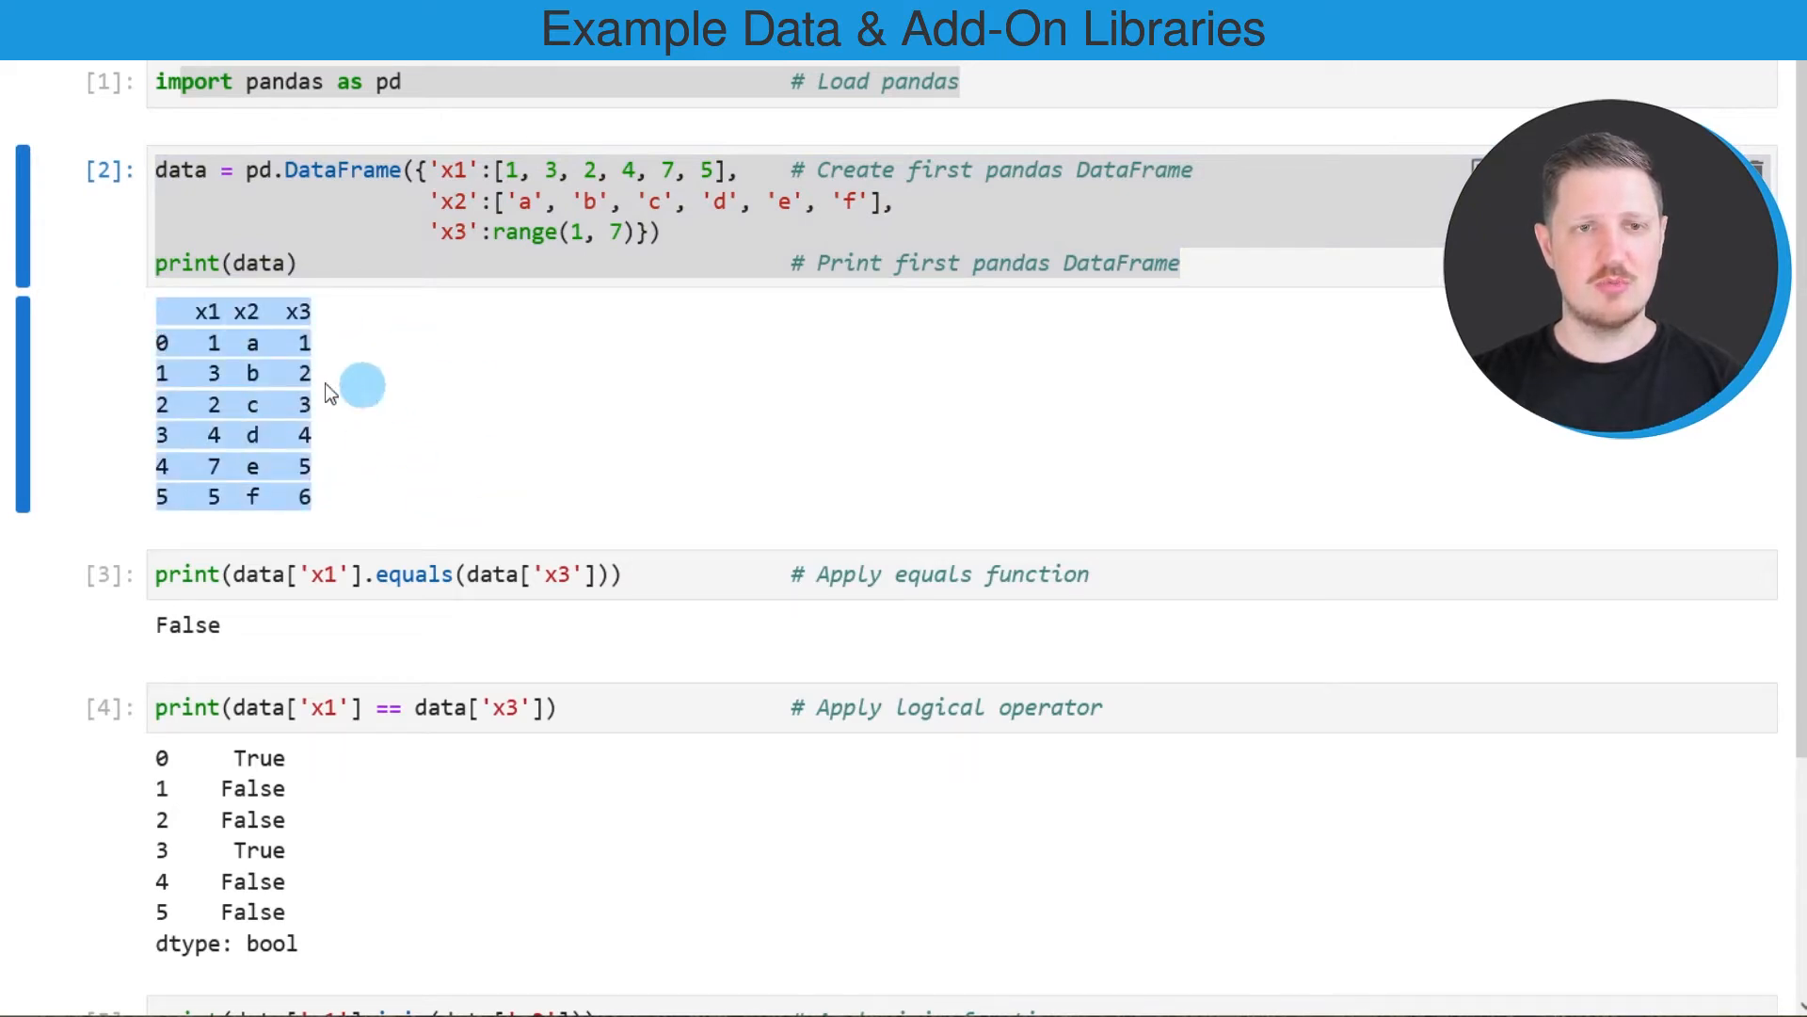
{"action": "mouse_move", "coordinate": [185, 322]}
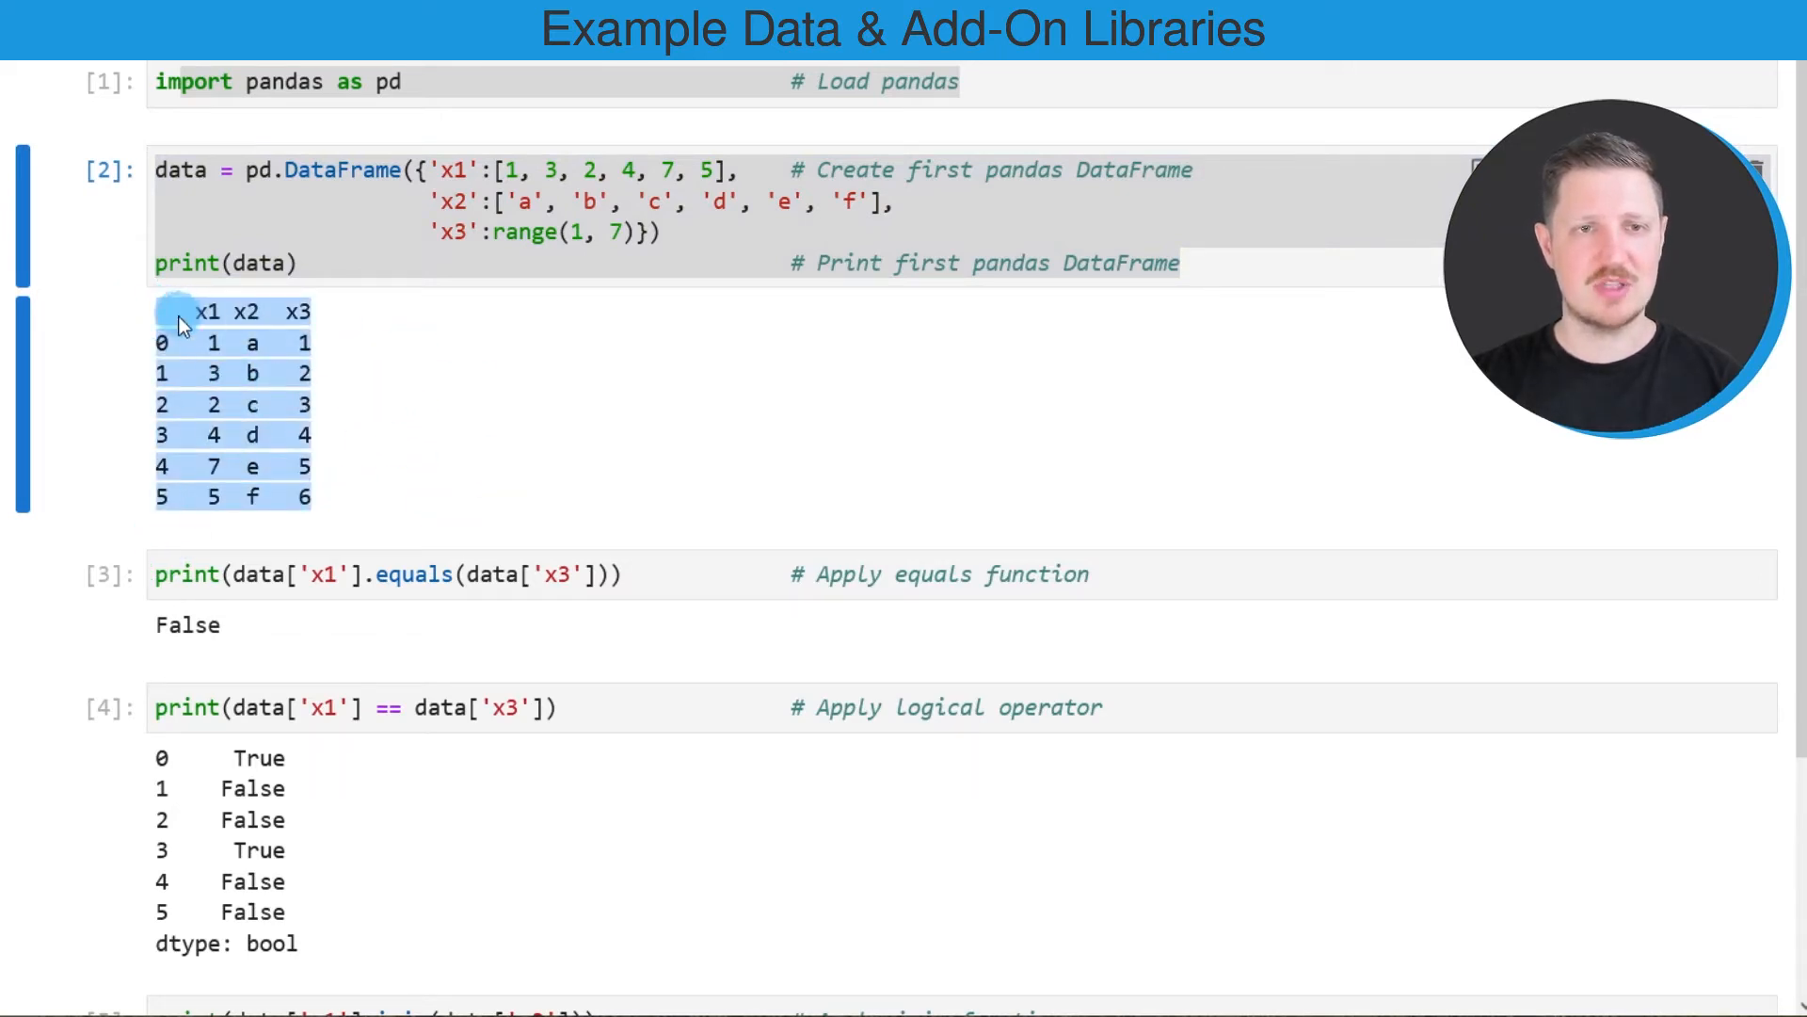
{"action": "mouse_move", "coordinate": [254, 322]}
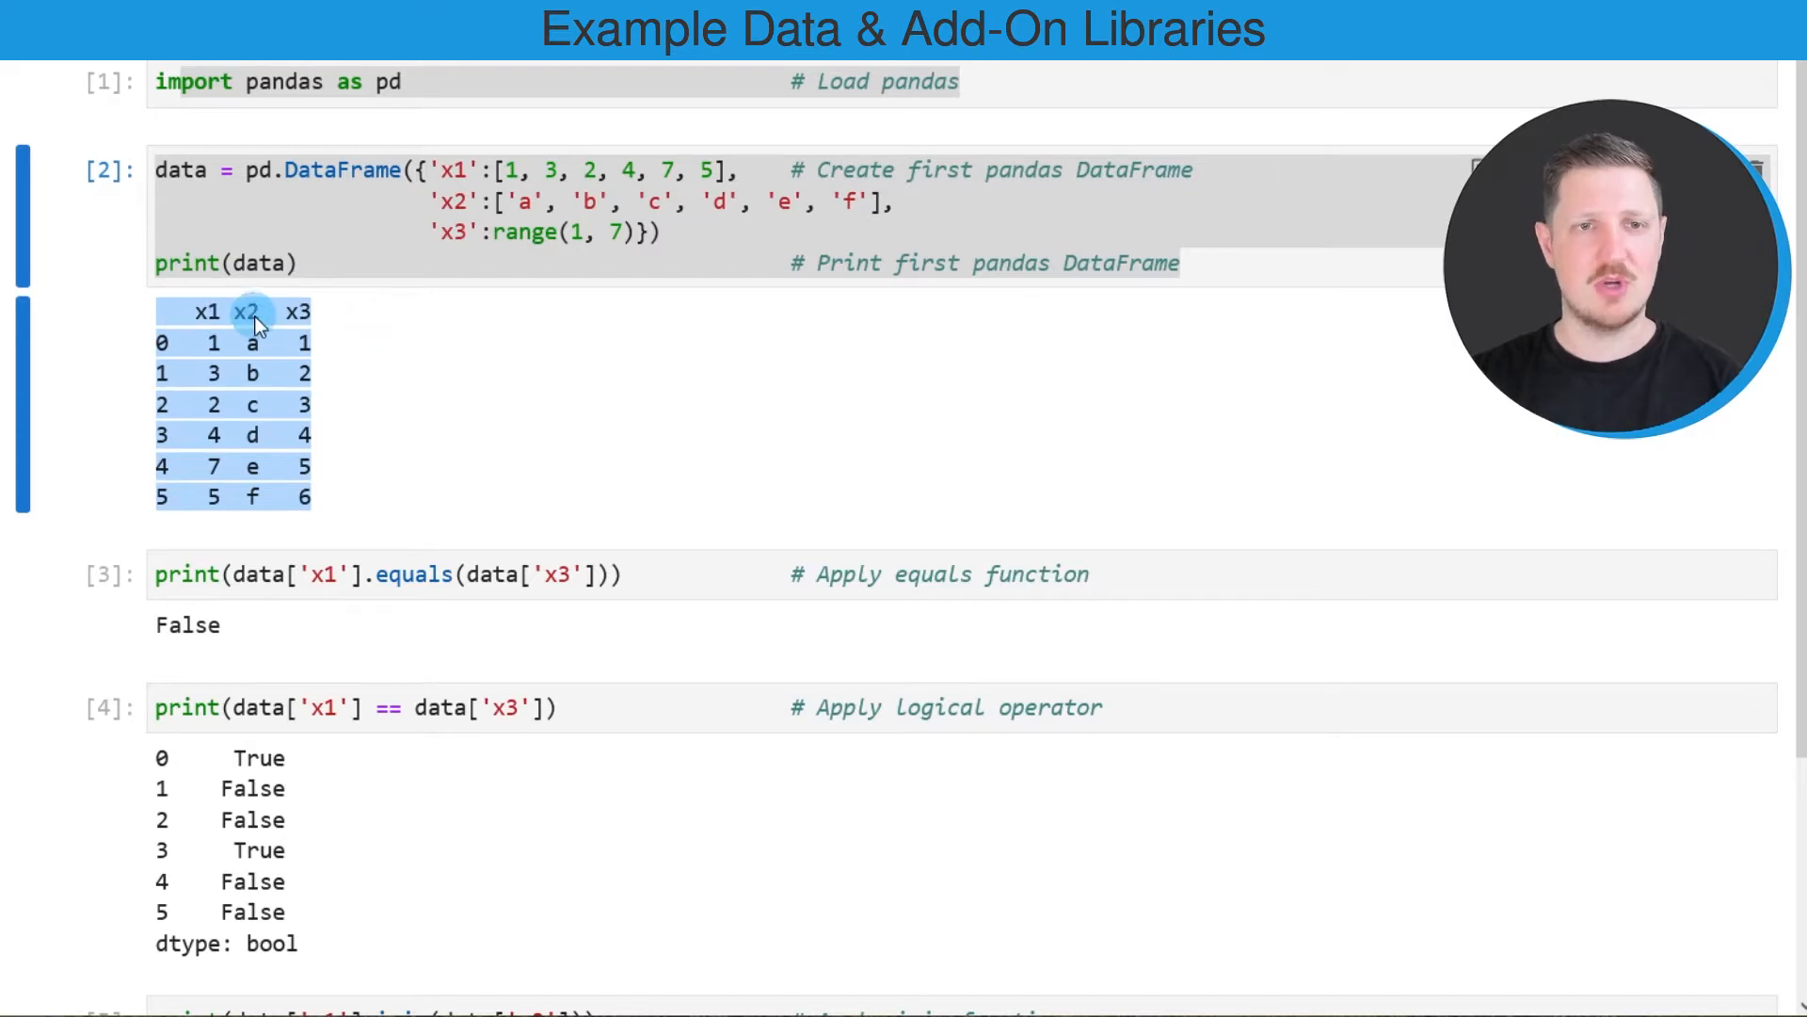
{"action": "mouse_move", "coordinate": [301, 322]}
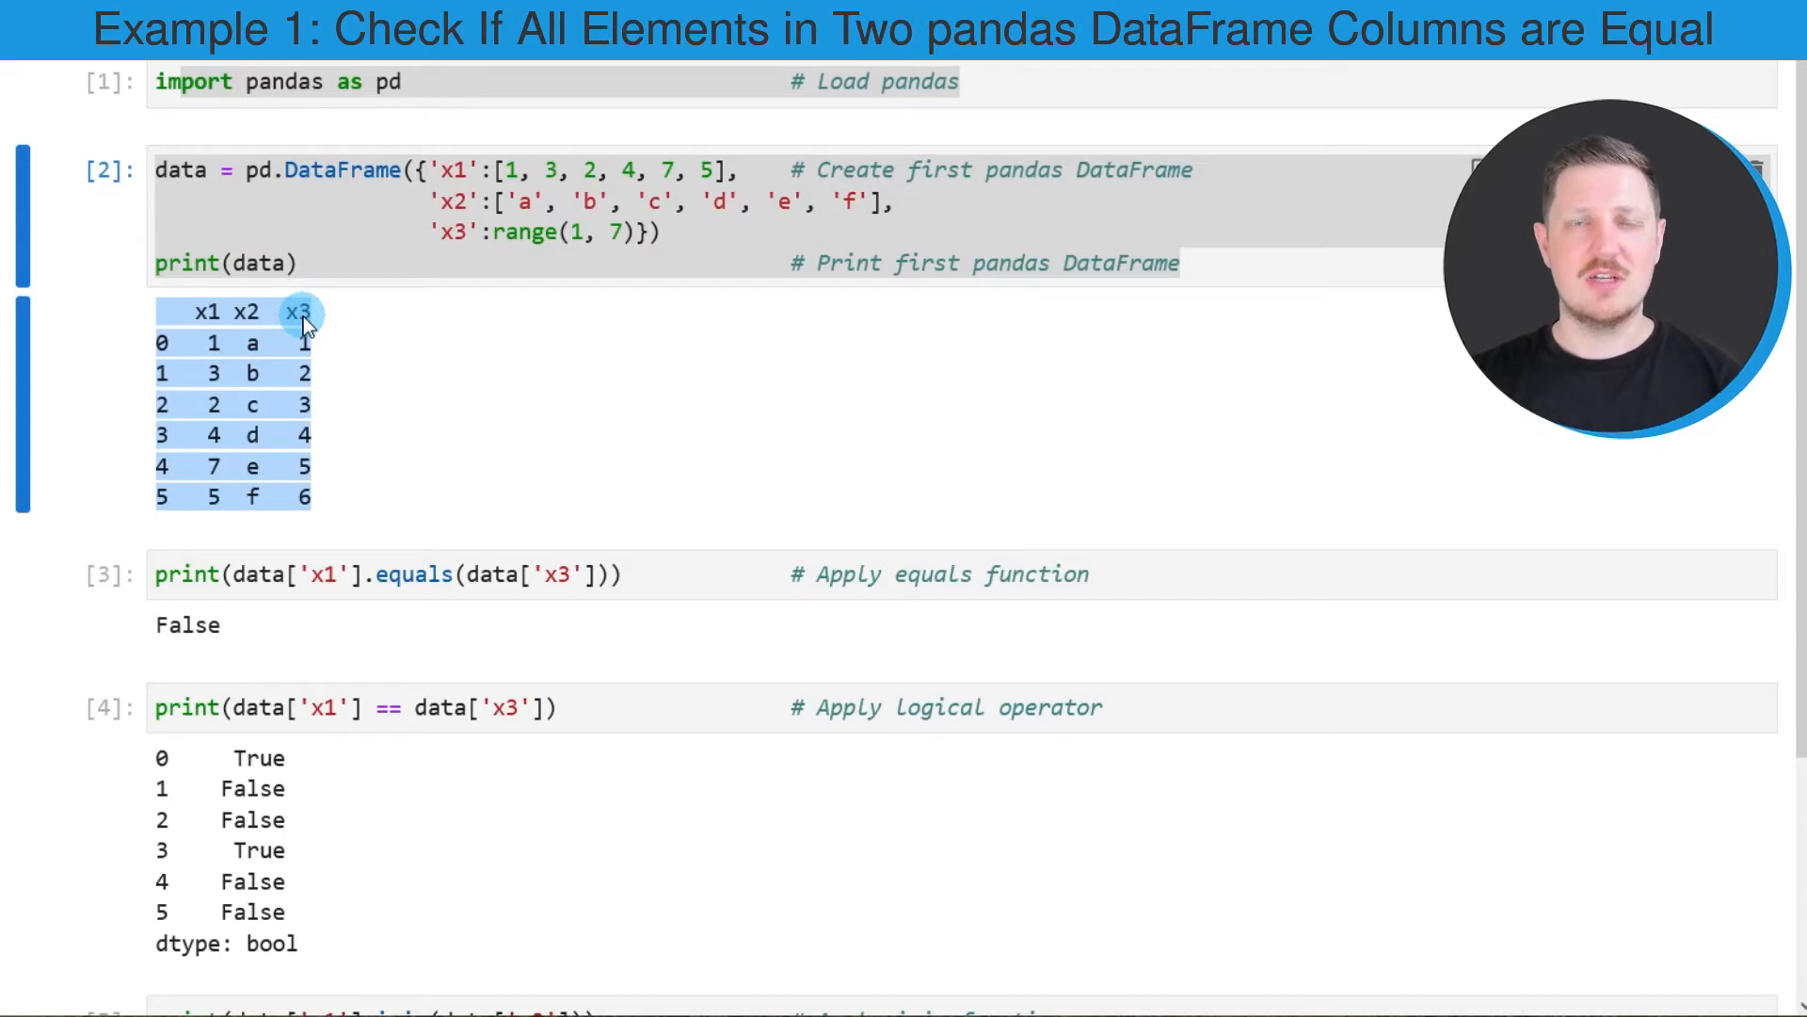
{"action": "mouse_move", "coordinate": [205, 311]}
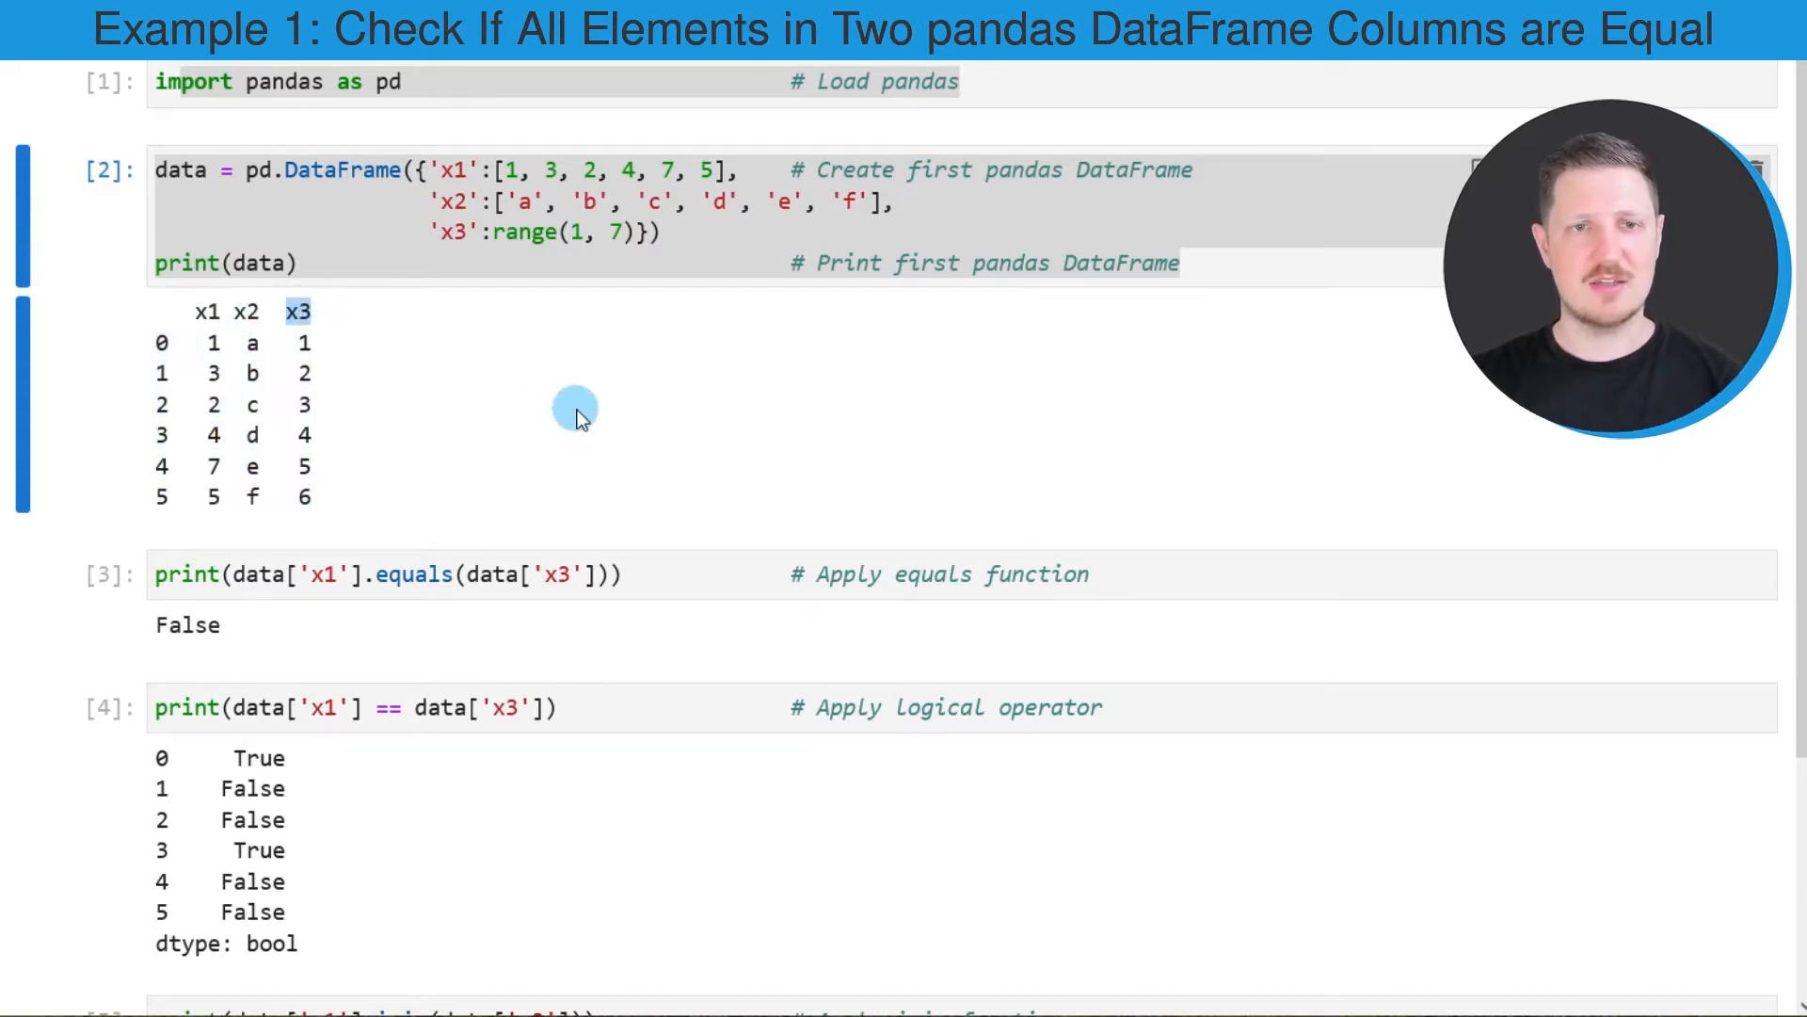
{"action": "mouse_move", "coordinate": [593, 490]}
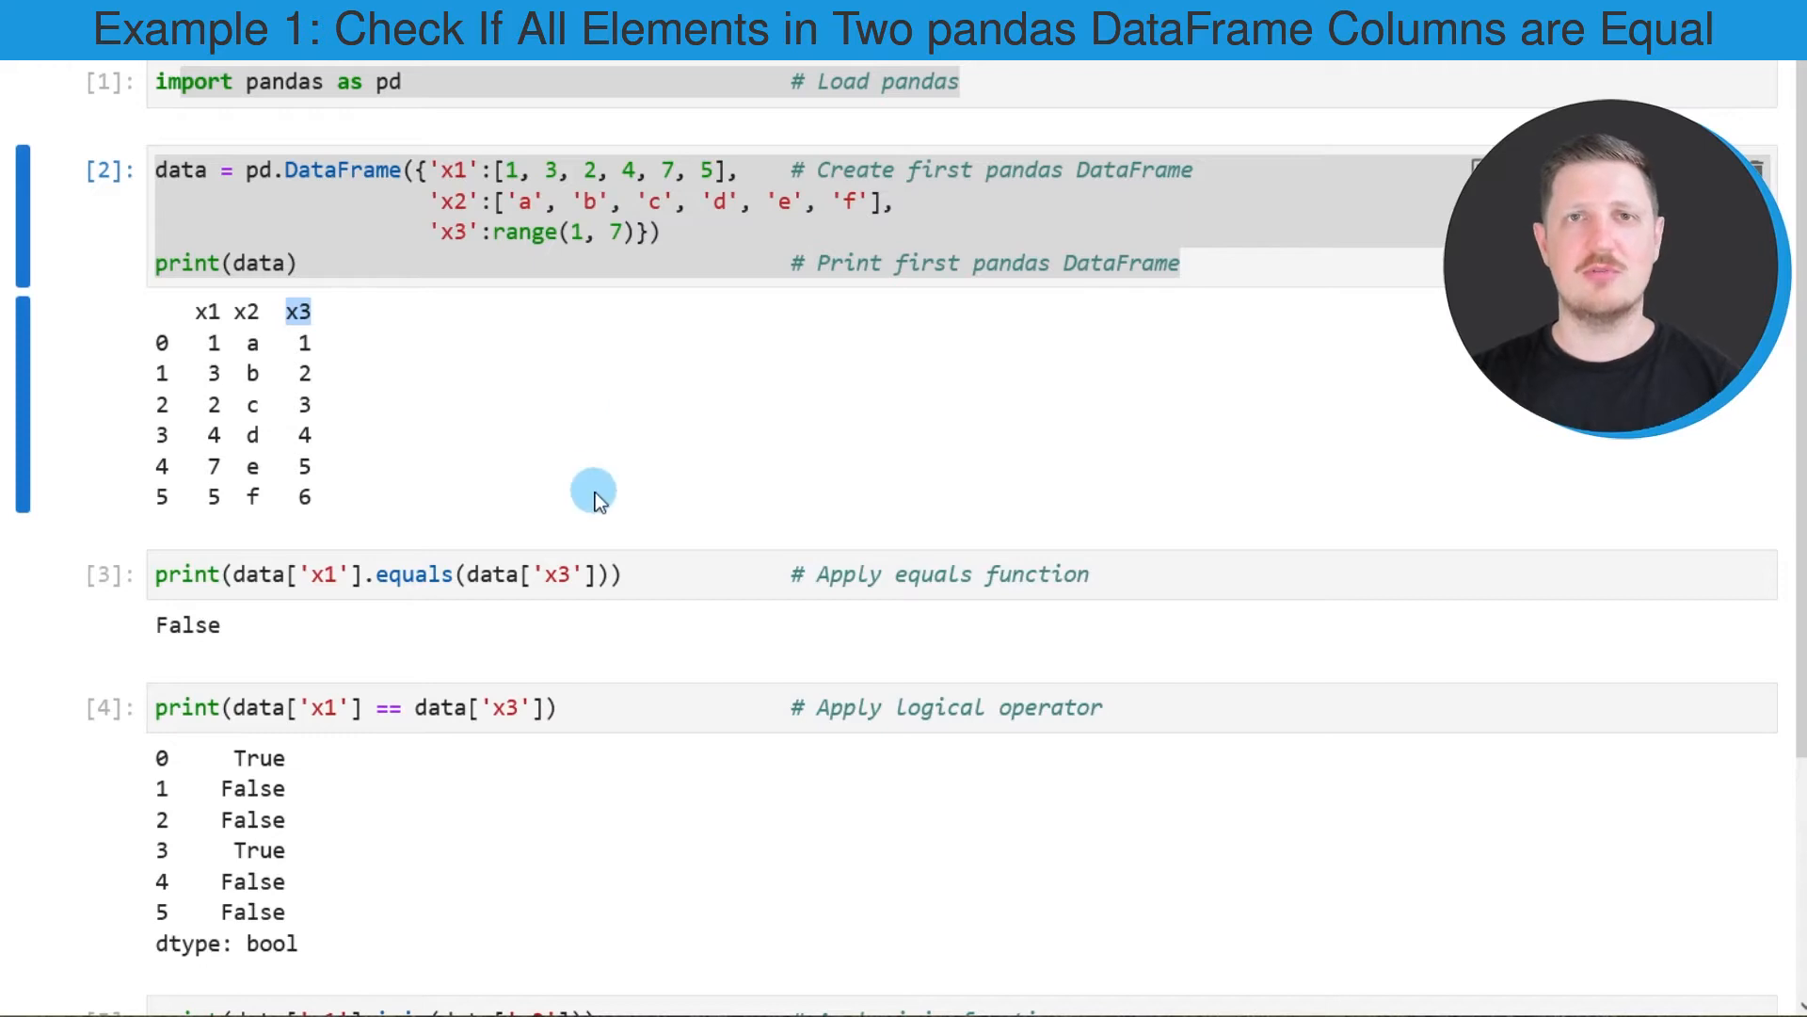
{"action": "mouse_move", "coordinate": [552, 483]}
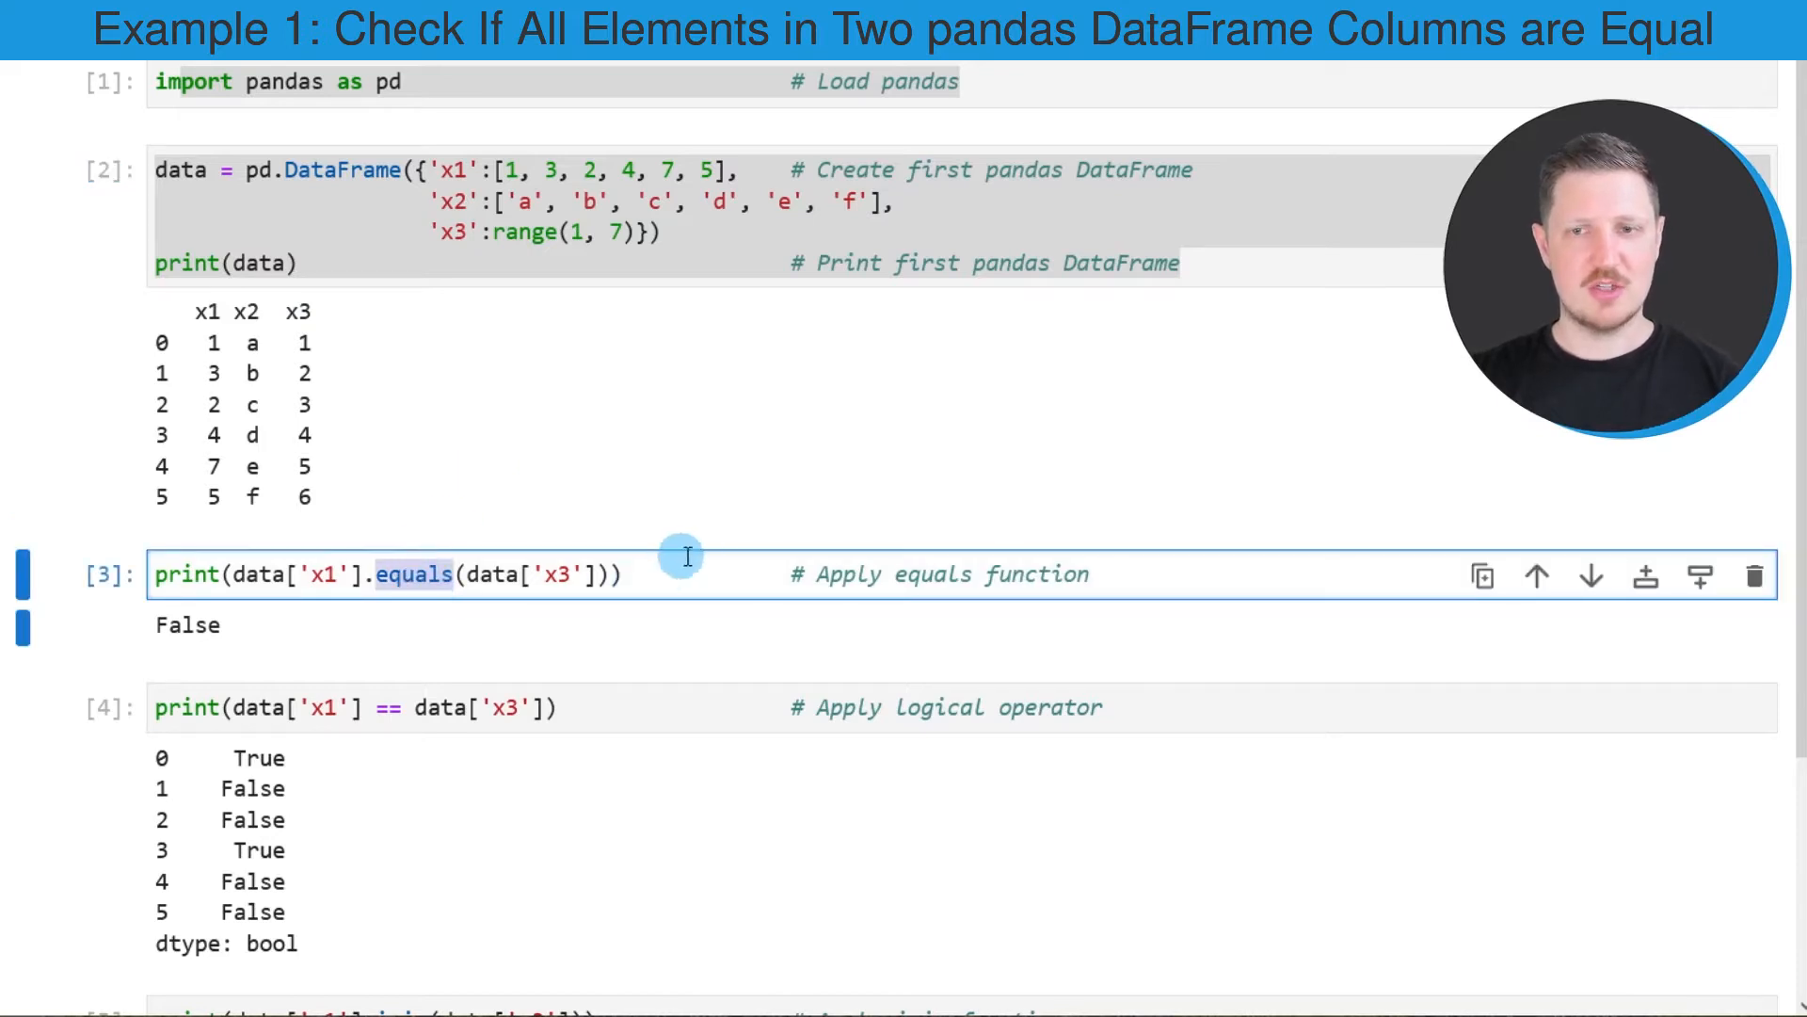
{"action": "scroll", "scroll_direction": "down", "scroll_amount": 3}
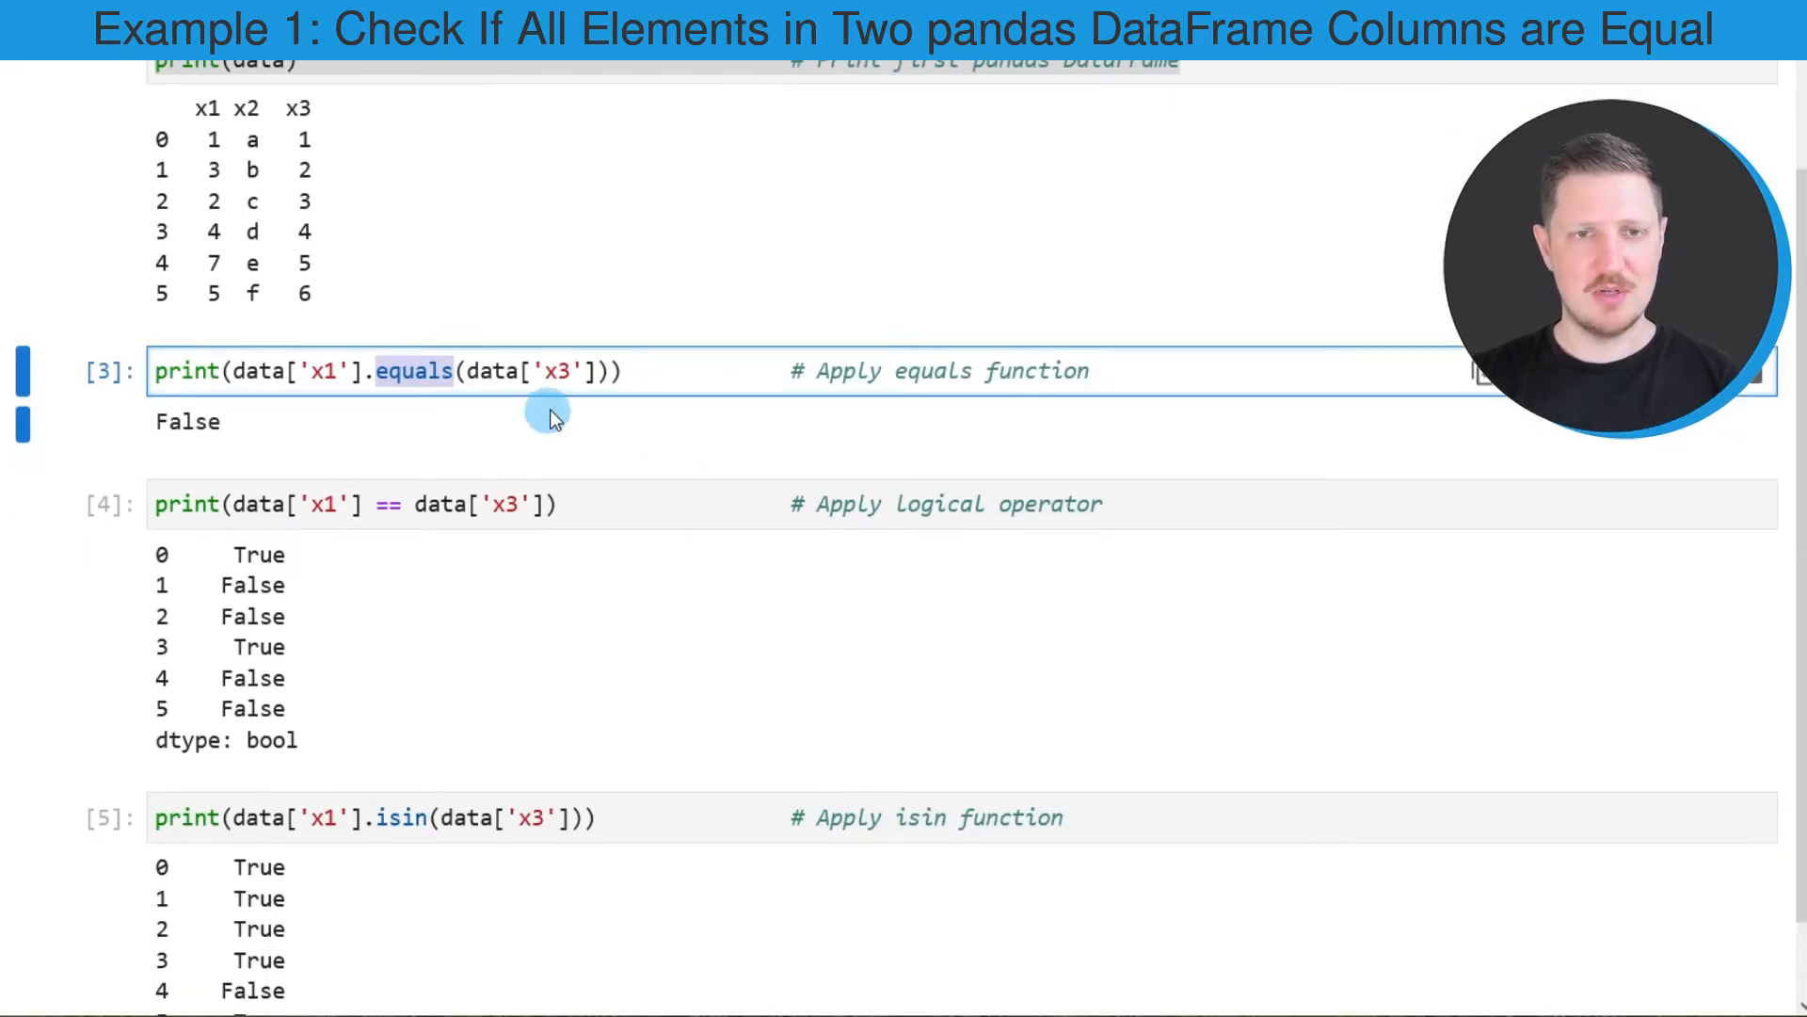
{"action": "mouse_move", "coordinate": [484, 382]}
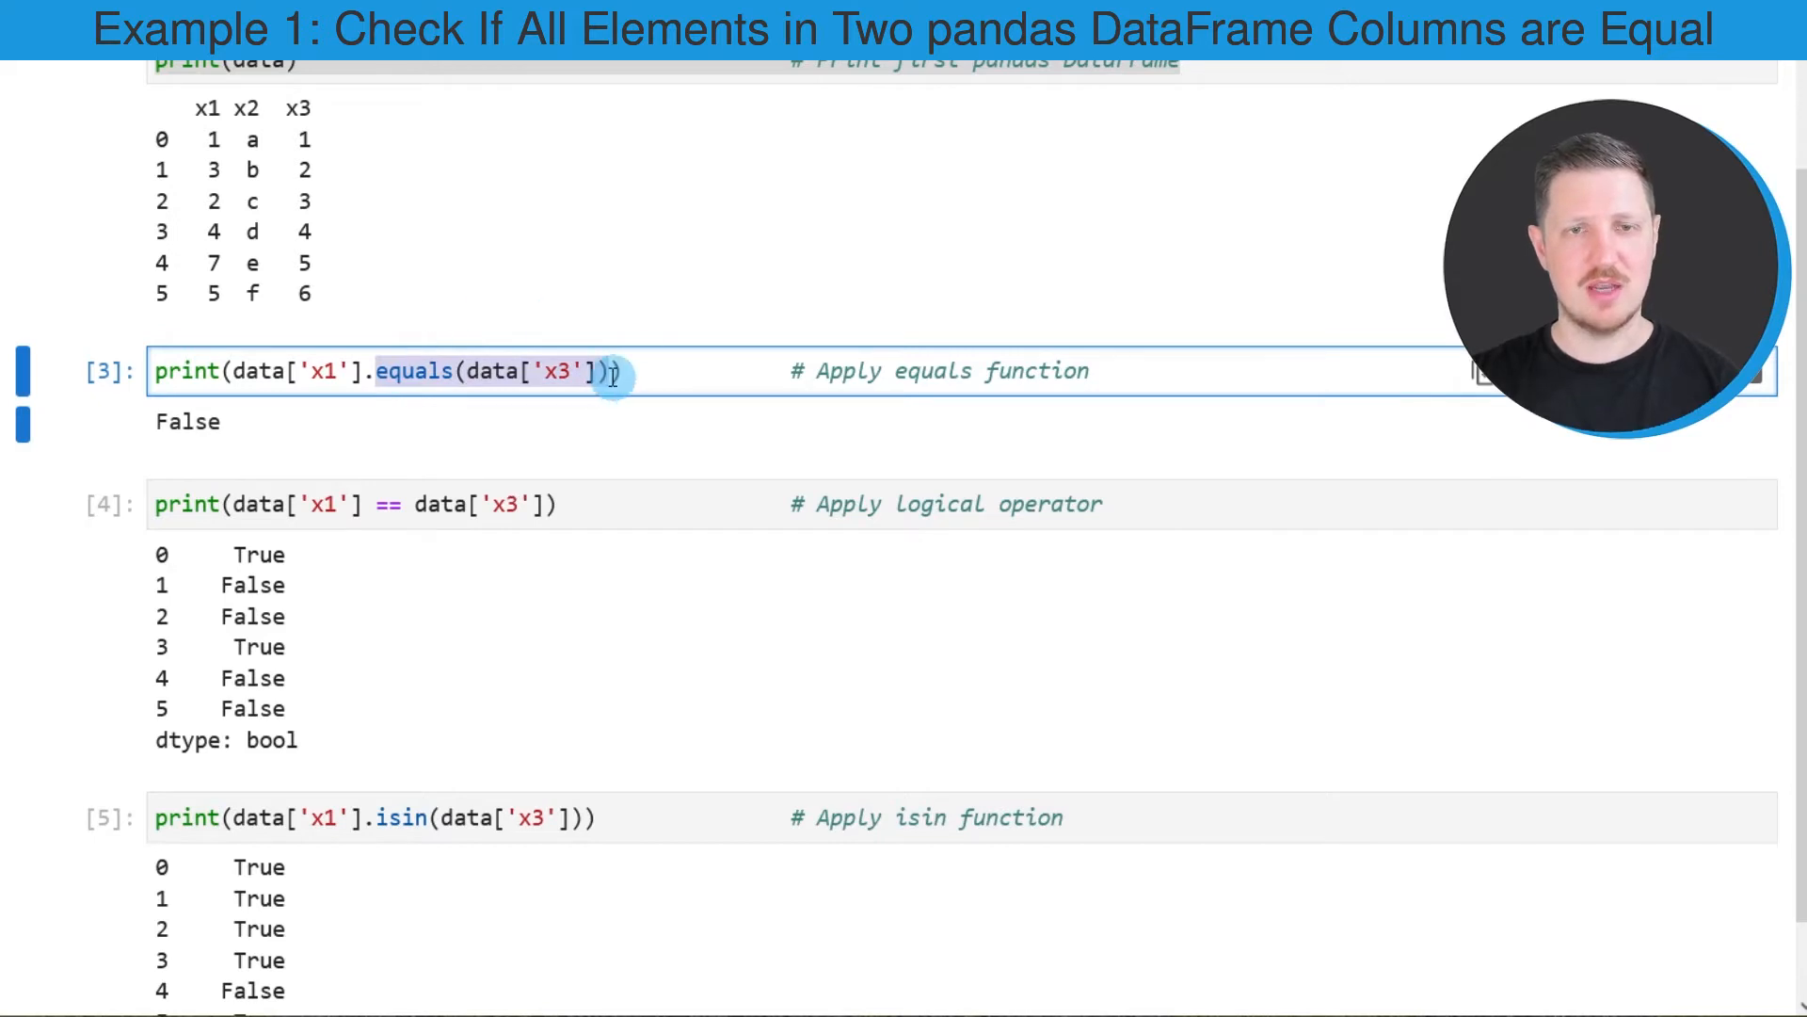
{"action": "left_click", "coordinate": [326, 371]}
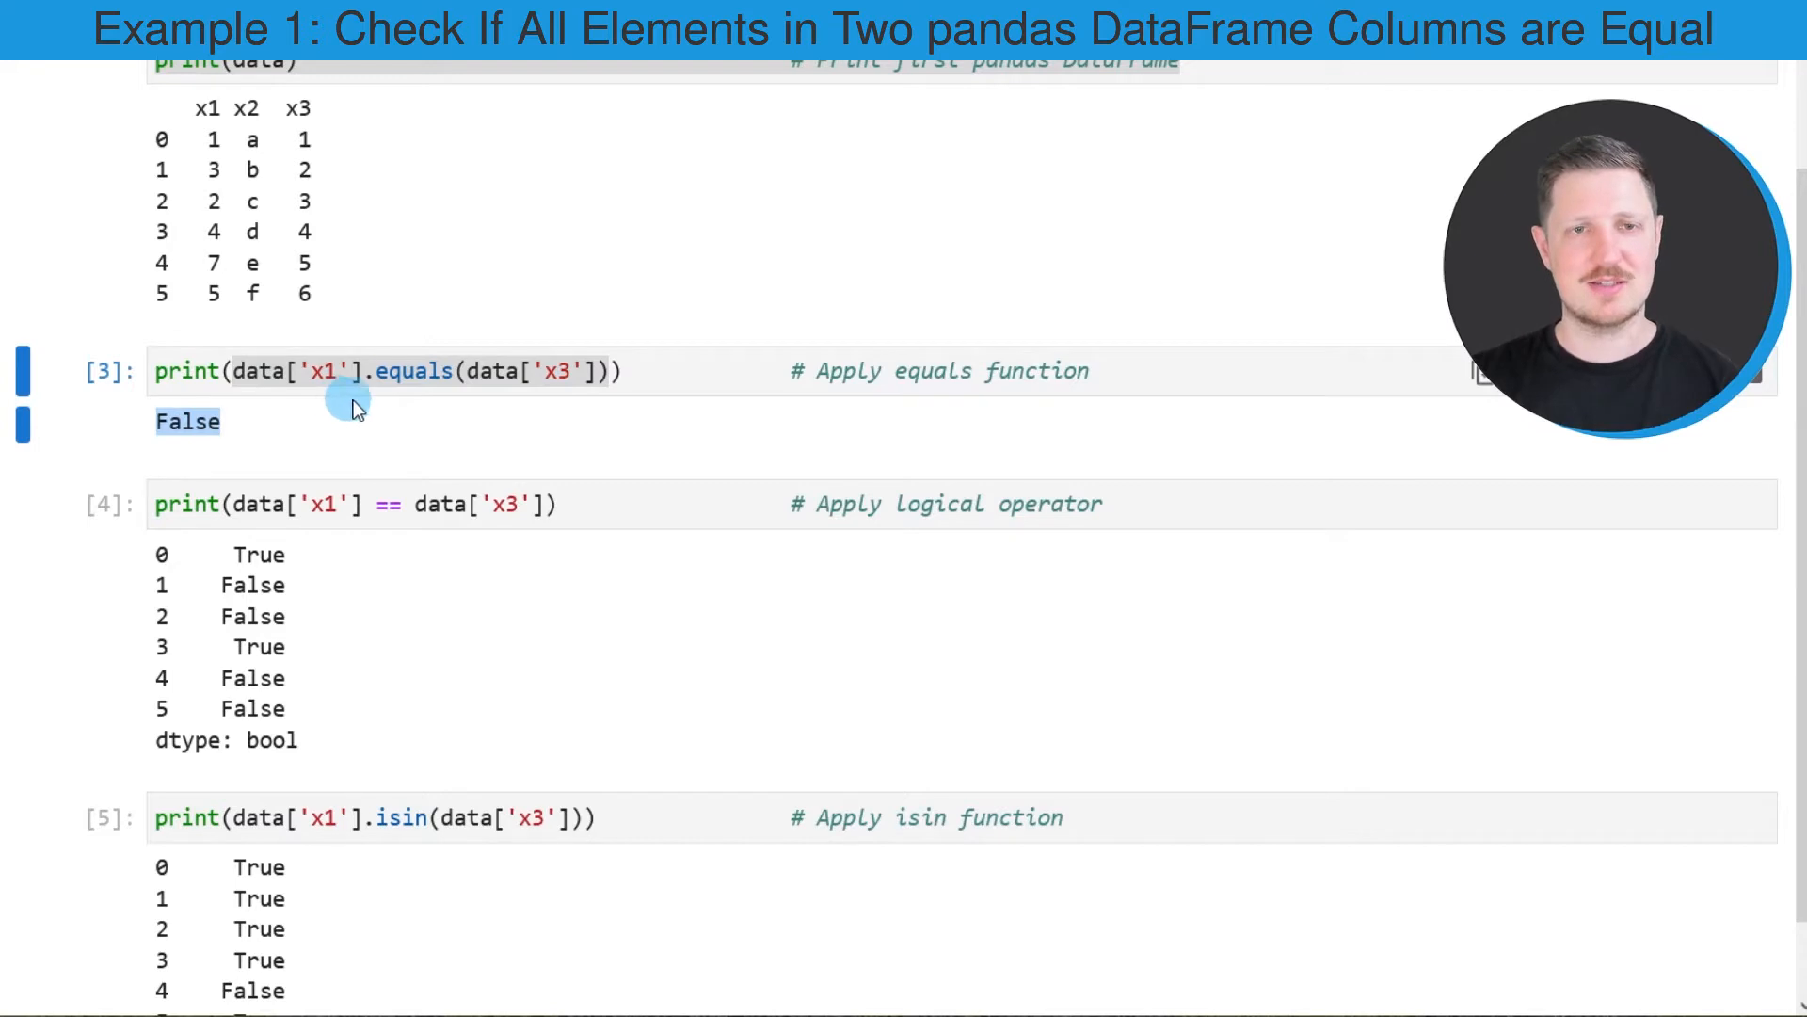
{"action": "left_click", "coordinate": [346, 371]}
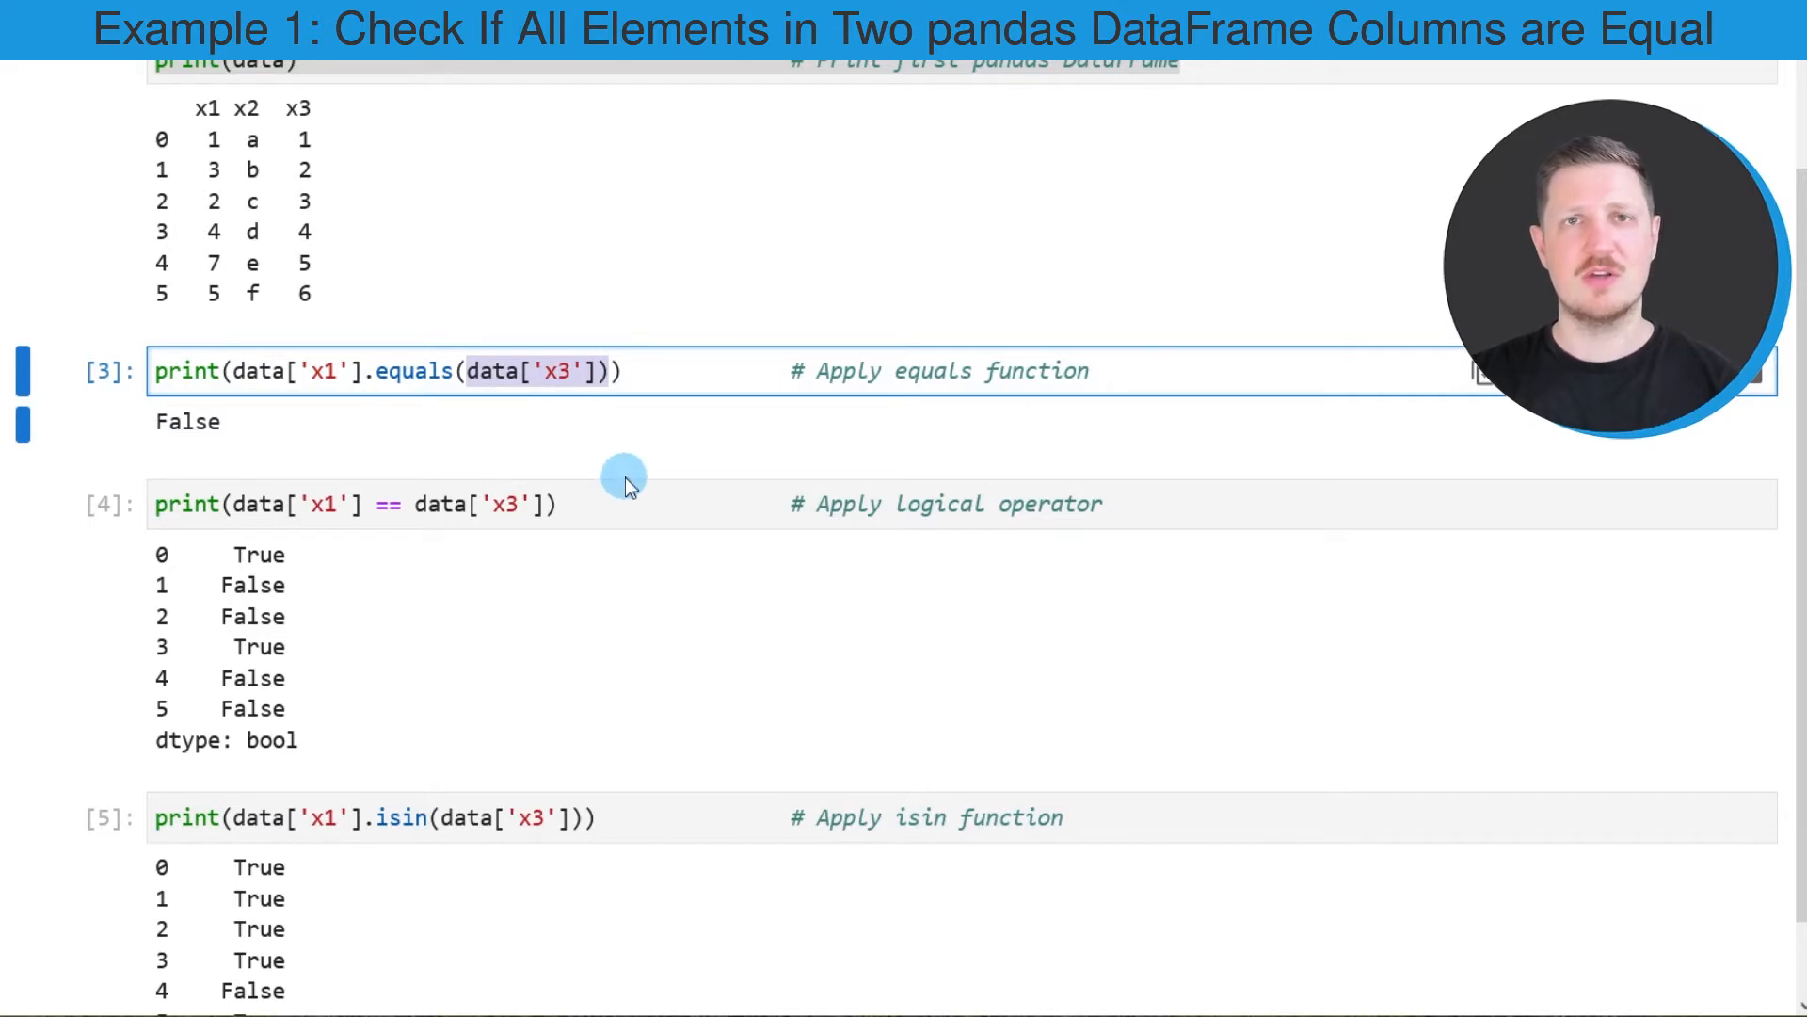
{"action": "mouse_move", "coordinate": [638, 492]}
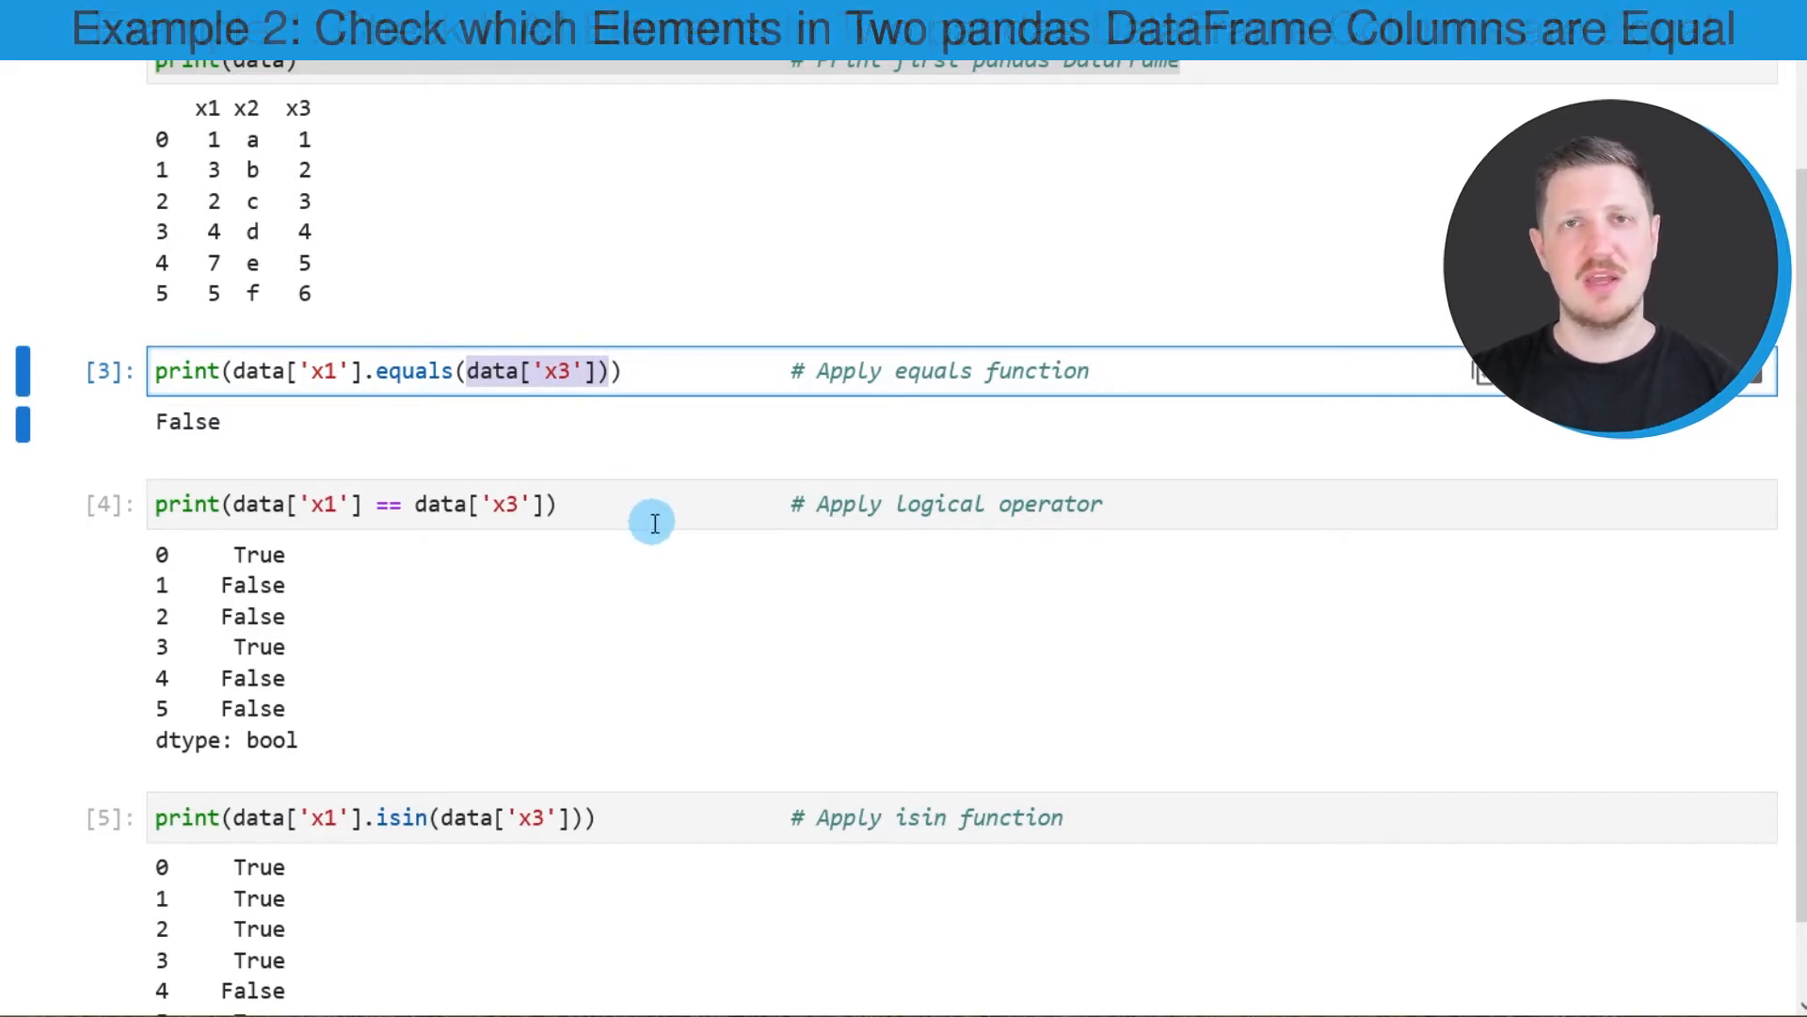
{"action": "mouse_move", "coordinate": [663, 544]}
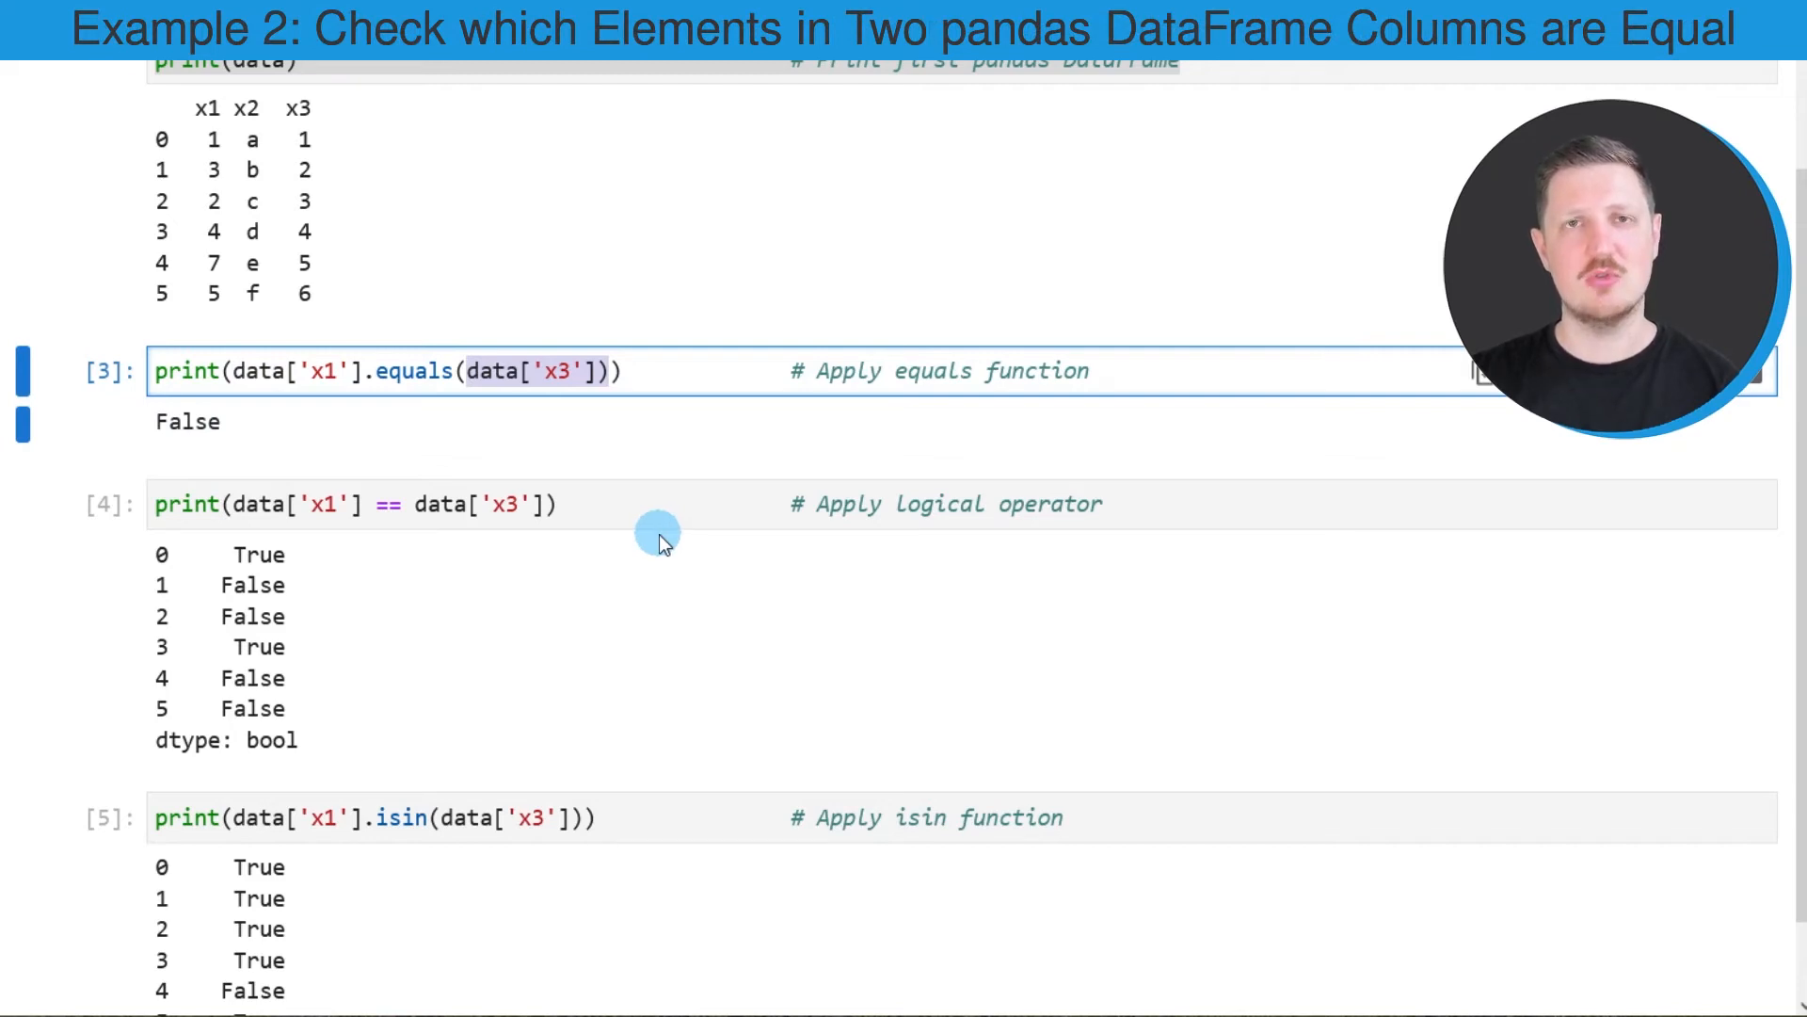
{"action": "mouse_move", "coordinate": [631, 540]}
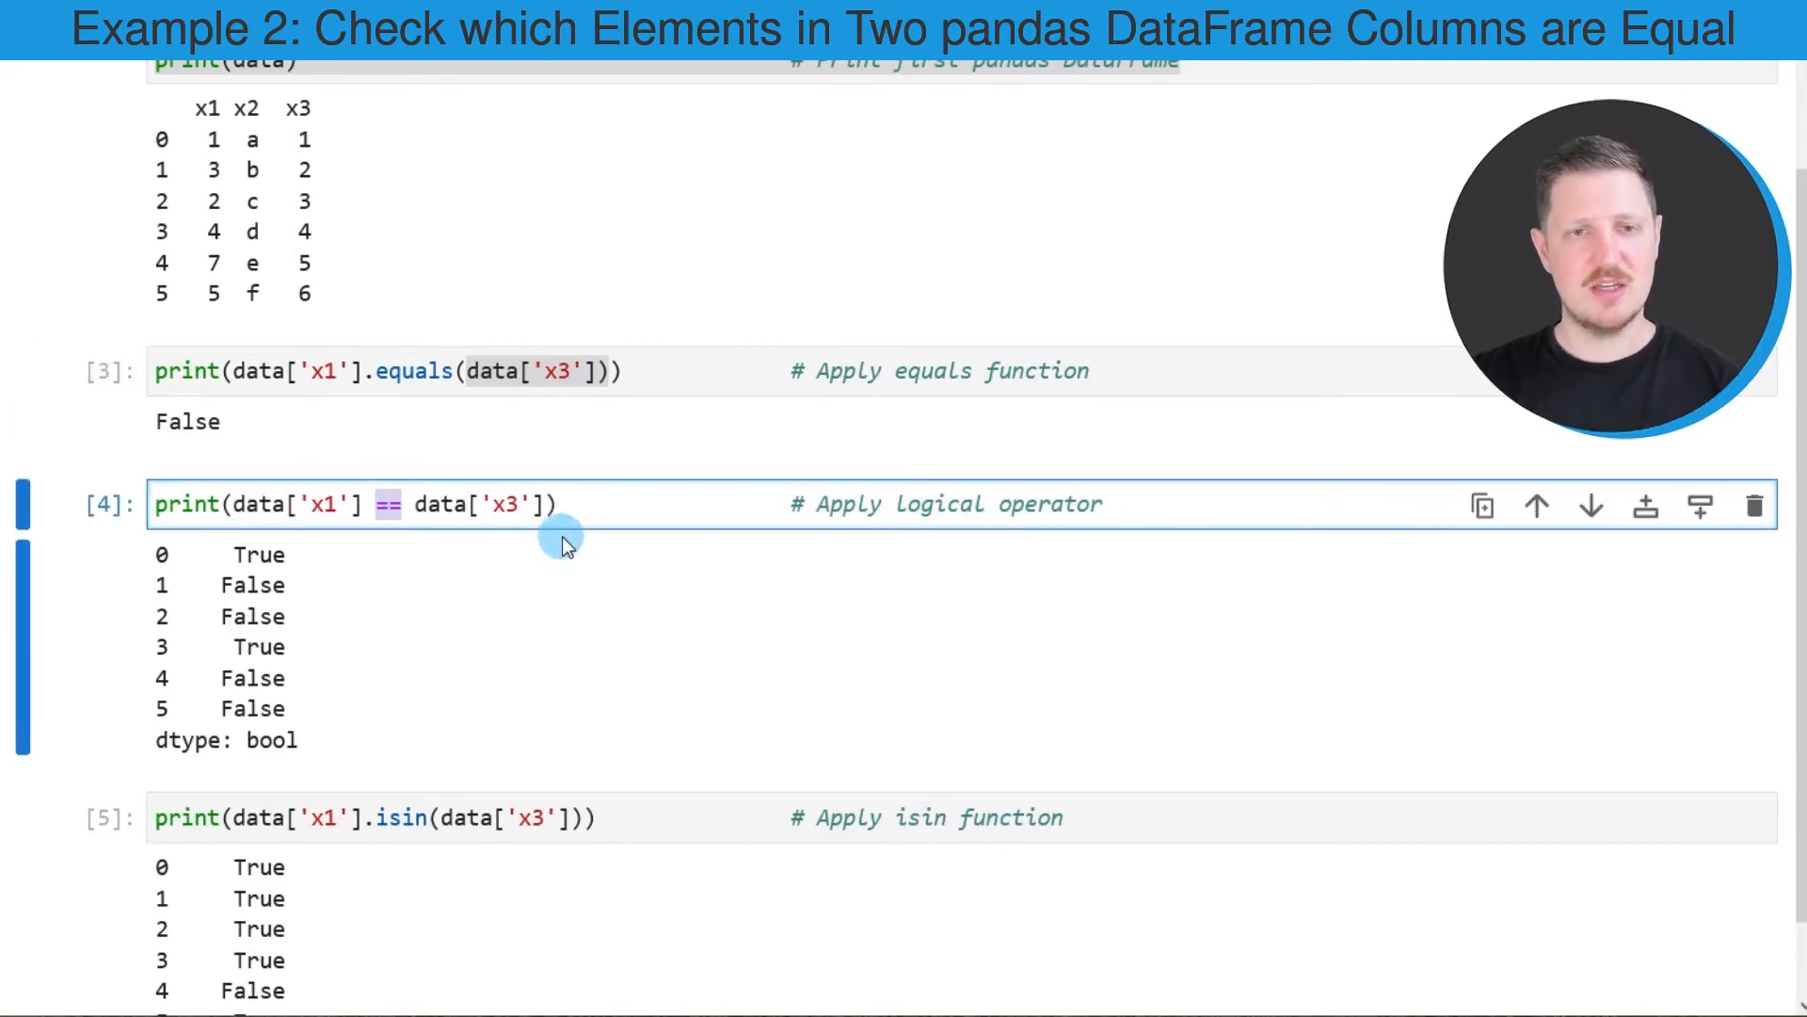
{"action": "mouse_move", "coordinate": [557, 542]}
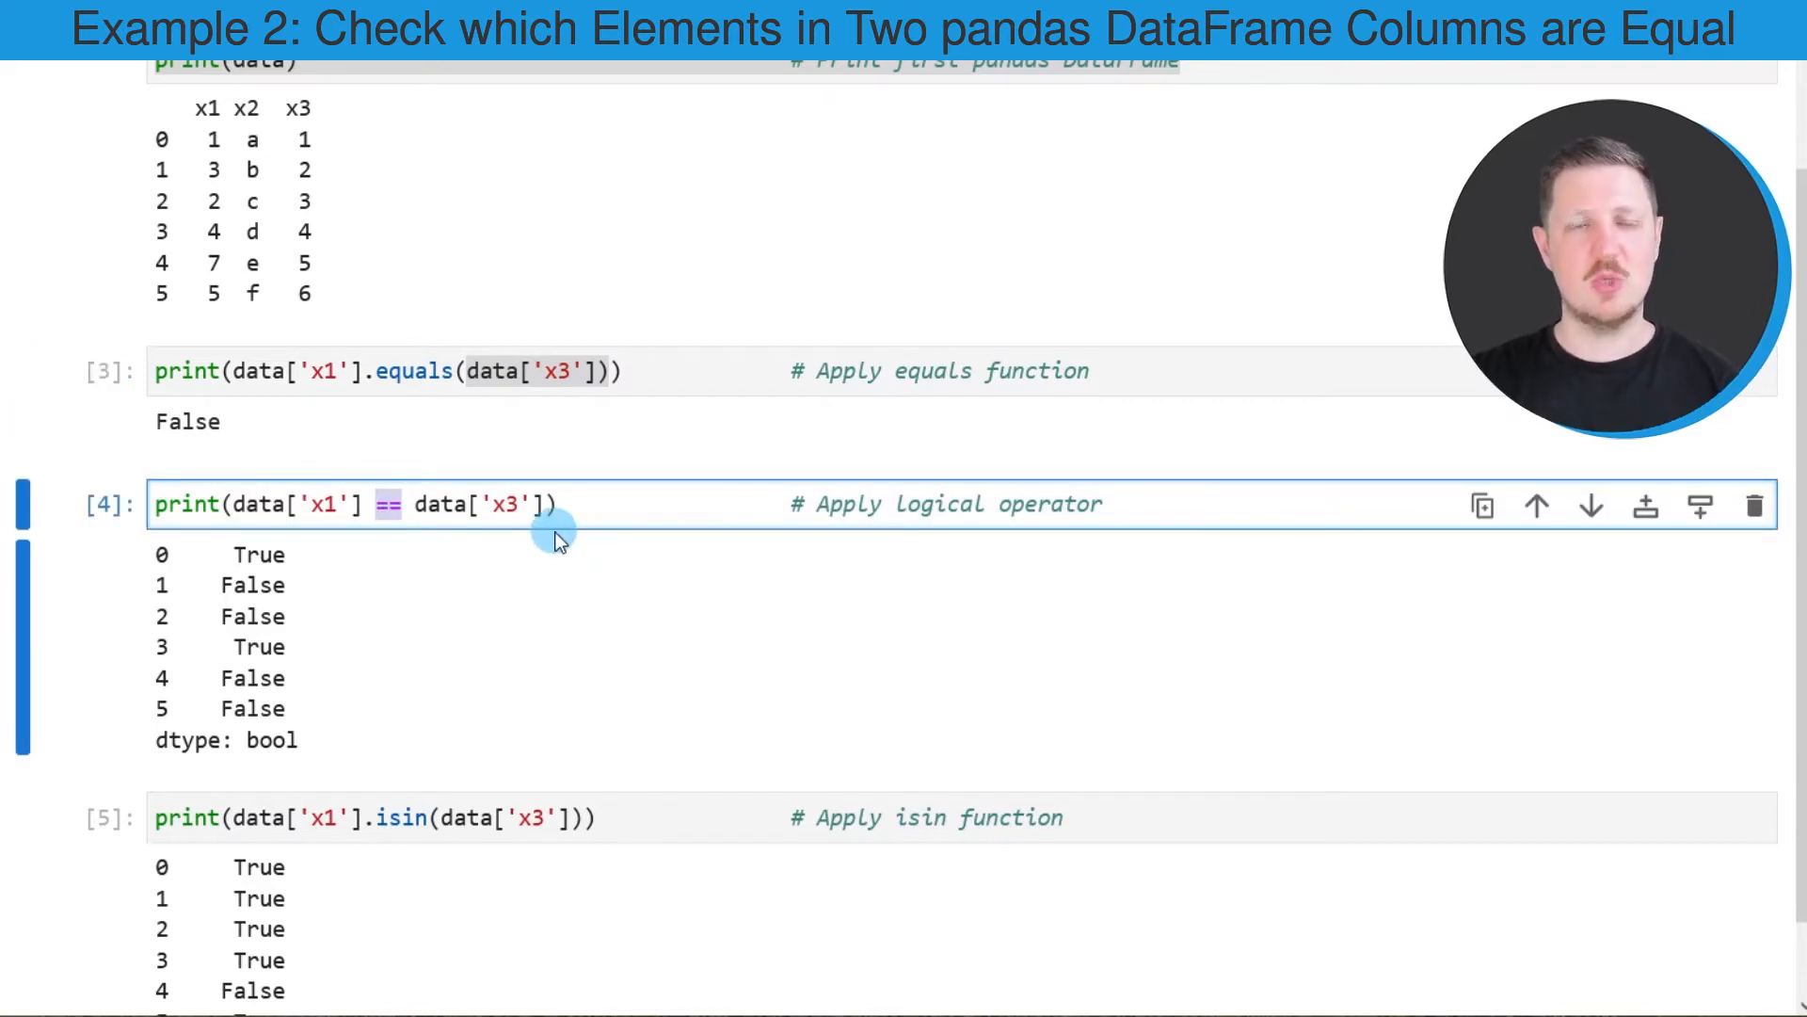
{"action": "mouse_move", "coordinate": [553, 540]}
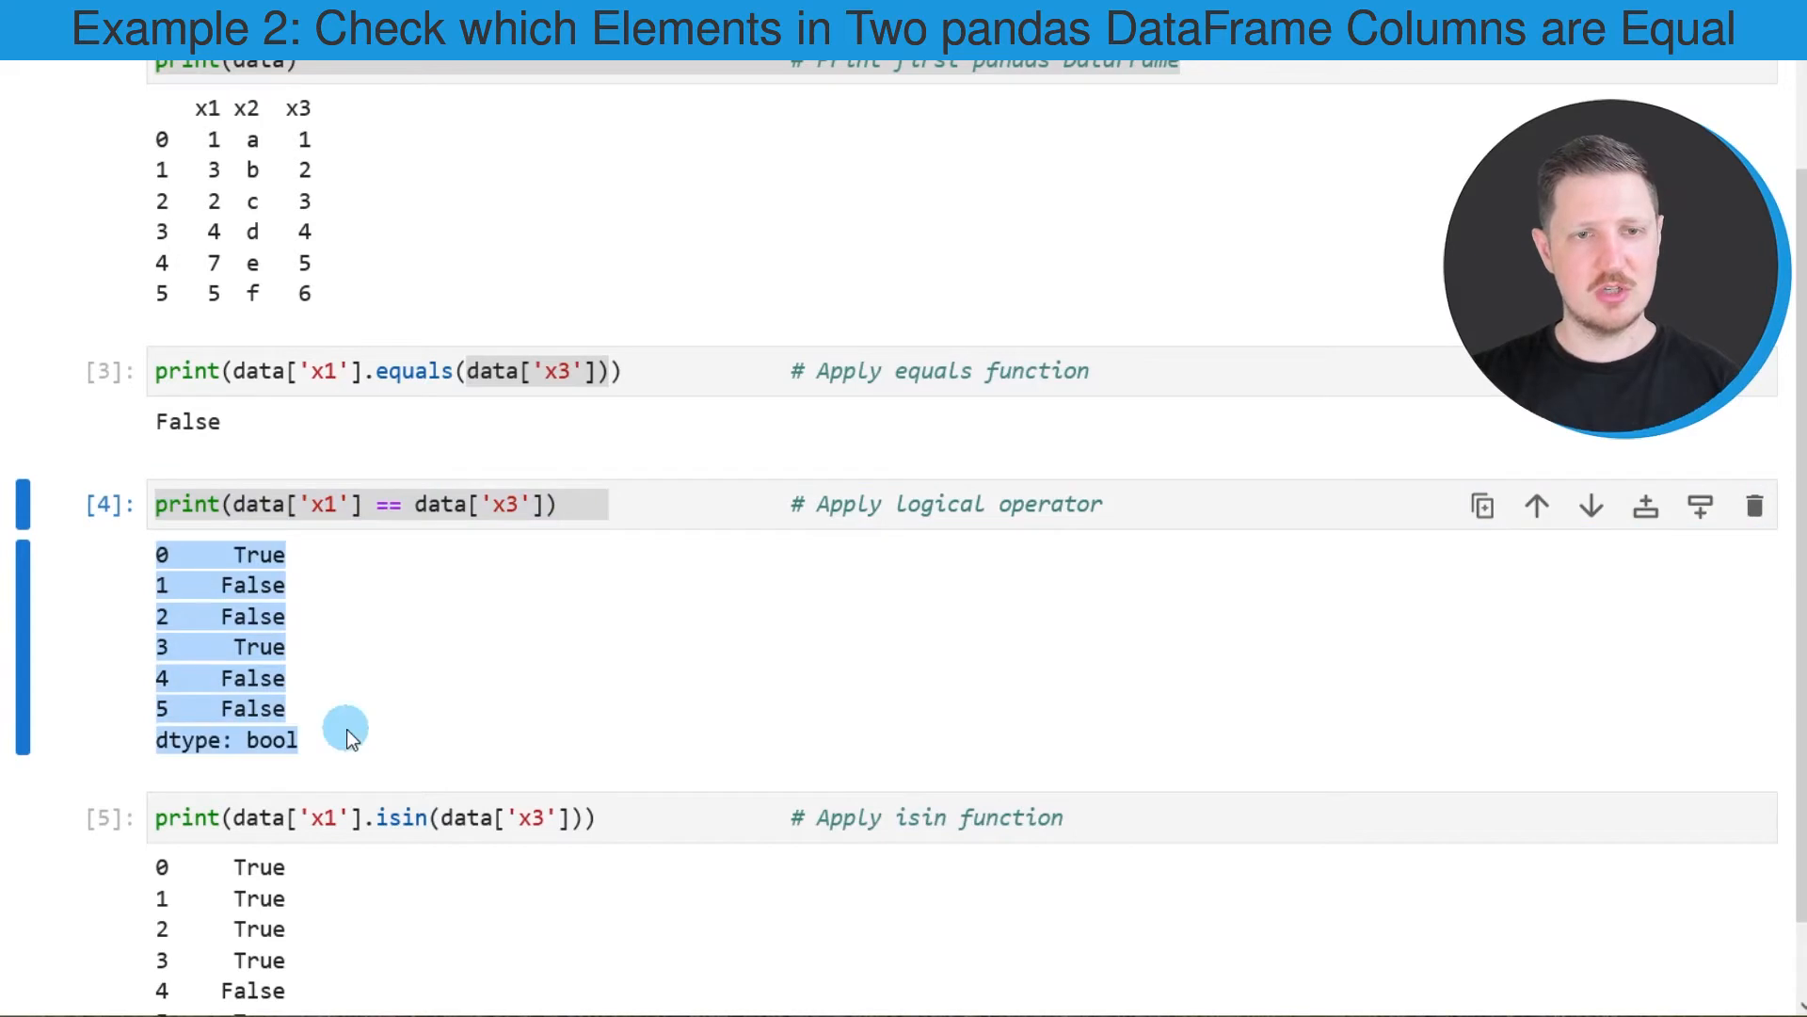
{"action": "mouse_move", "coordinate": [484, 710]}
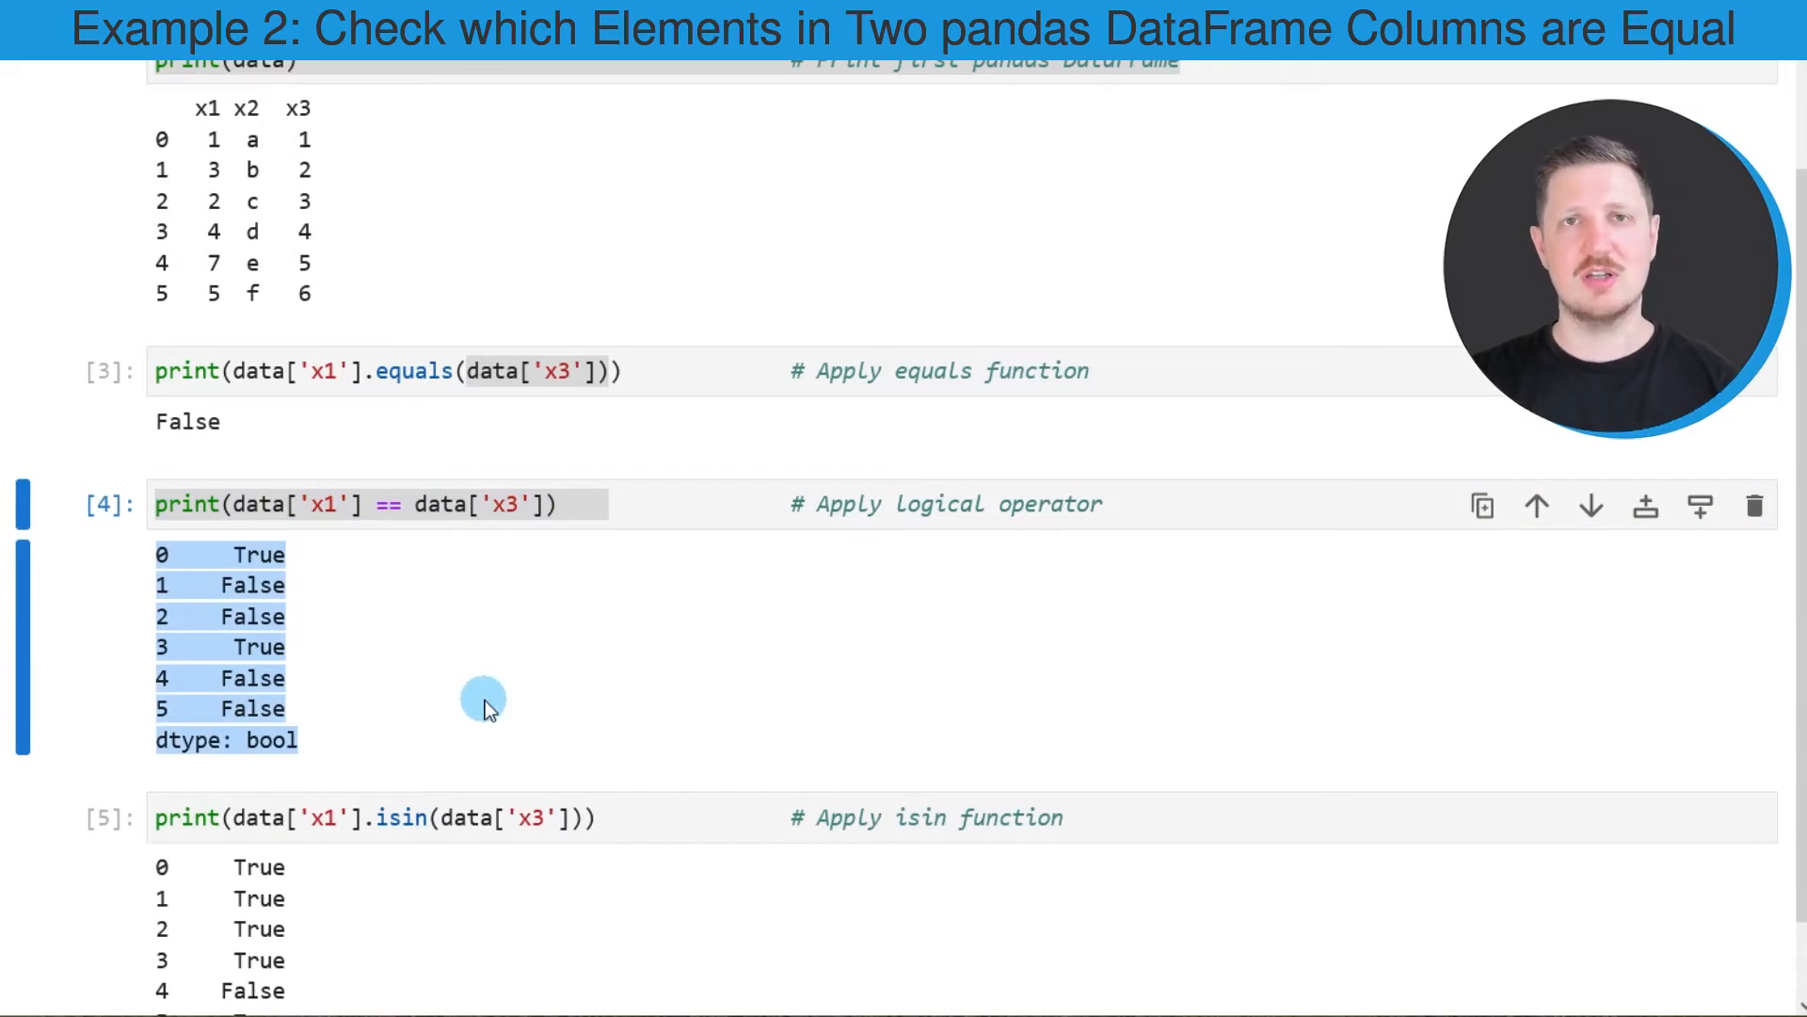
{"action": "mouse_move", "coordinate": [273, 565]}
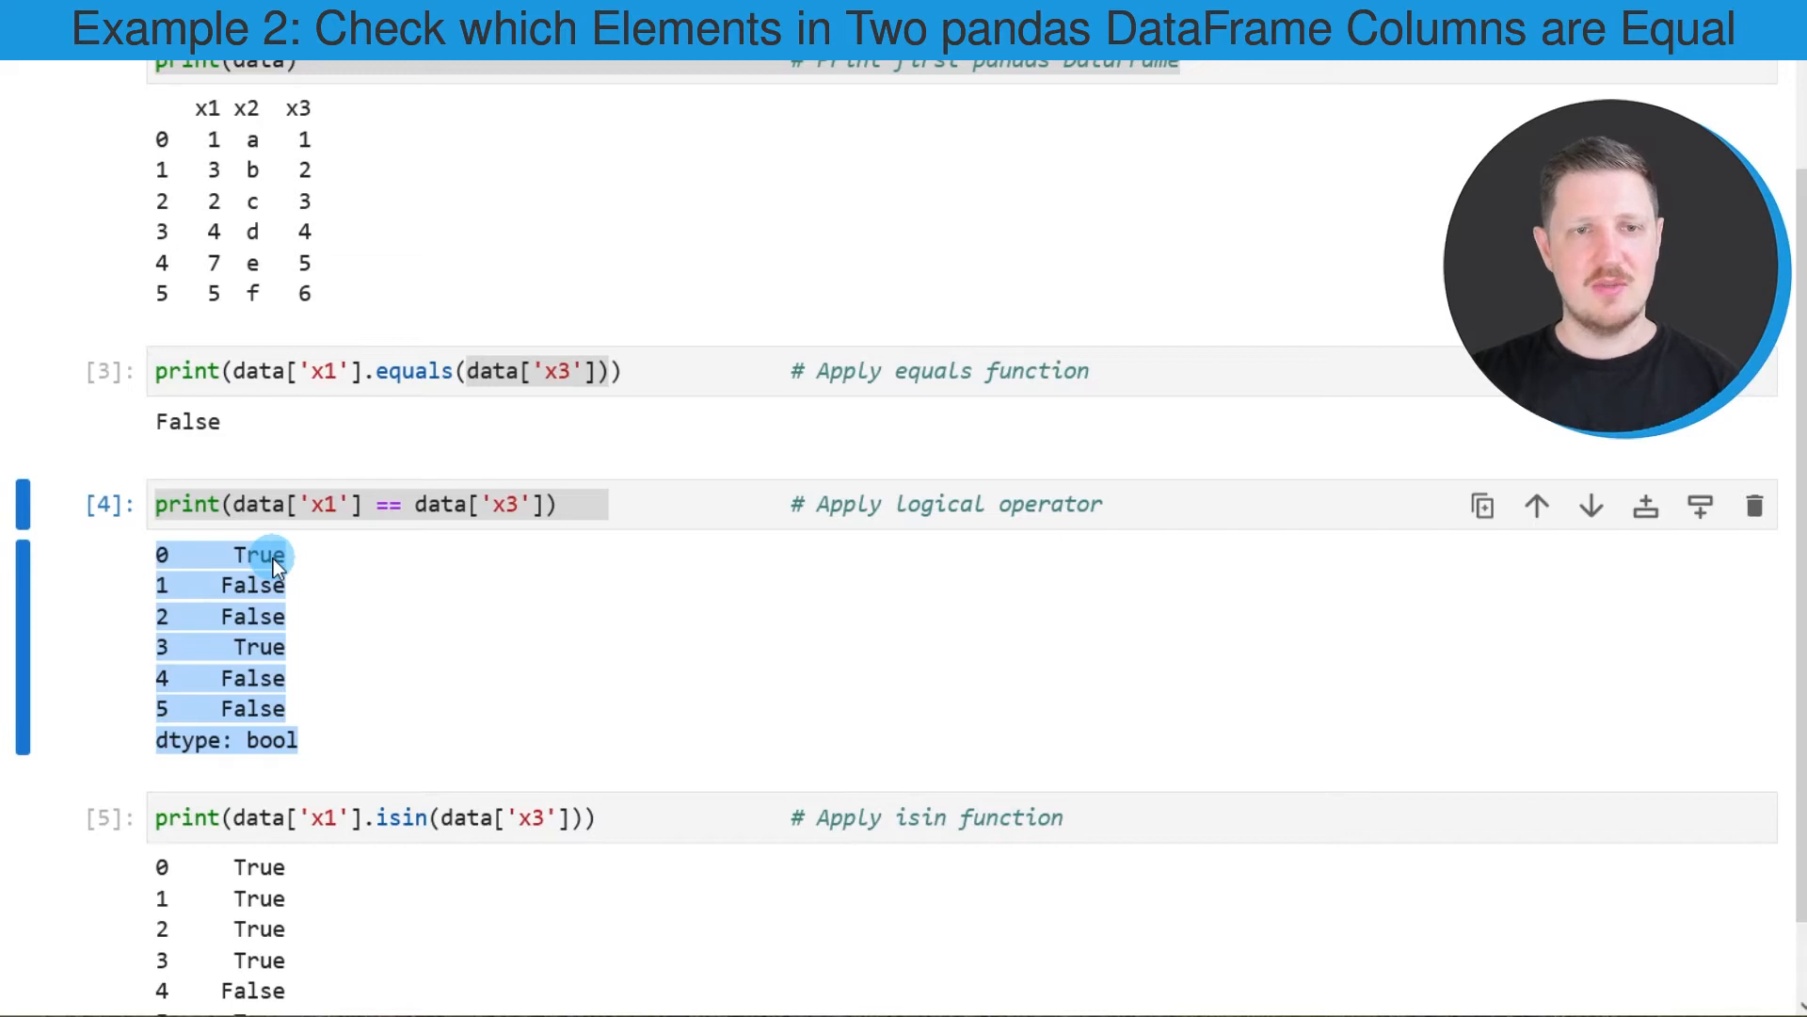
{"action": "mouse_move", "coordinate": [297, 636]}
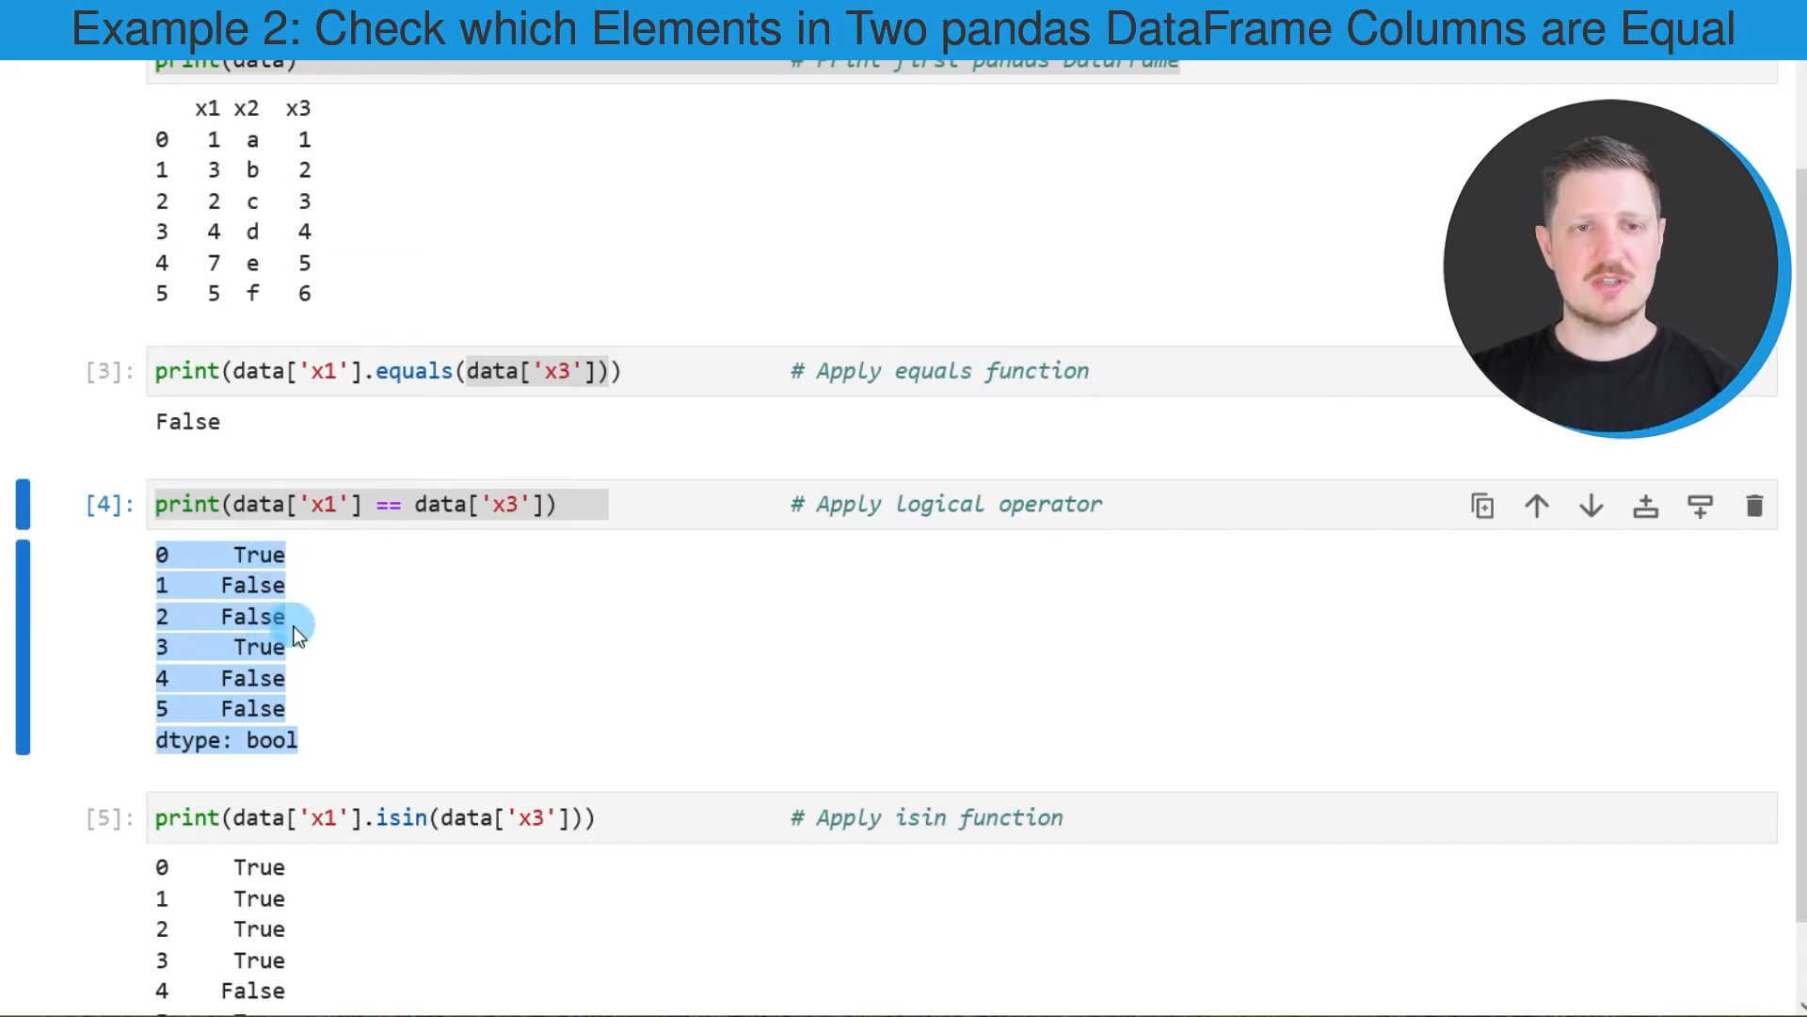
{"action": "mouse_move", "coordinate": [310, 625]}
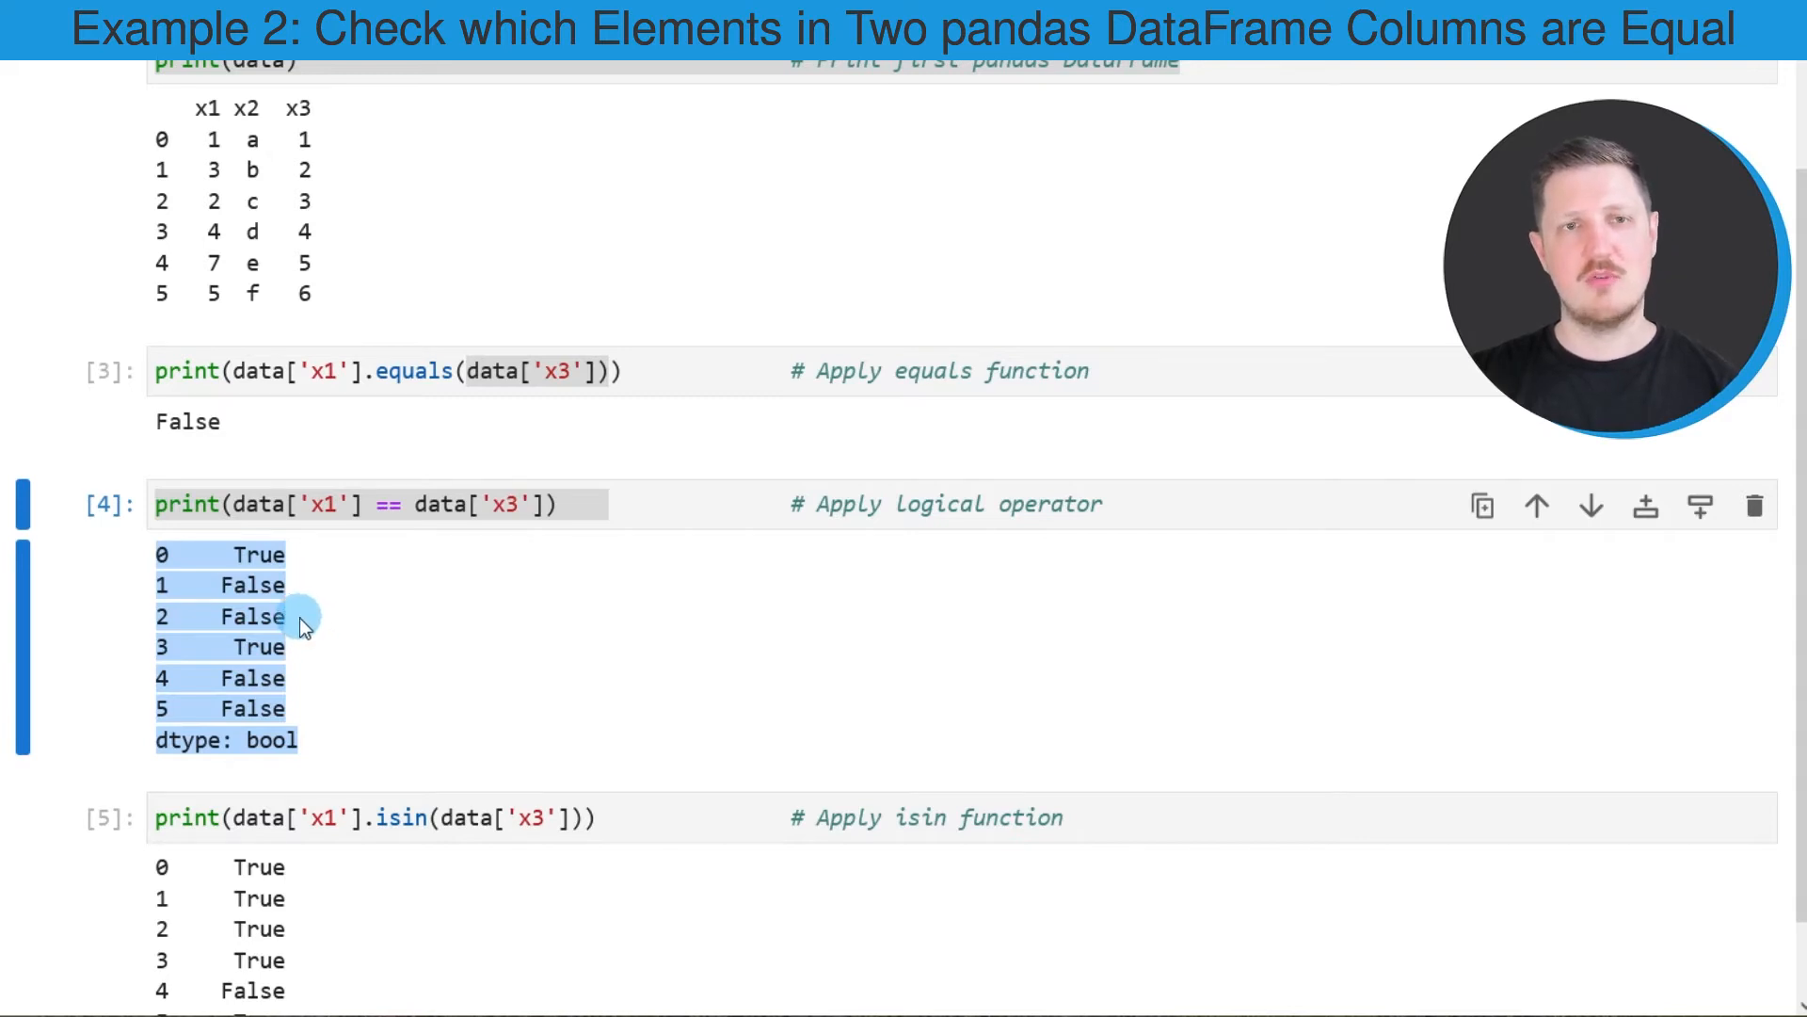
{"action": "mouse_move", "coordinate": [273, 555]}
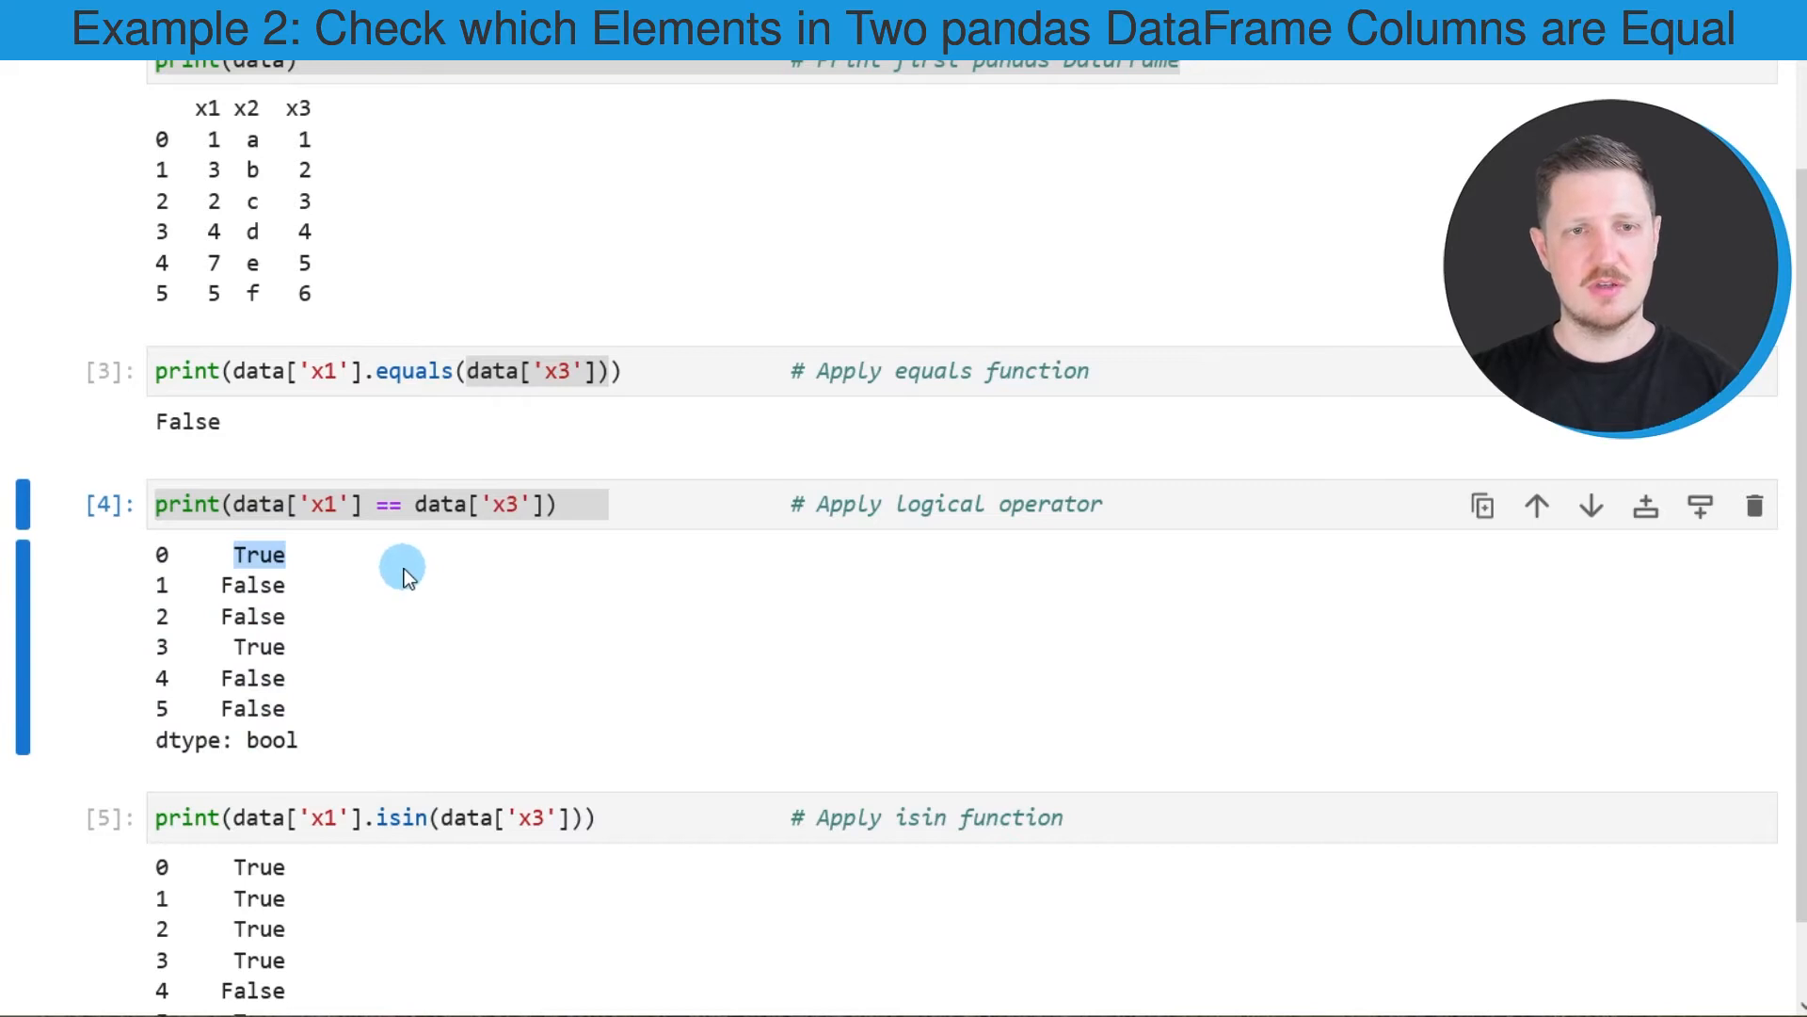
{"action": "mouse_move", "coordinate": [403, 591]}
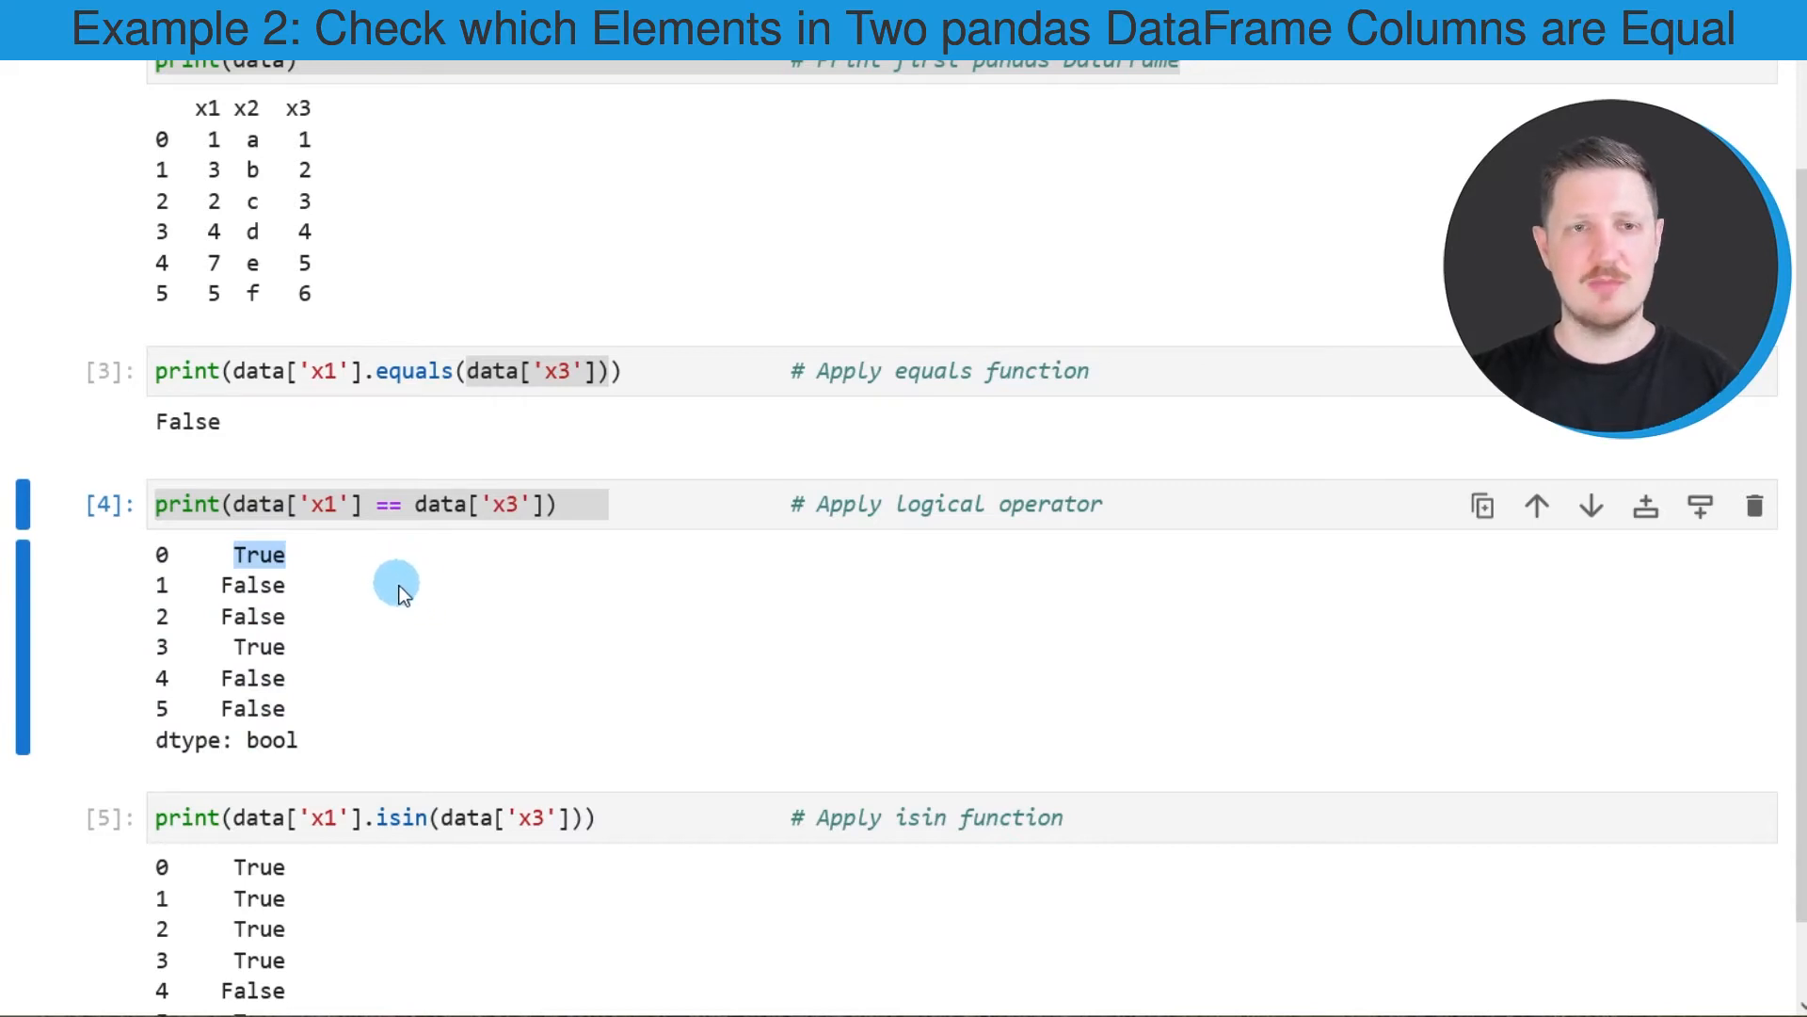
{"action": "mouse_move", "coordinate": [213, 137]}
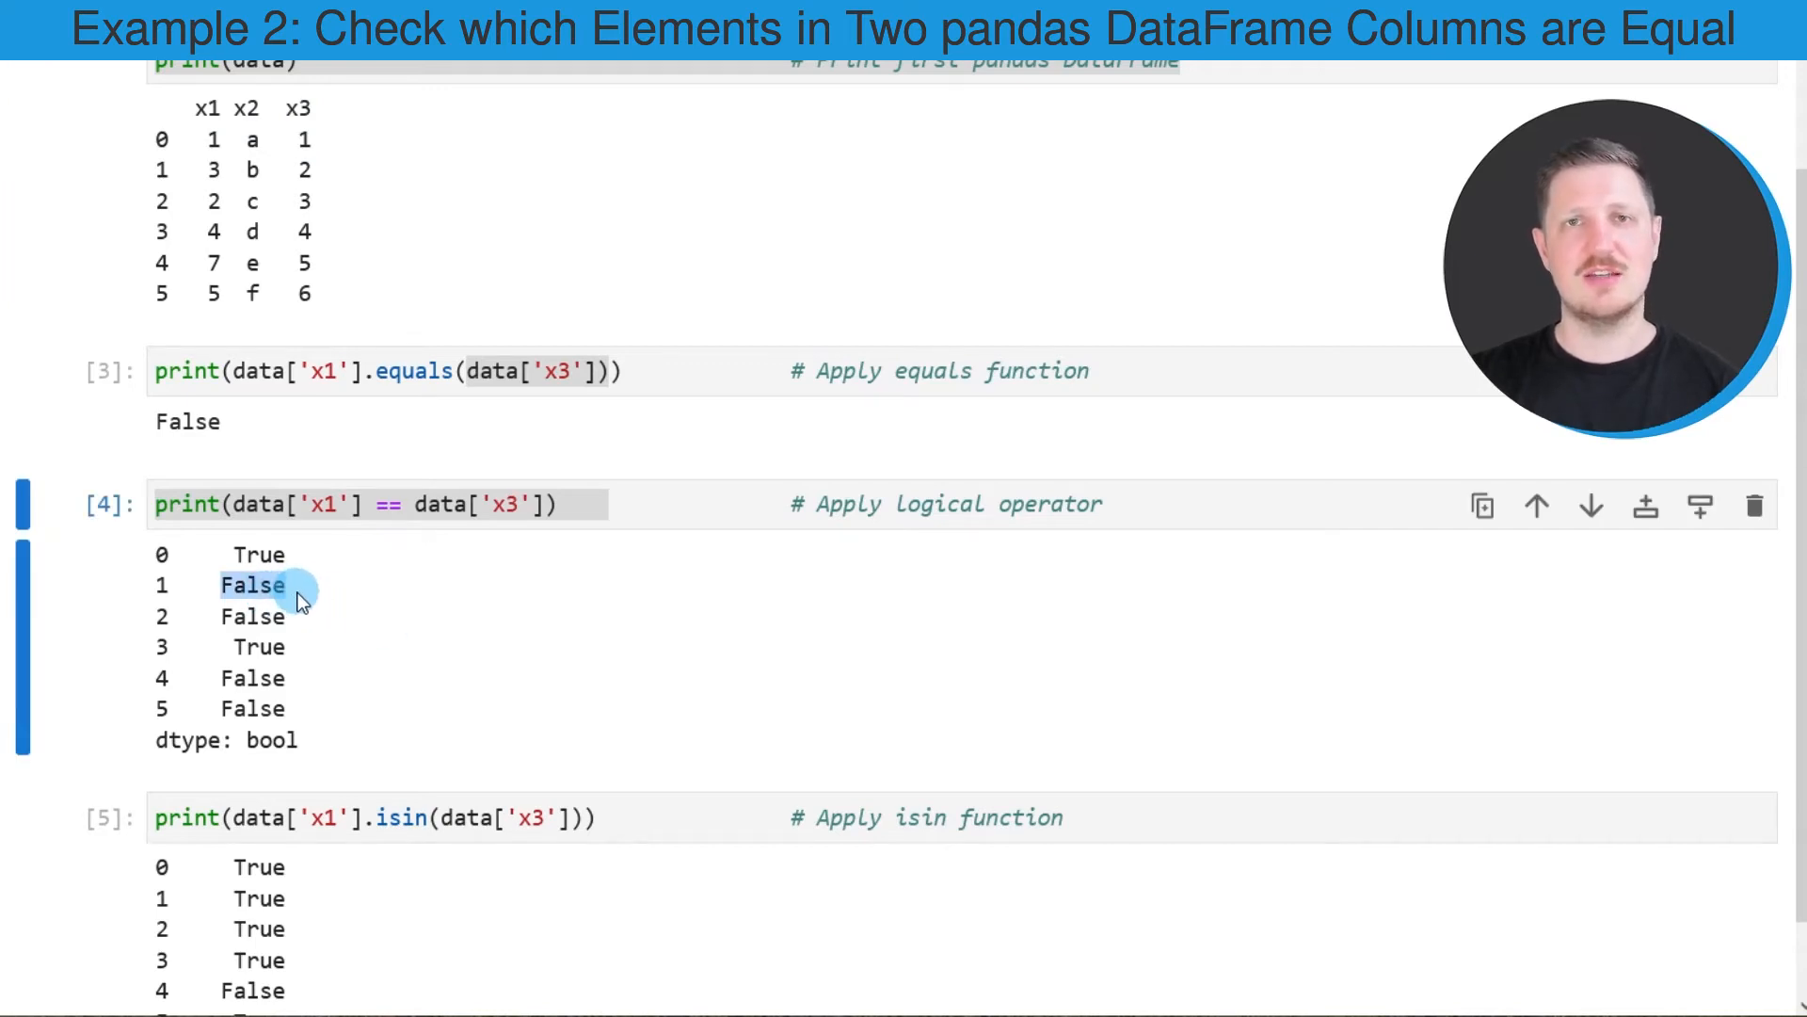
{"action": "mouse_move", "coordinate": [195, 137]}
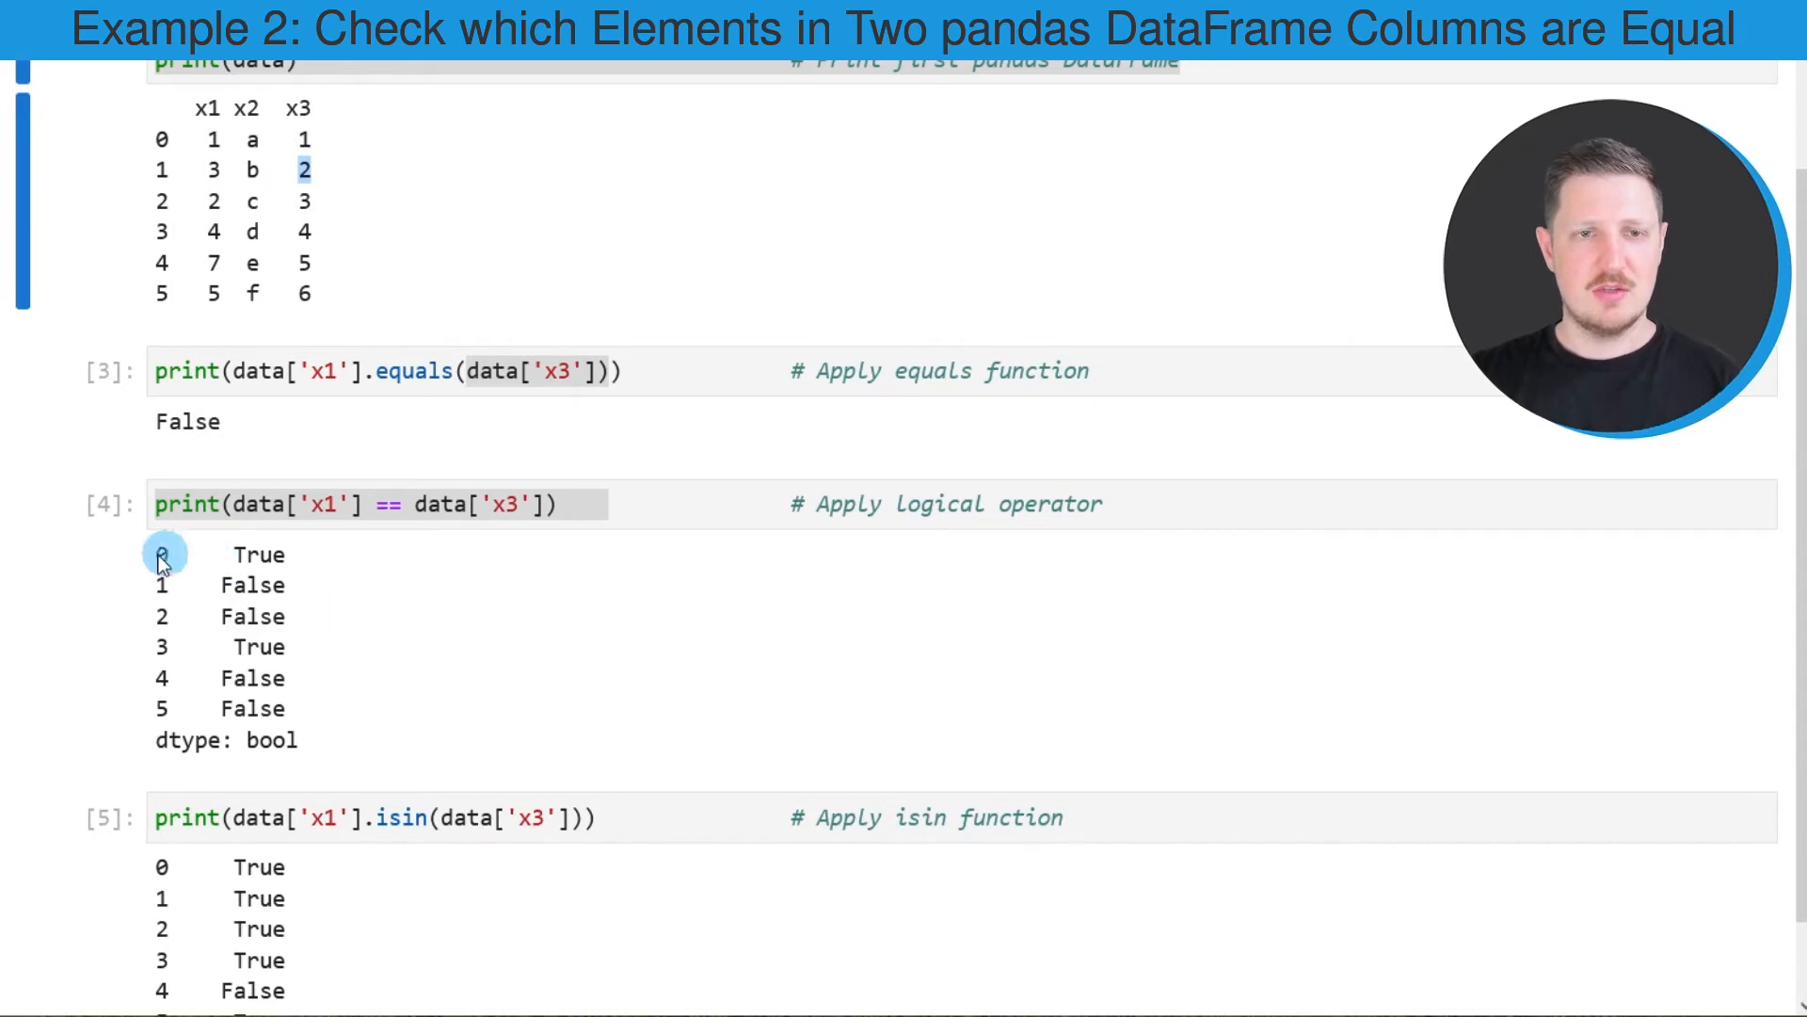
Scroll through the remaining notebook output and down the Statistics Globe homepage.
{"action": "left_click", "coordinate": [162, 556]}
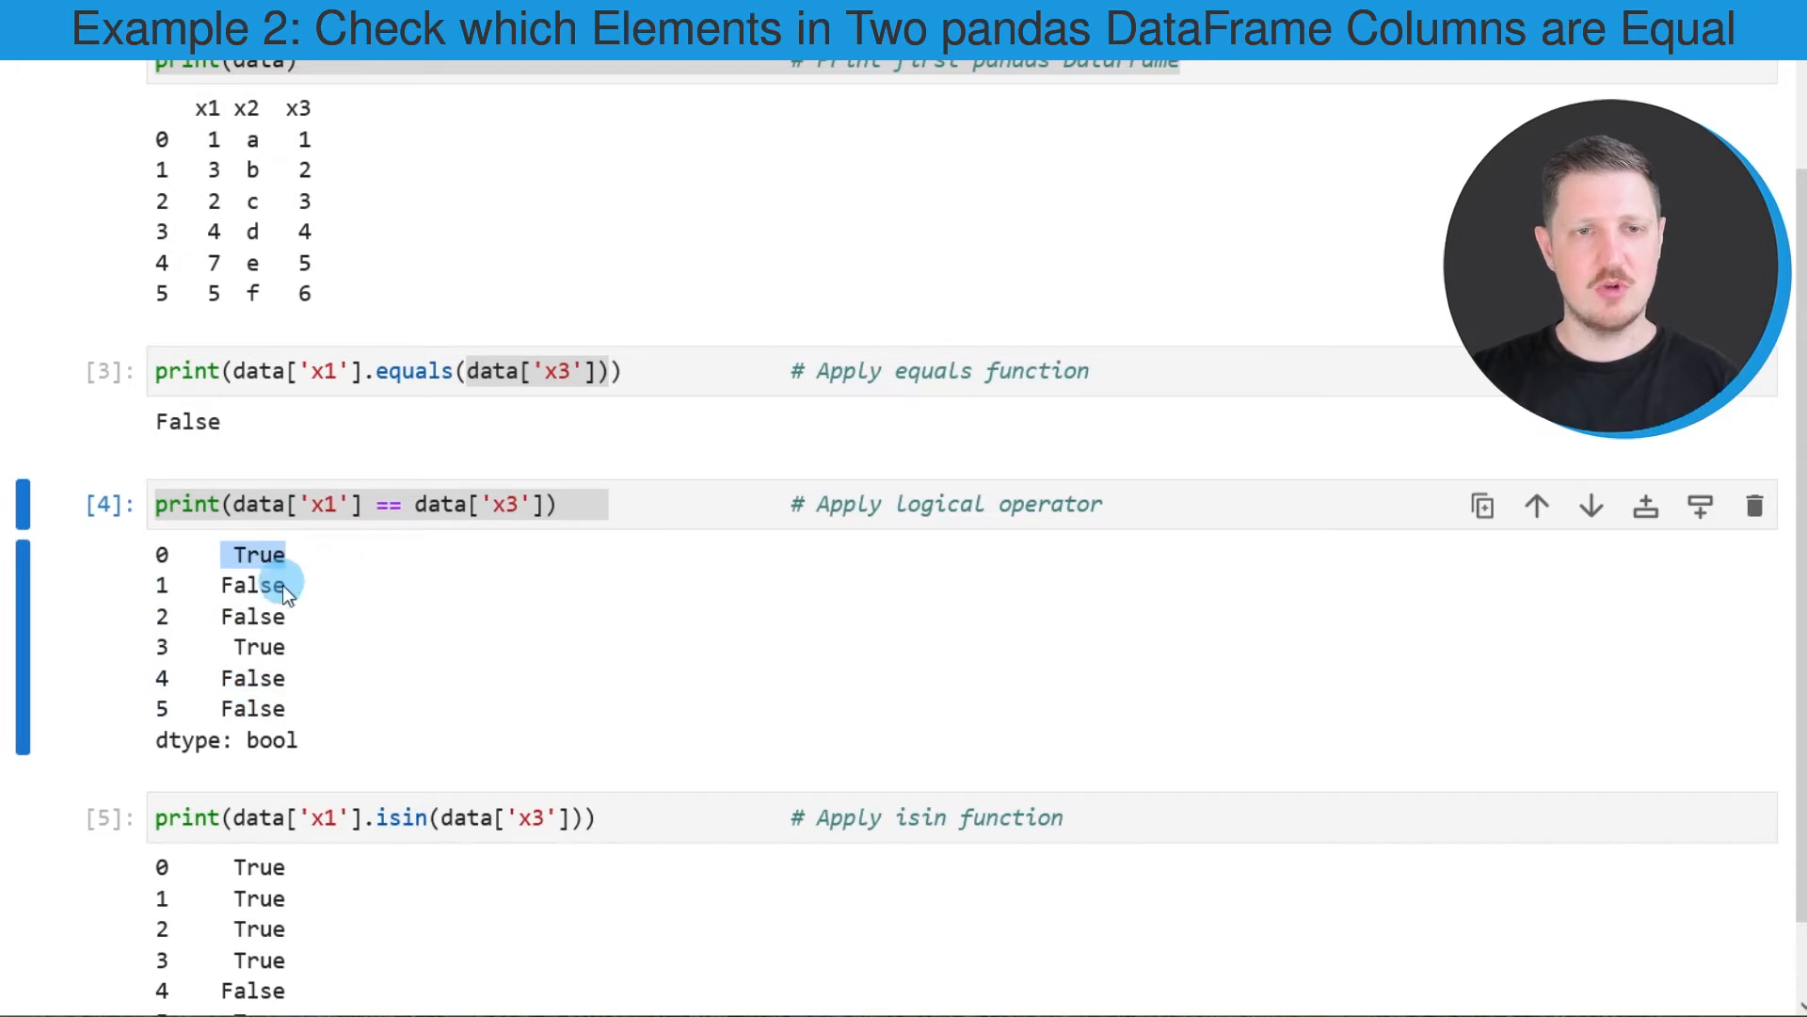
{"action": "mouse_move", "coordinate": [301, 686]}
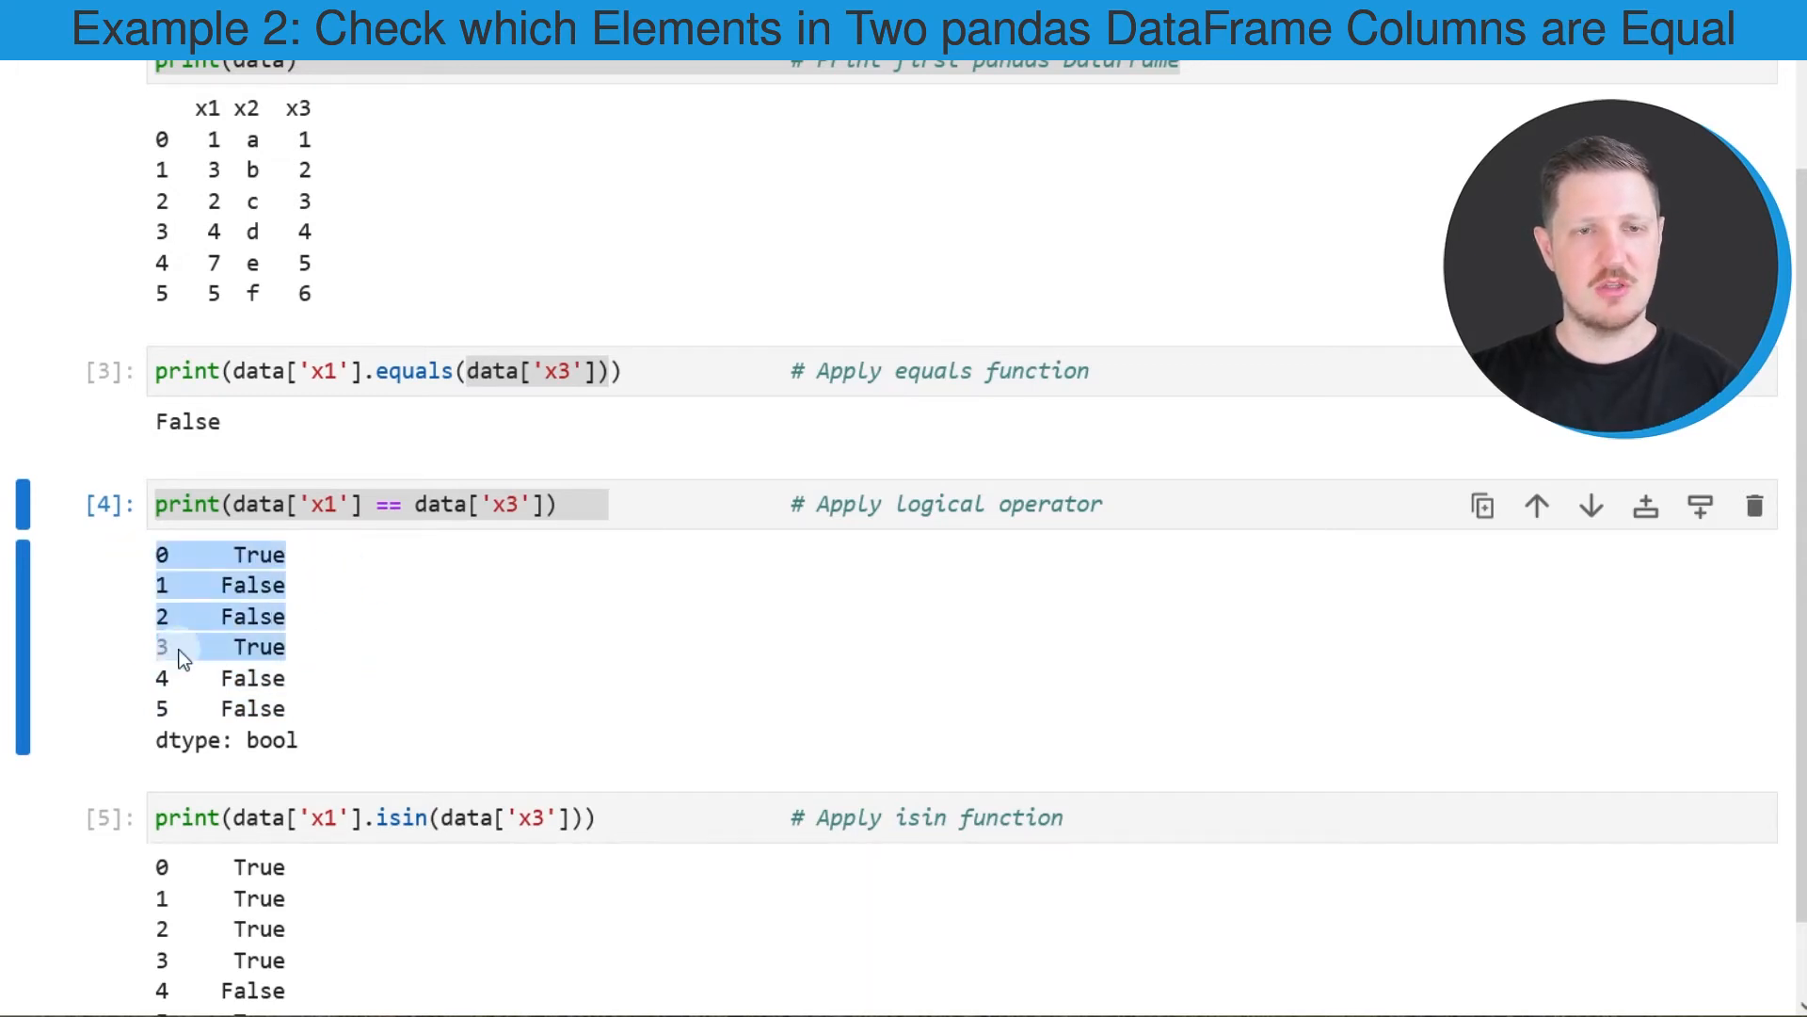
{"action": "mouse_move", "coordinate": [382, 668]}
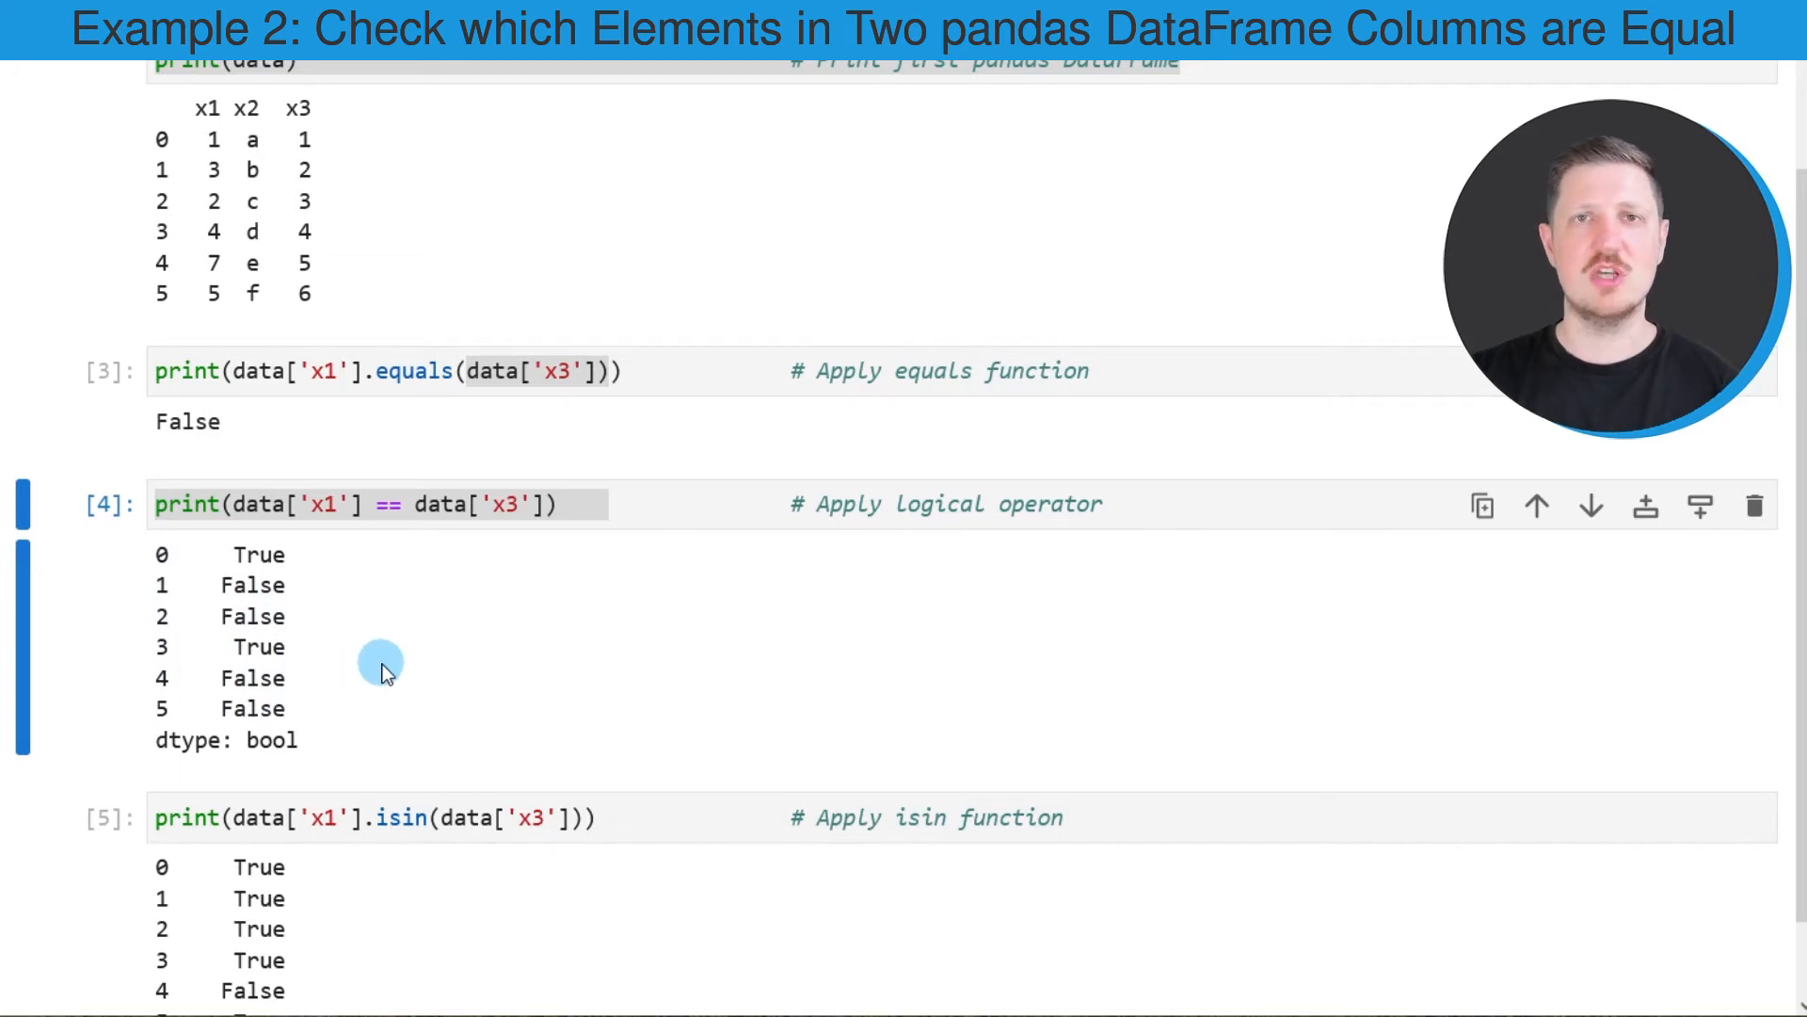
{"action": "scroll", "scroll_direction": "down", "scroll_amount": 3}
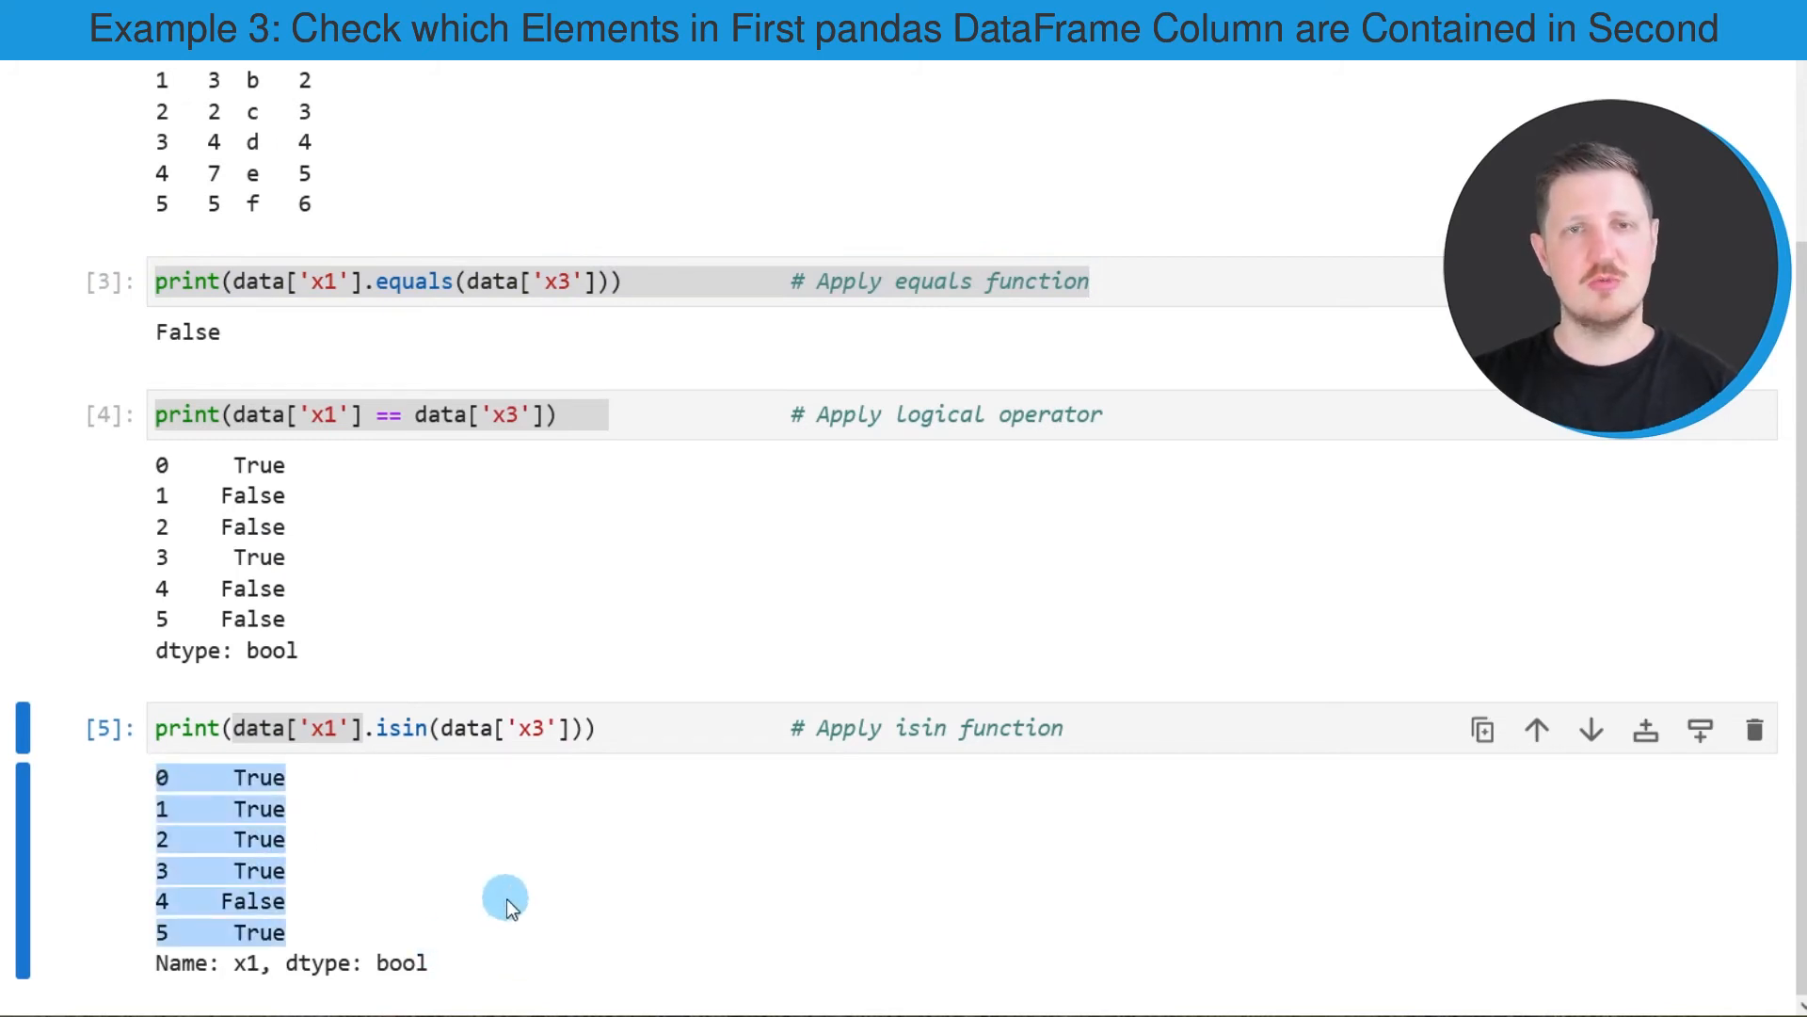
{"action": "mouse_move", "coordinate": [320, 840]}
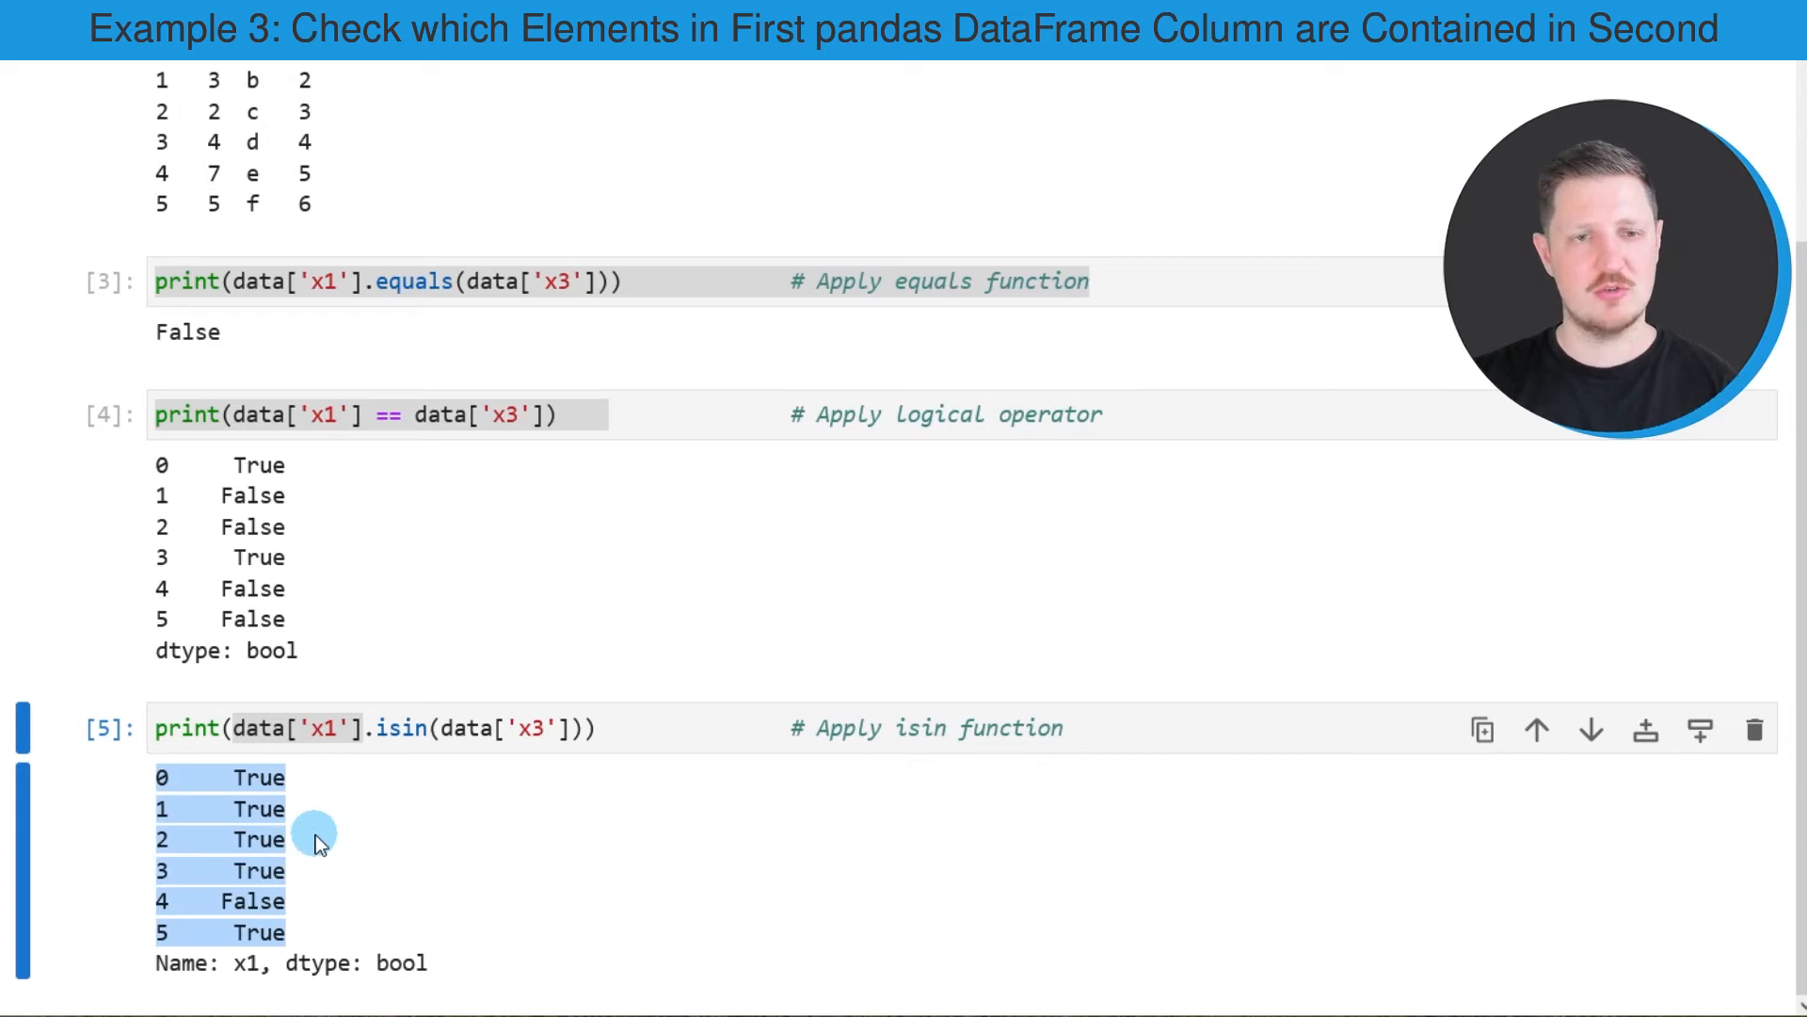
{"action": "mouse_move", "coordinate": [386, 870]}
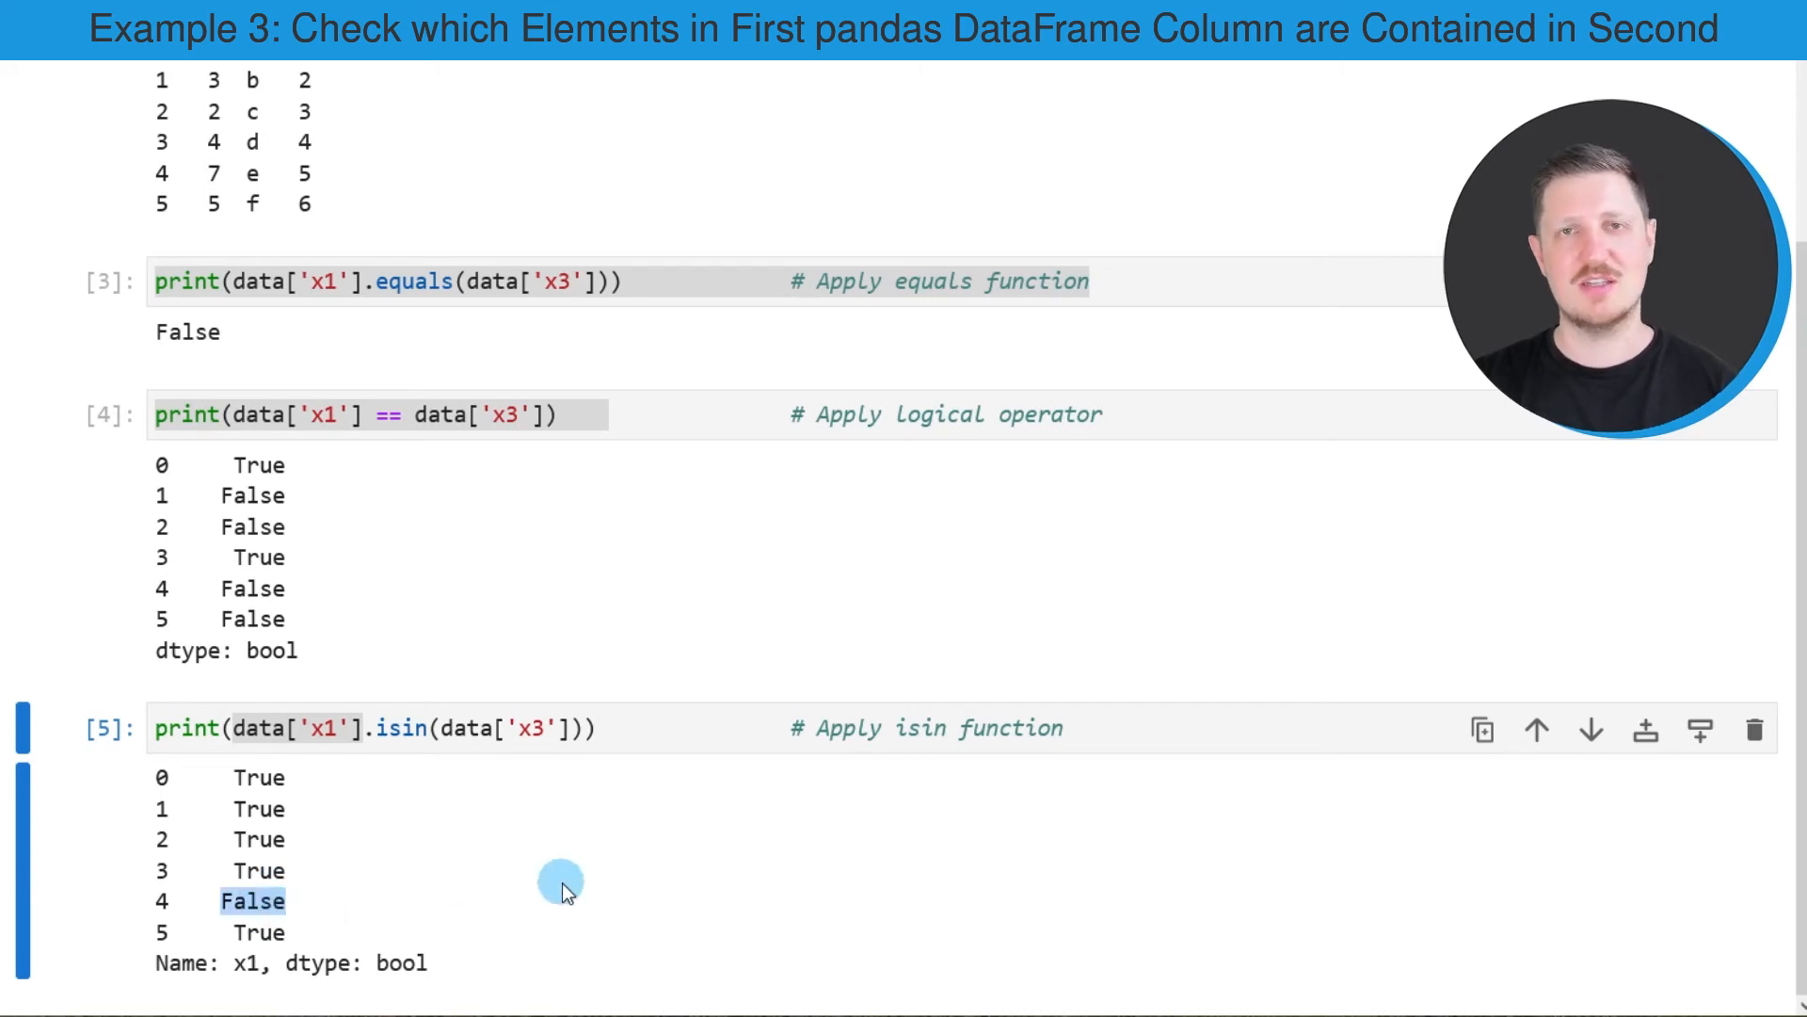
{"action": "mouse_move", "coordinate": [201, 283]}
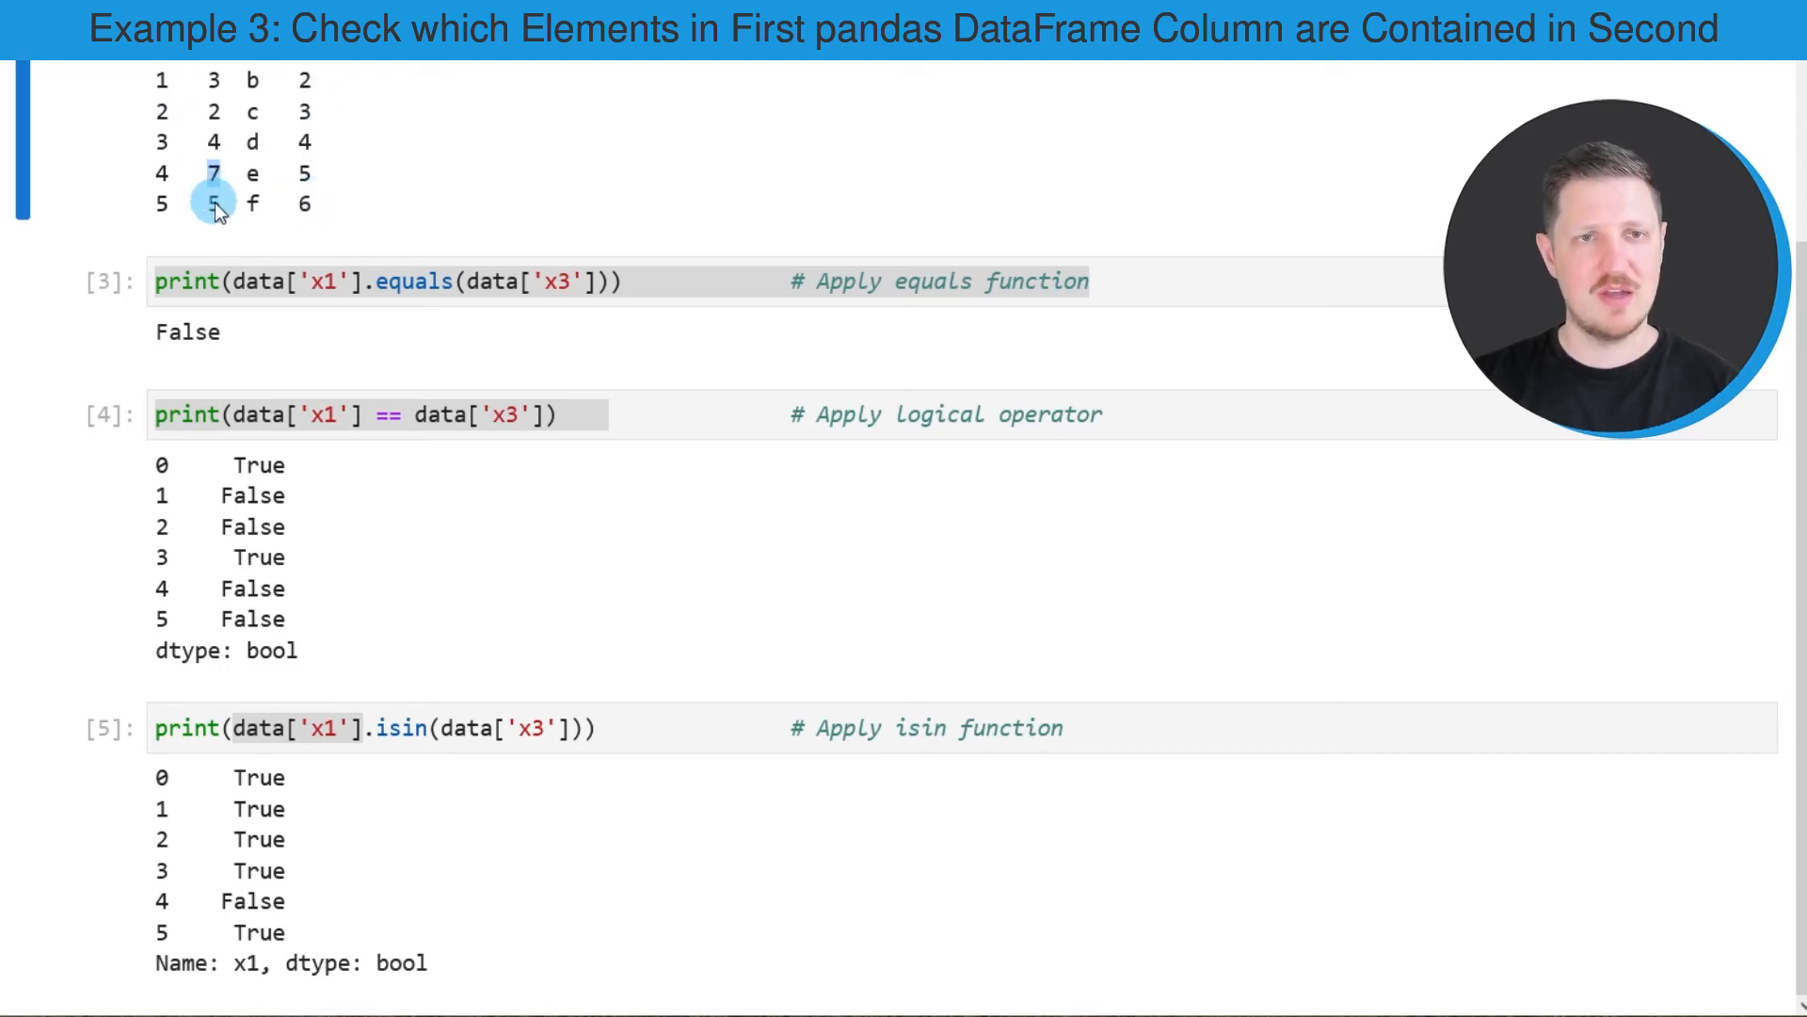
{"action": "mouse_move", "coordinate": [320, 172]}
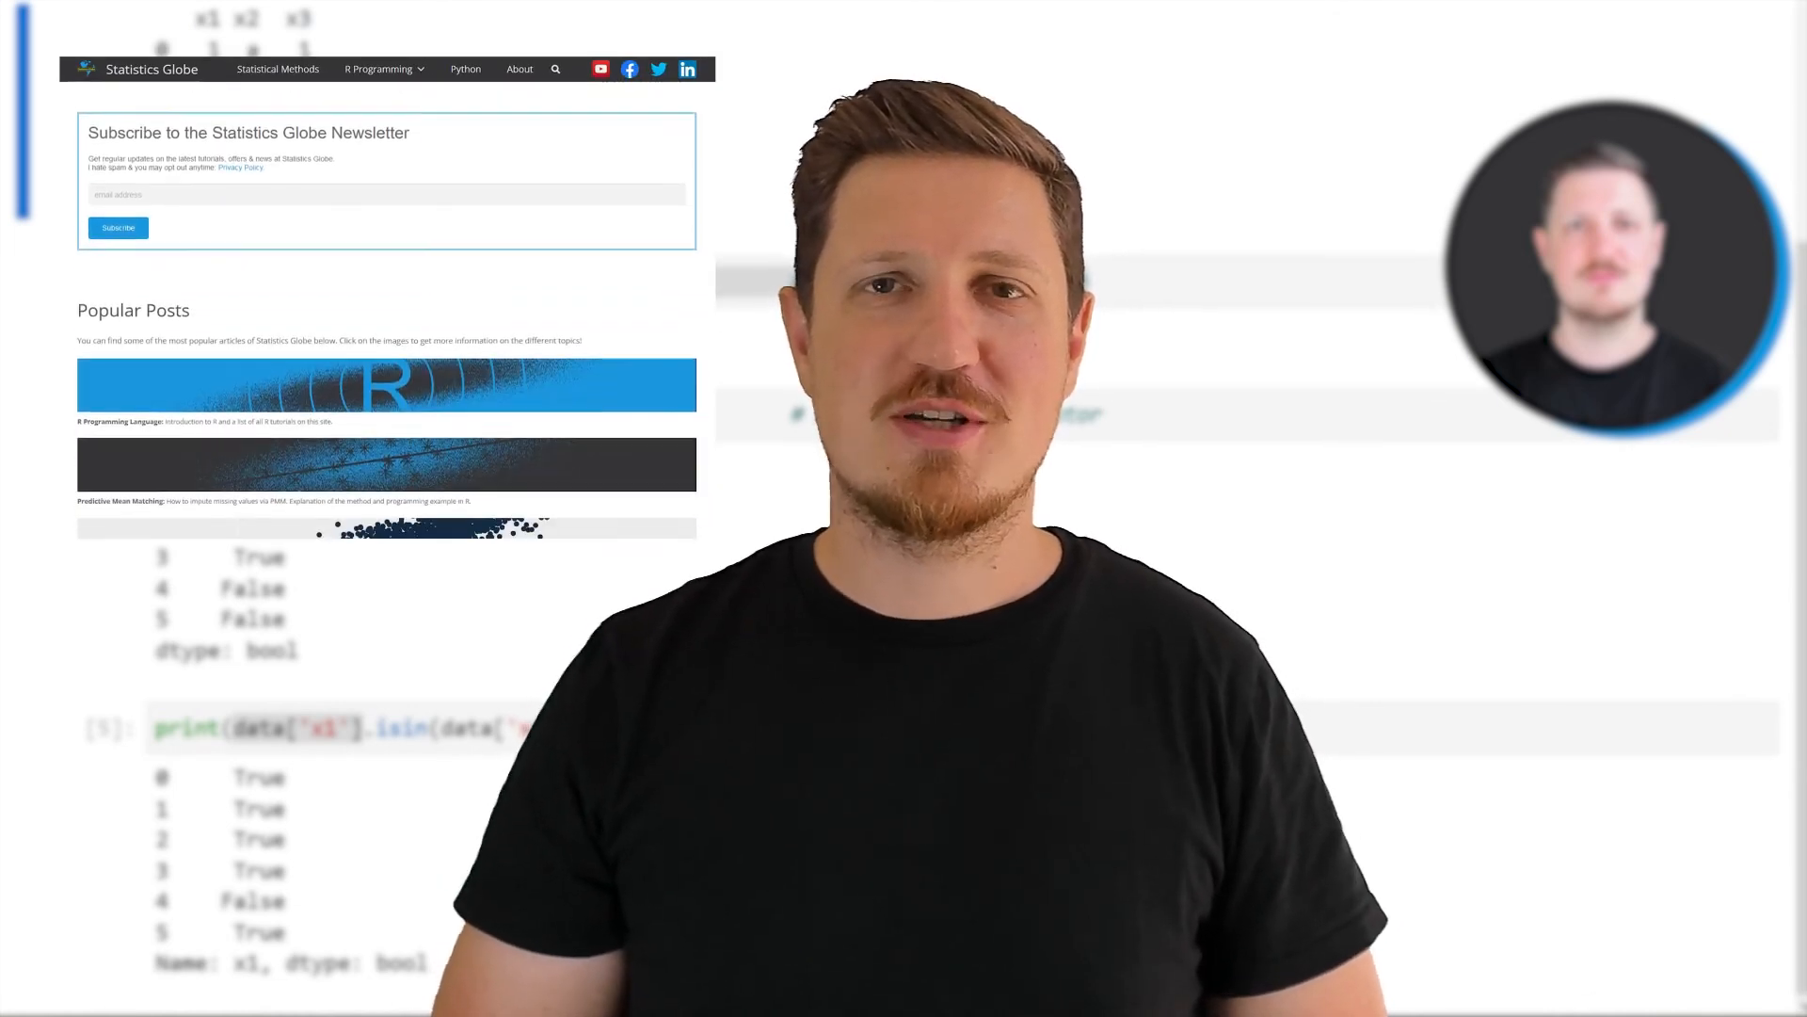
{"action": "scroll", "scroll_direction": "down", "scroll_amount": 3}
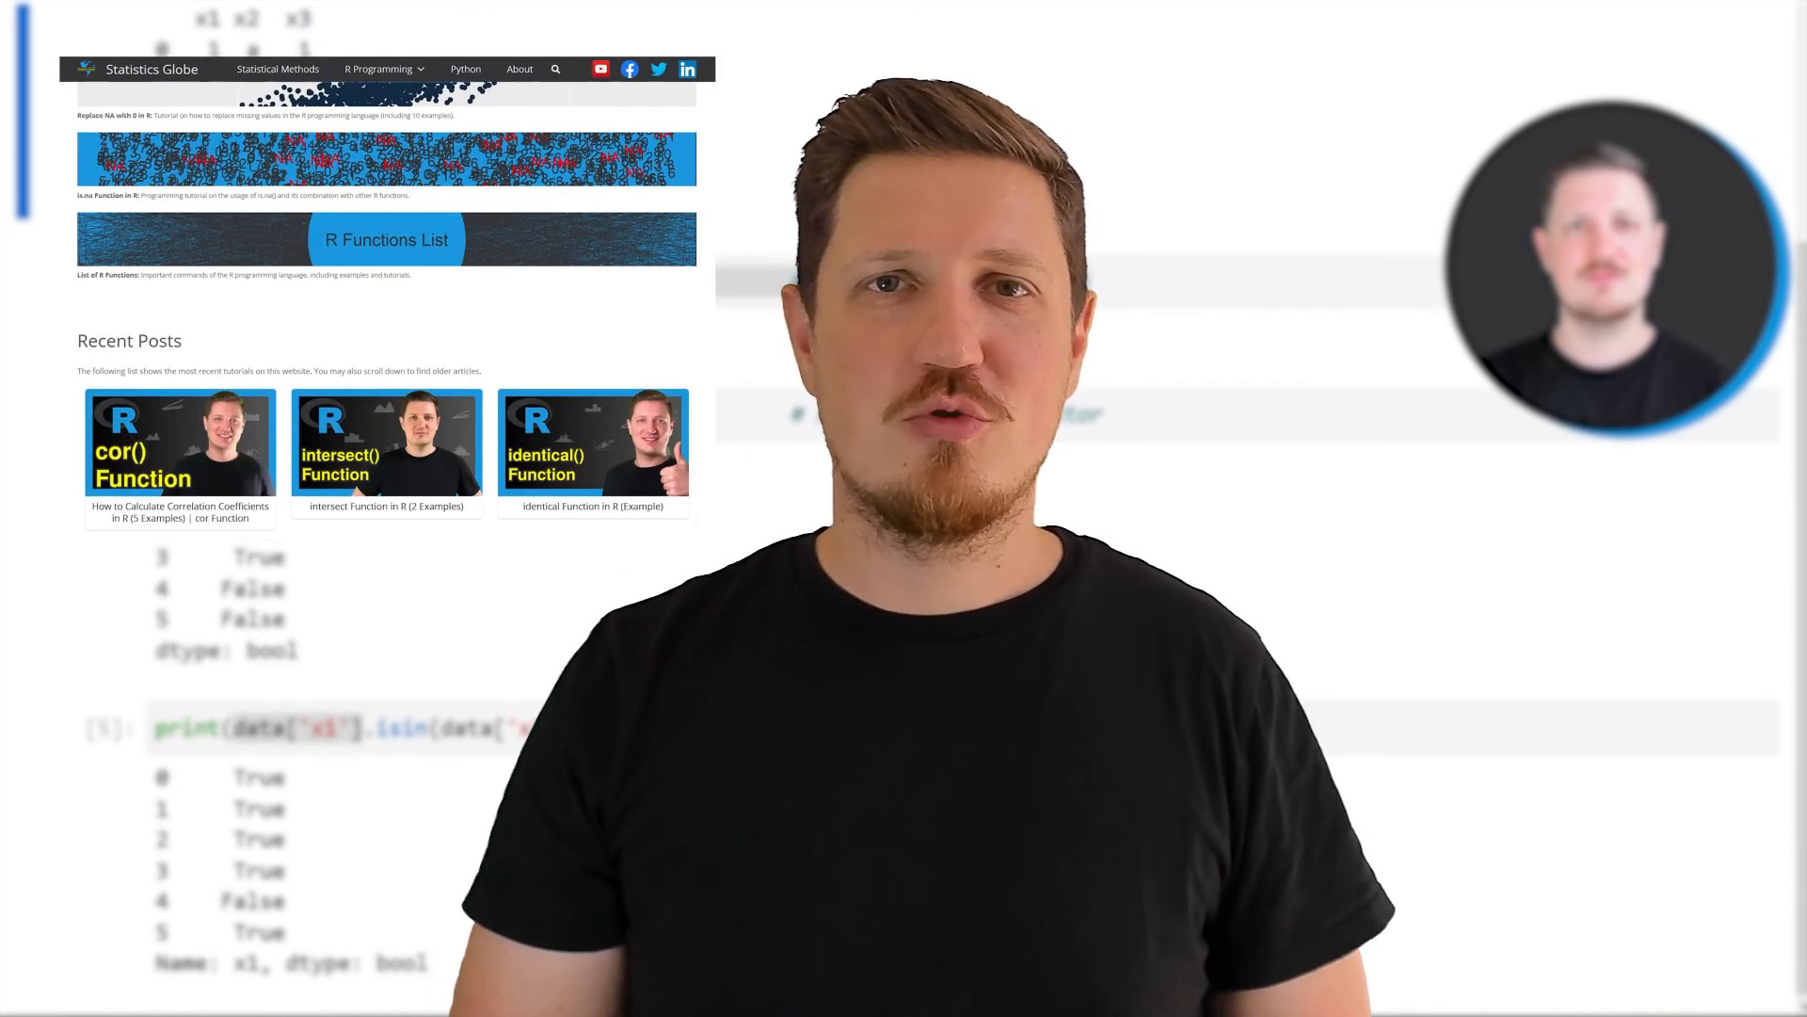
{"action": "scroll", "scroll_direction": "down", "scroll_amount": 3}
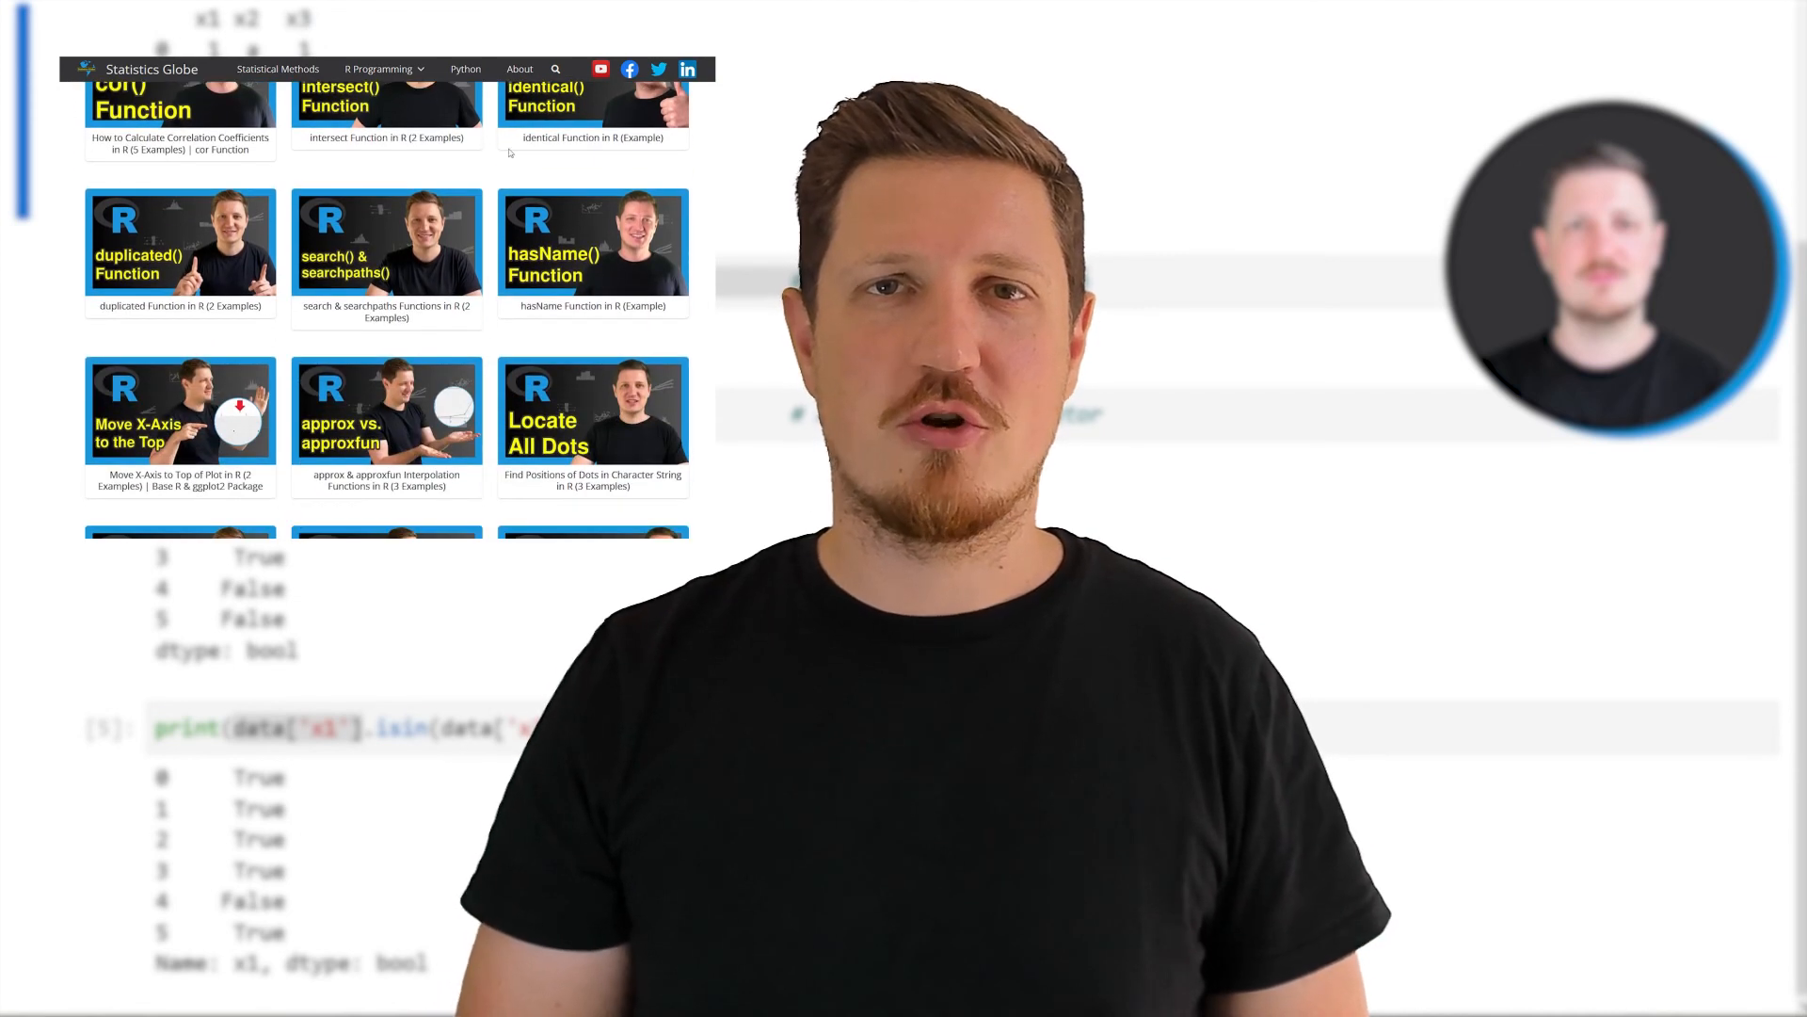
Choose Graphics in R from the R Programming menu and browse the gallery page.
{"action": "left_click", "coordinate": [378, 68]}
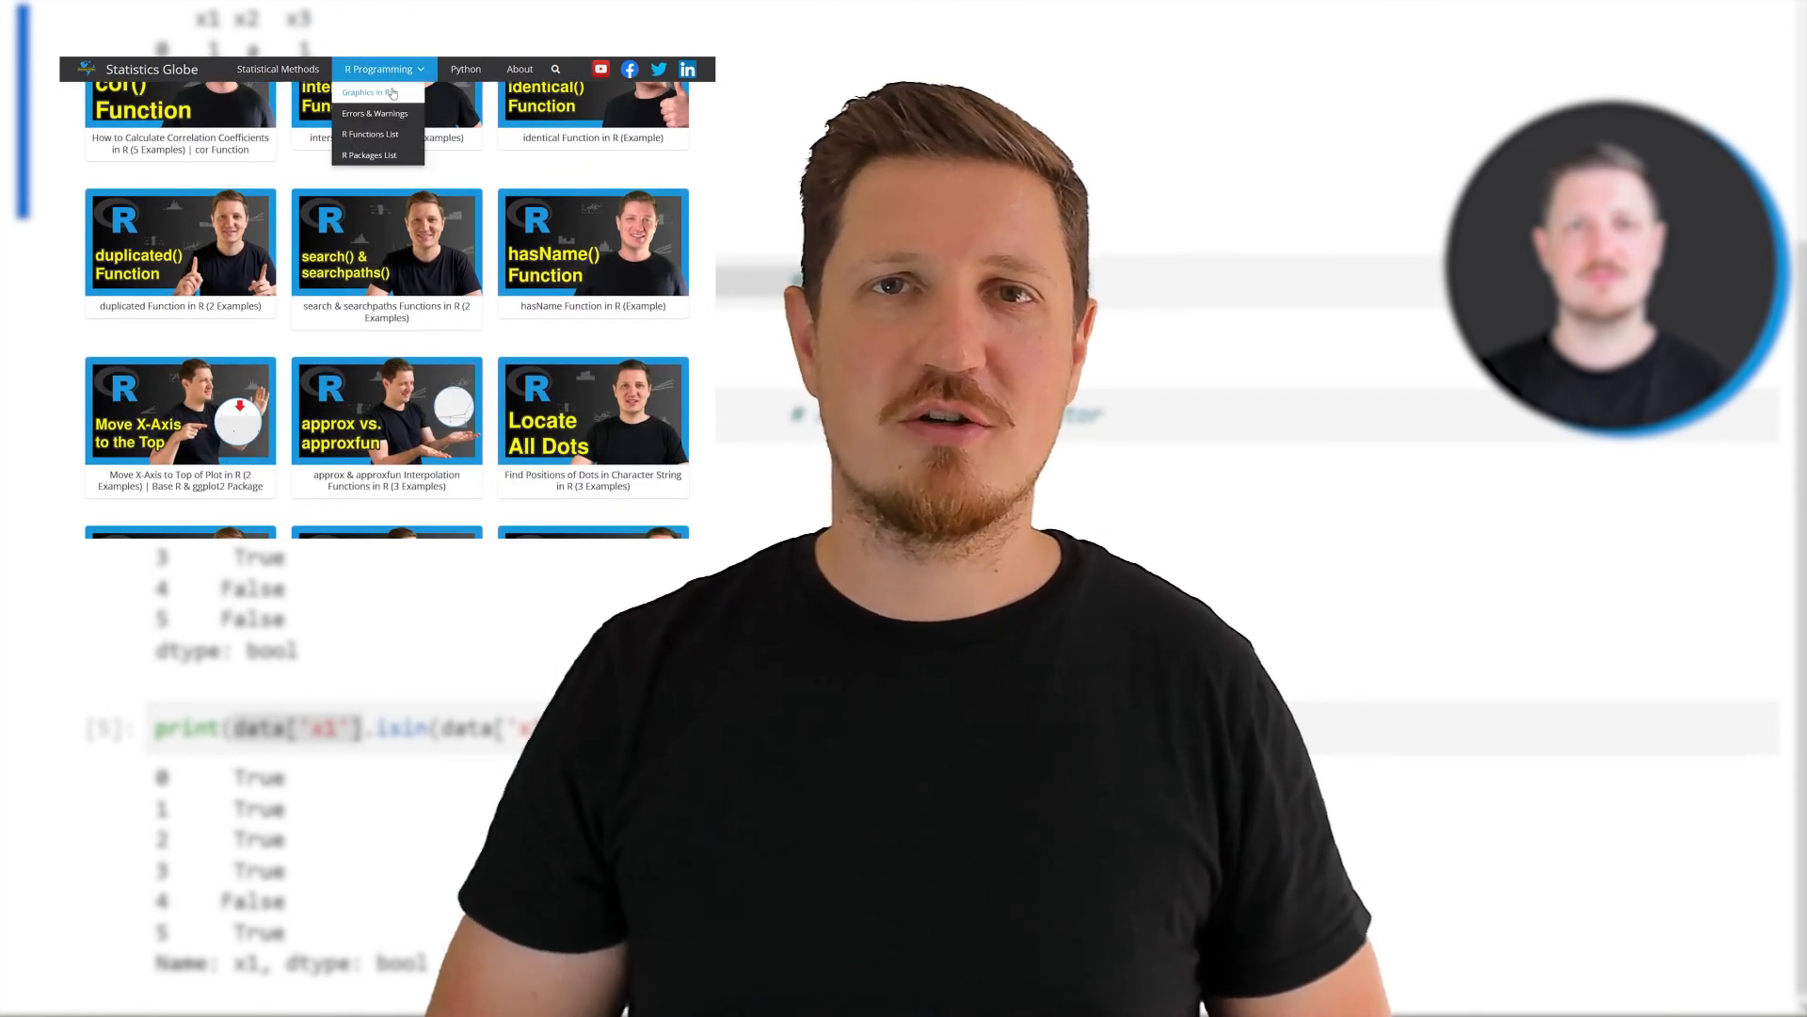
{"action": "left_click", "coordinate": [363, 93]}
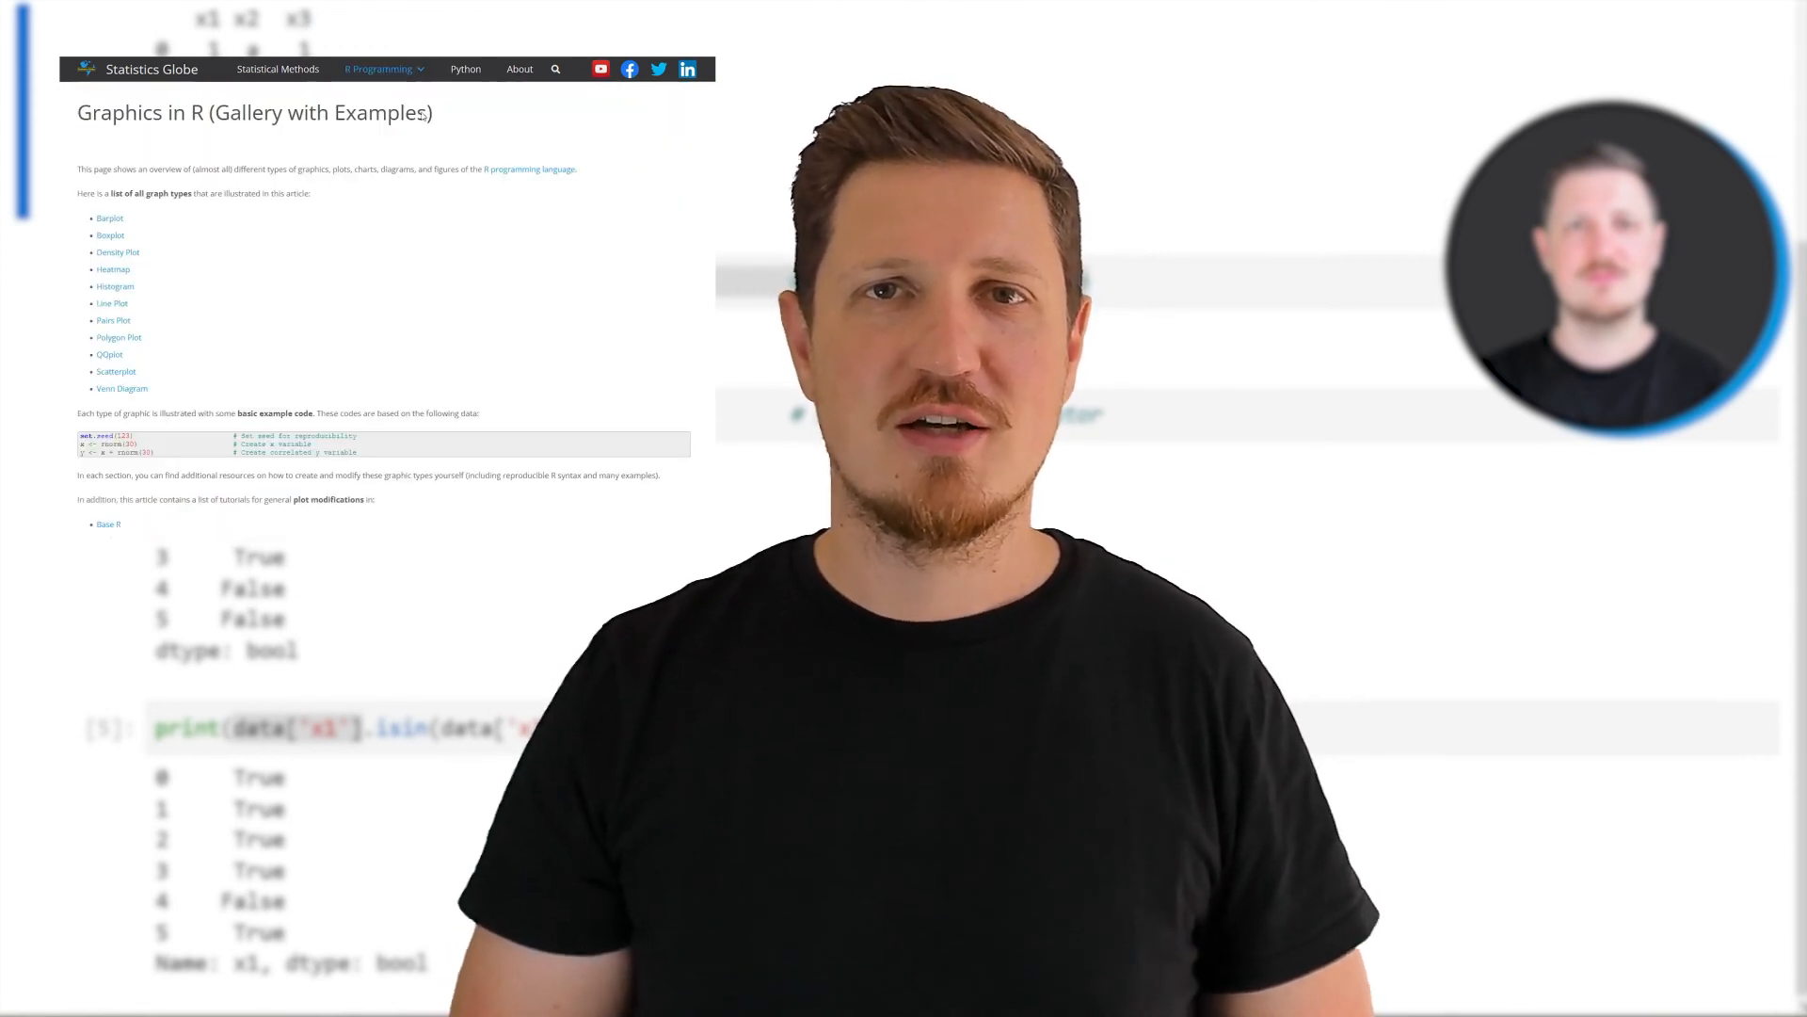
{"action": "scroll", "scroll_direction": "down", "scroll_amount": 3}
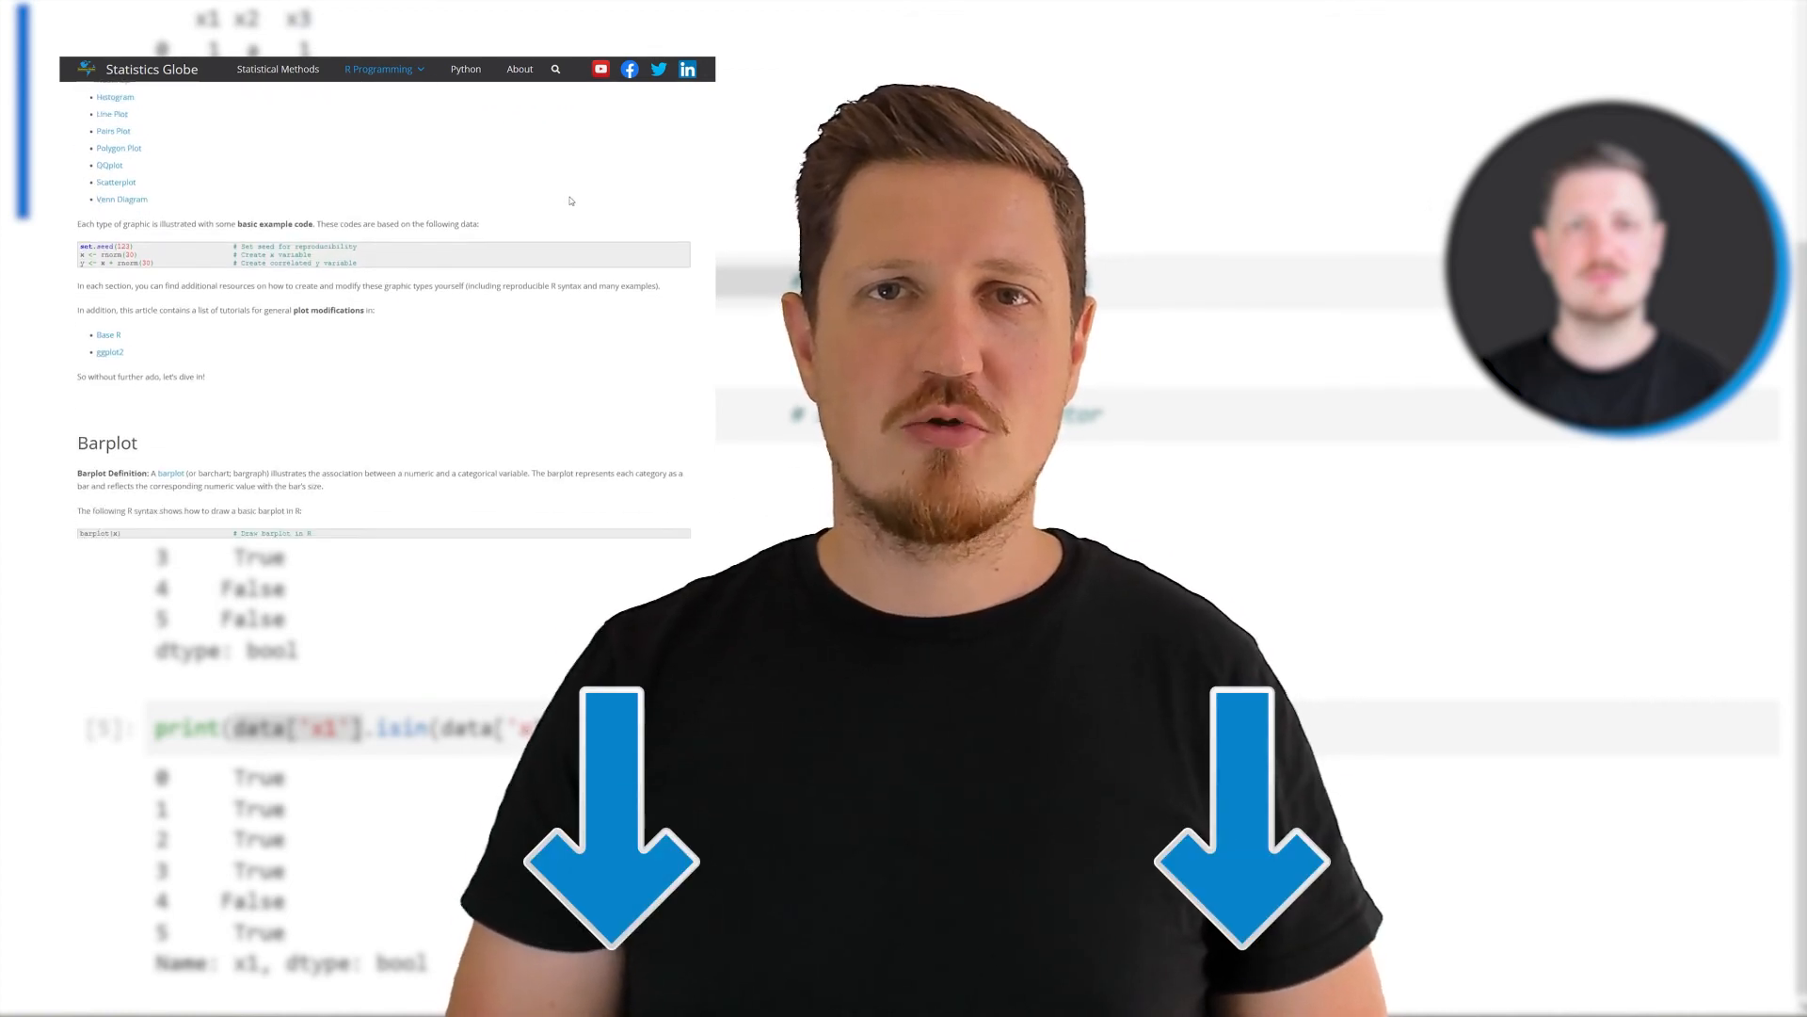
{"action": "scroll", "scroll_direction": "down", "scroll_amount": 3}
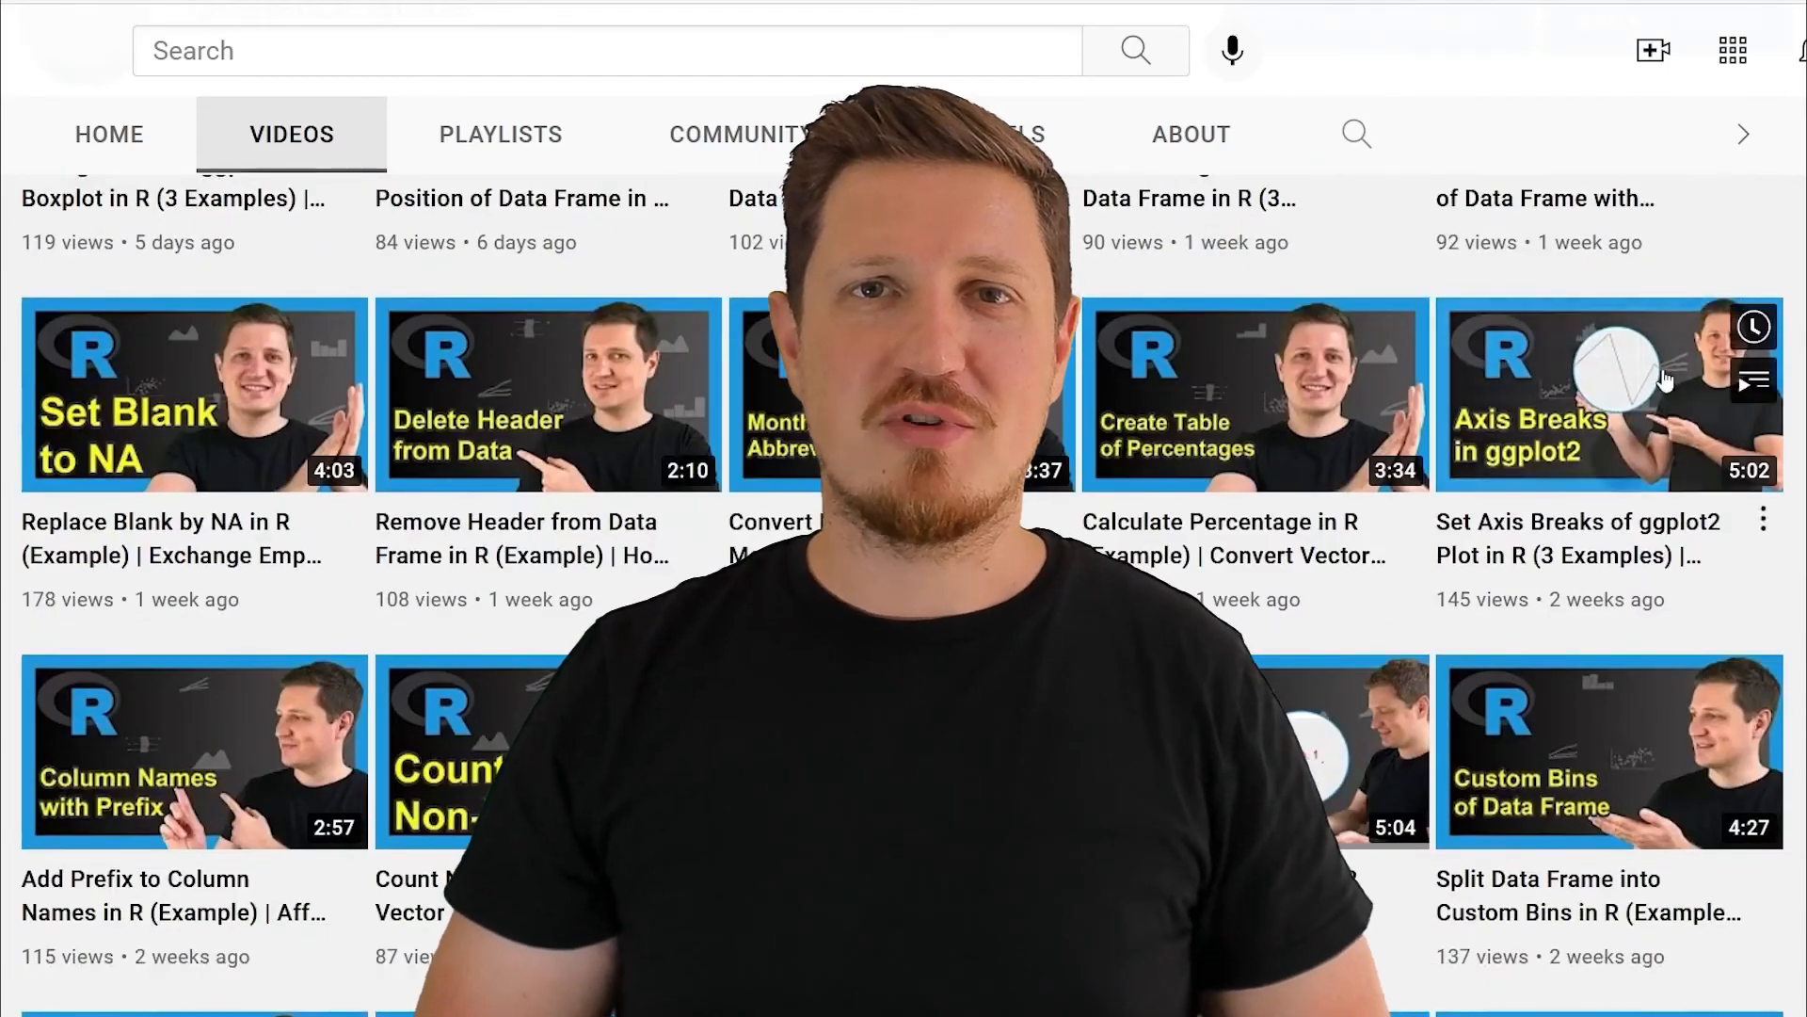
{"action": "scroll", "scroll_direction": "down", "scroll_amount": 3}
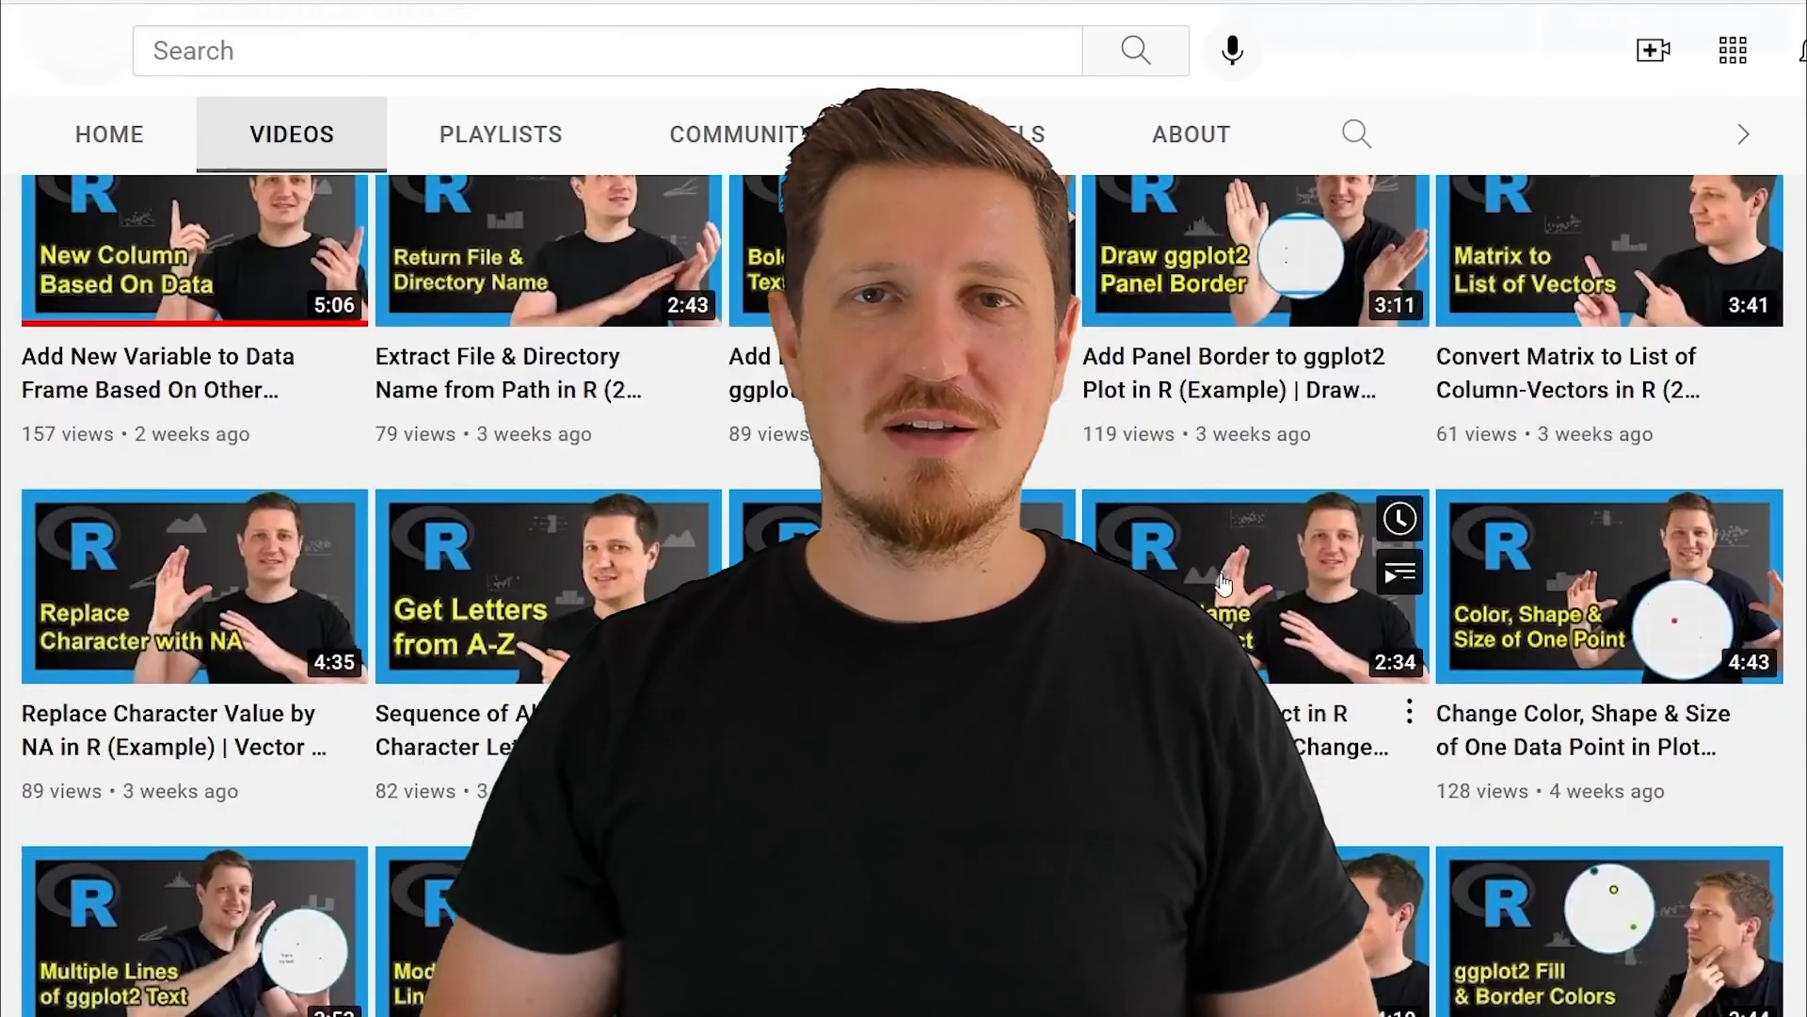
{"action": "scroll", "scroll_direction": "down", "scroll_amount": 3}
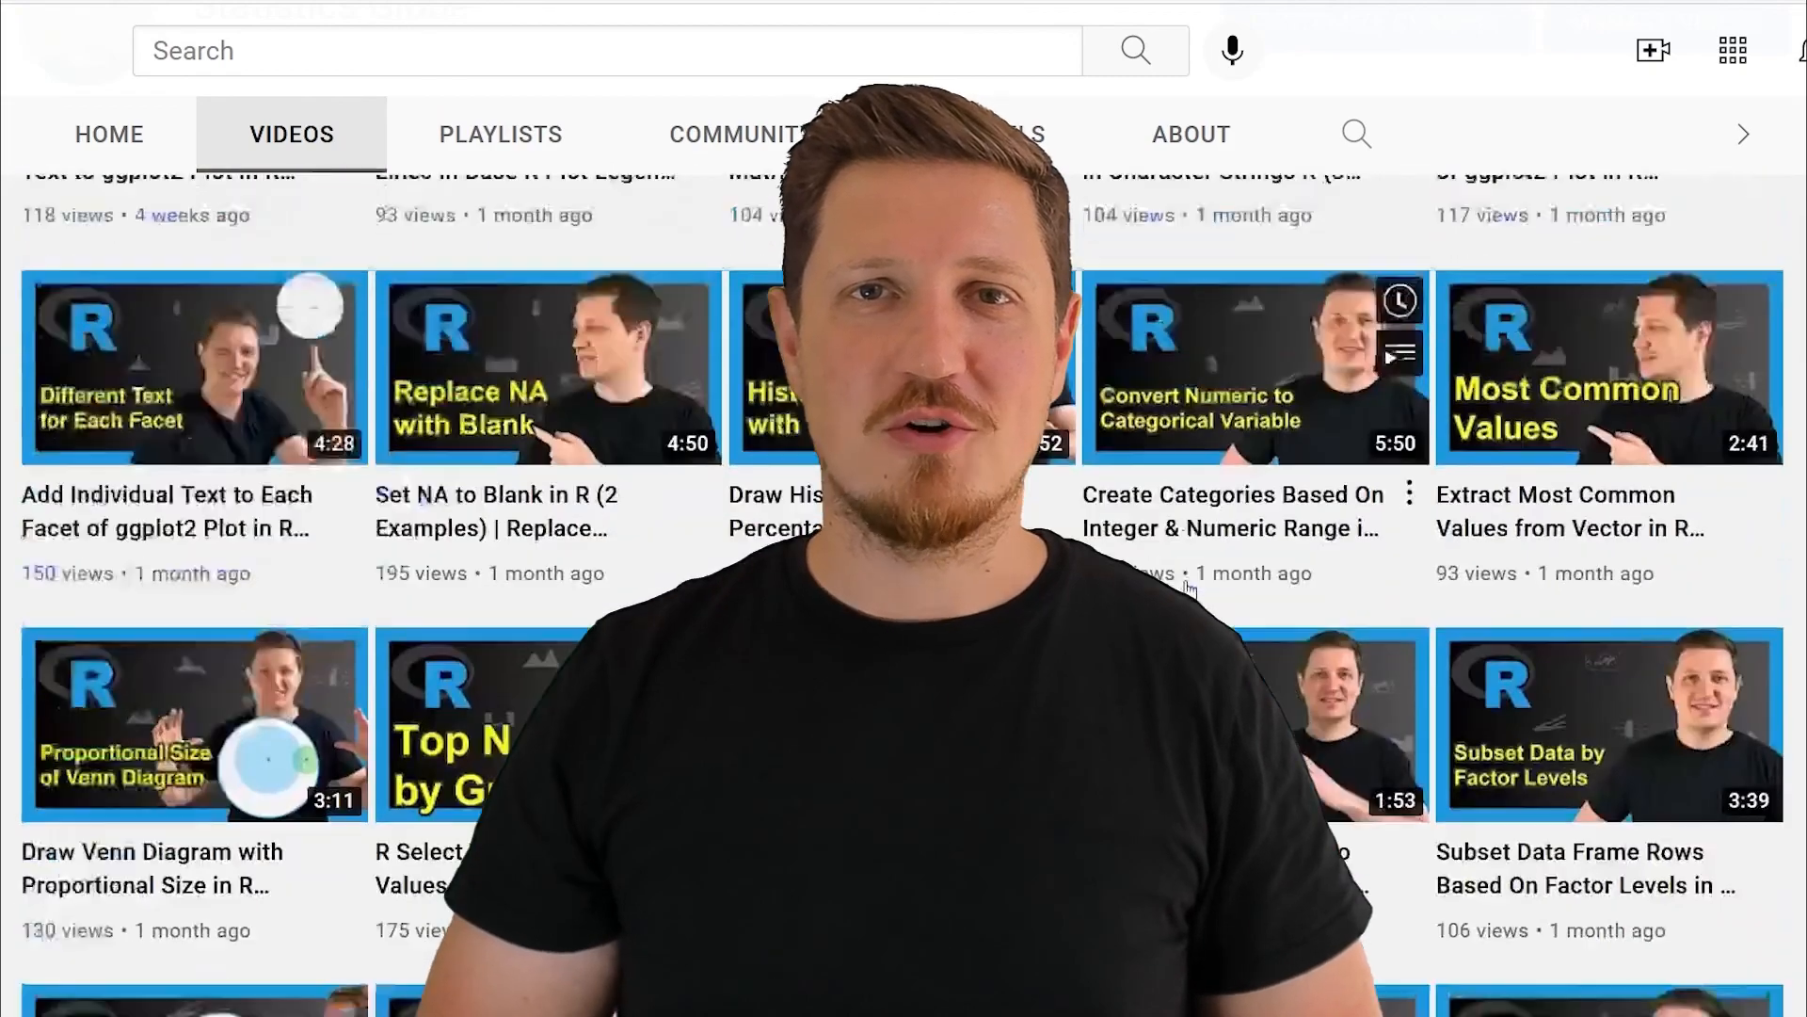
{"action": "scroll", "scroll_direction": "down", "scroll_amount": 3}
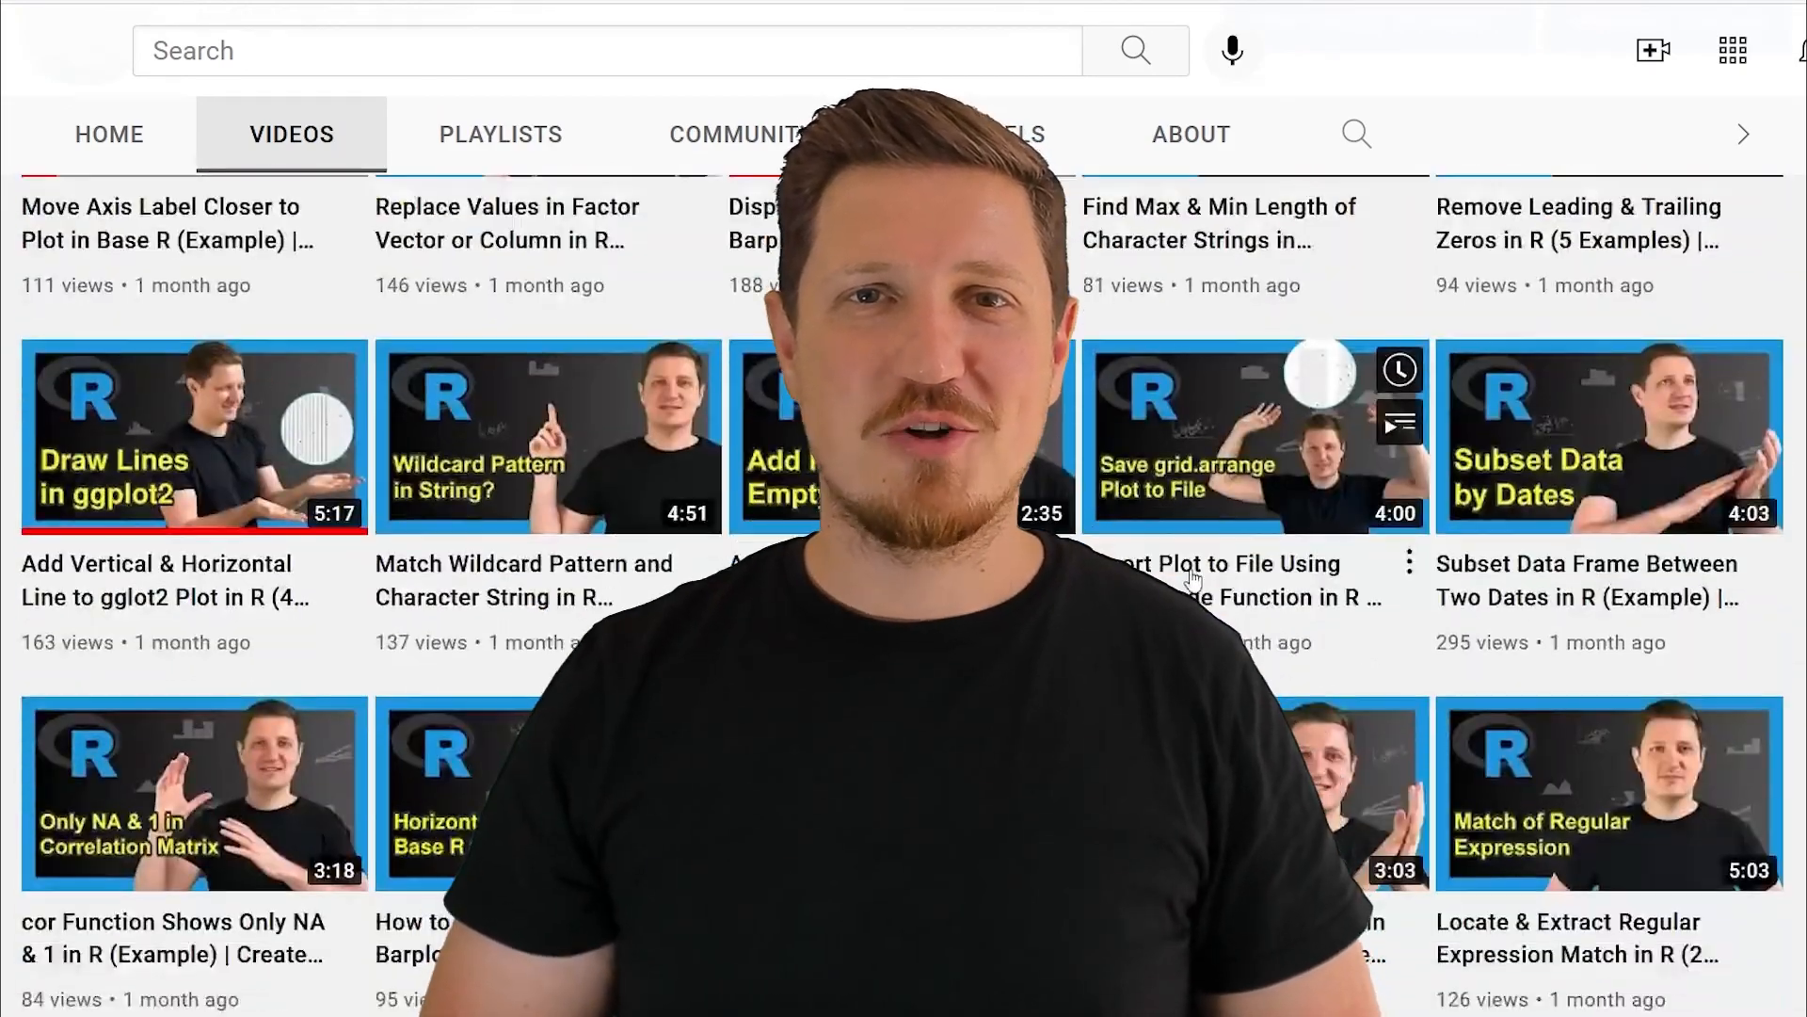
{"action": "scroll", "scroll_direction": "down", "scroll_amount": 3}
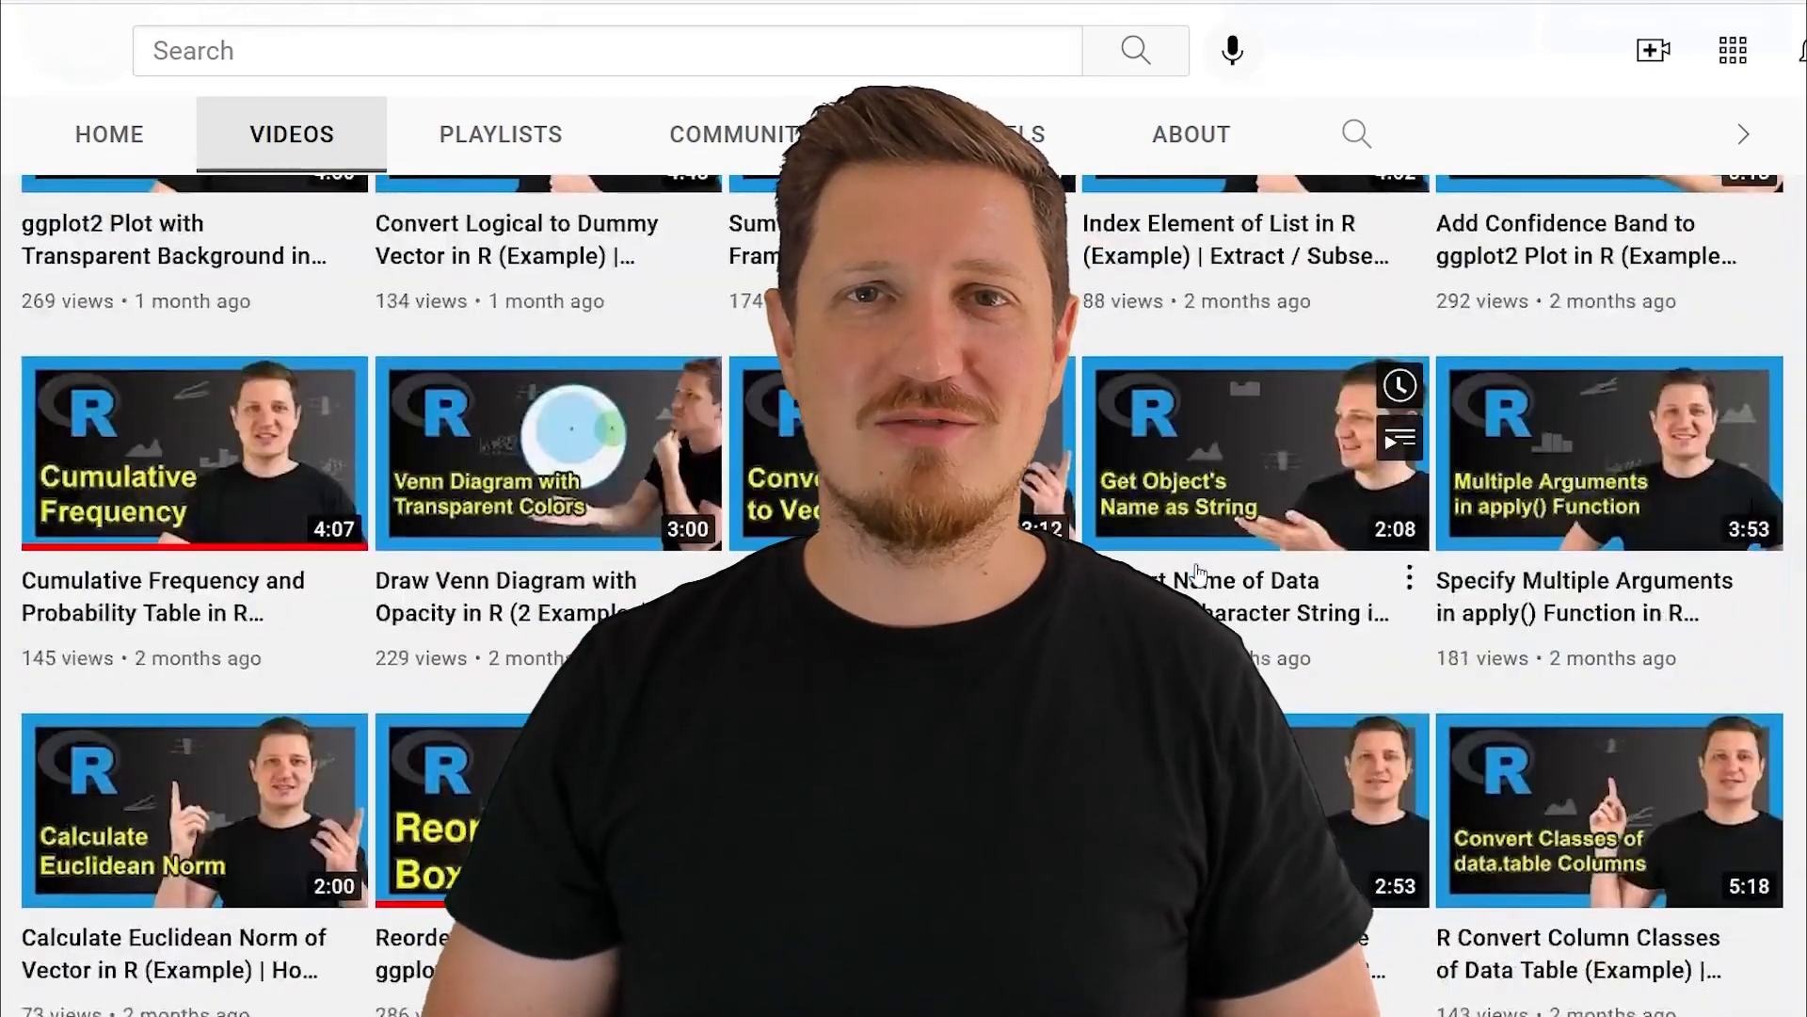